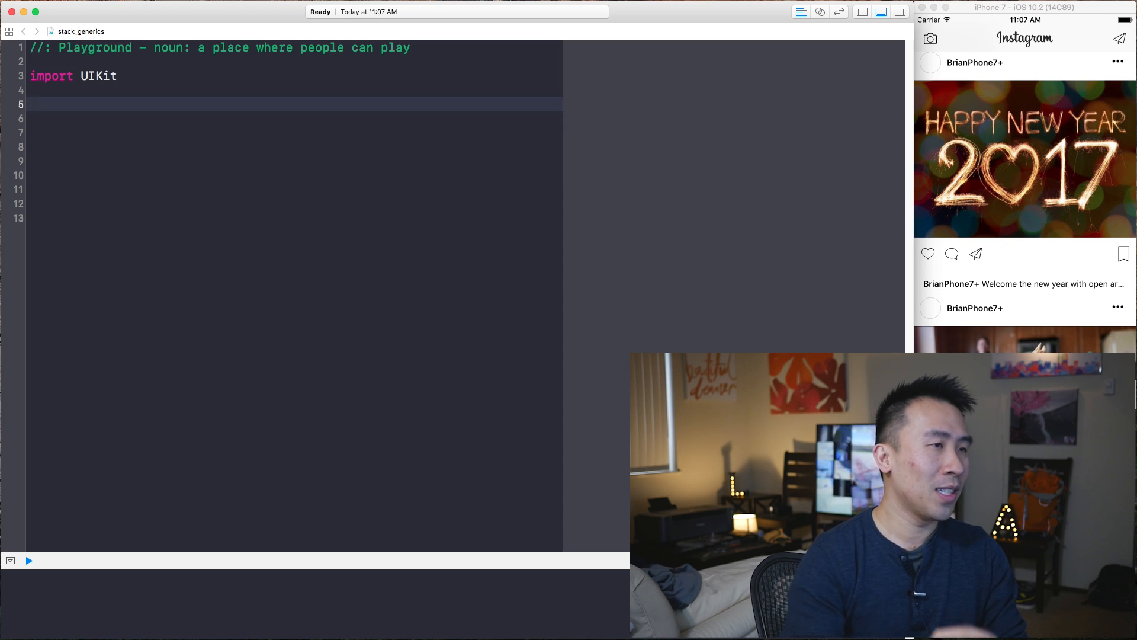
# Declare class Stack with an empty func push(_ value: Int) {} method
pyautogui.write('class Stack {')
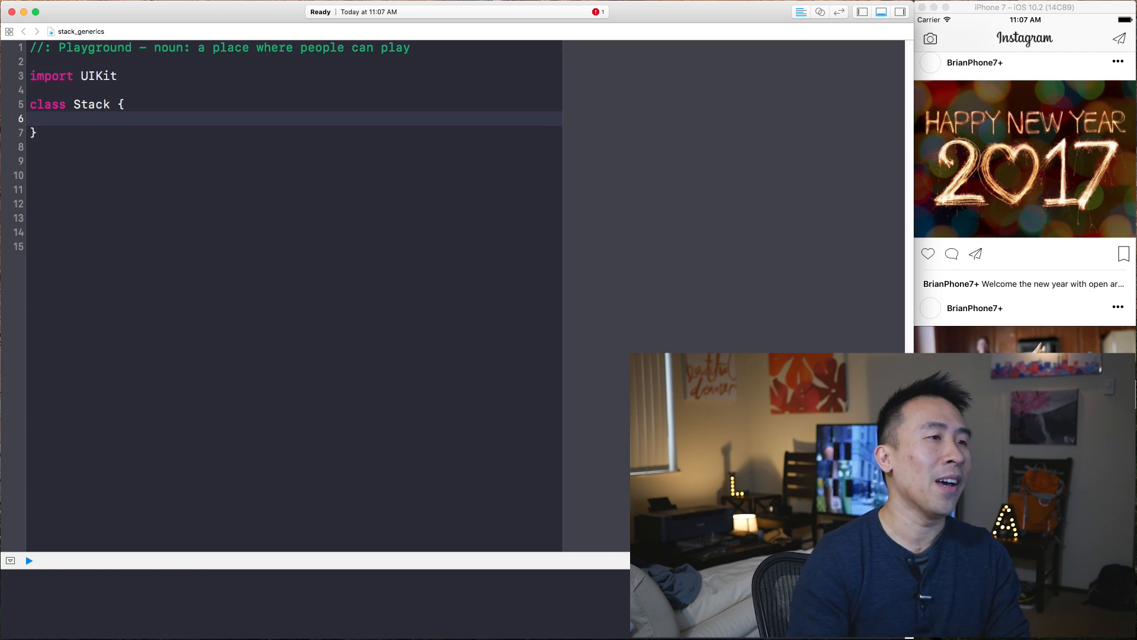
pyautogui.press('Return')
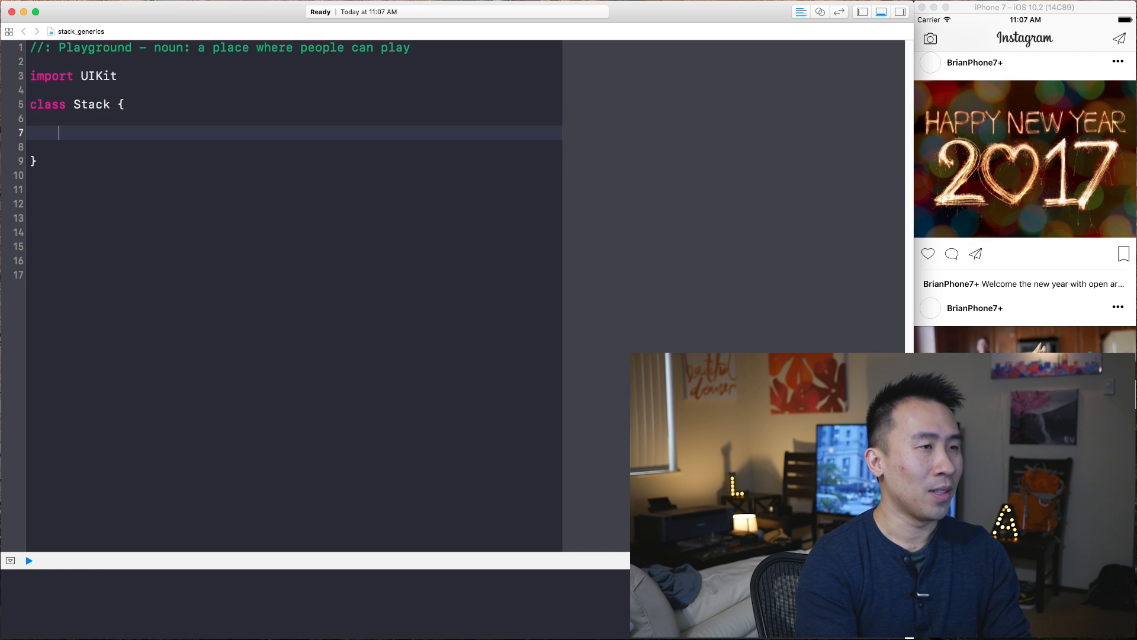
pyautogui.write('func push(_ valu')
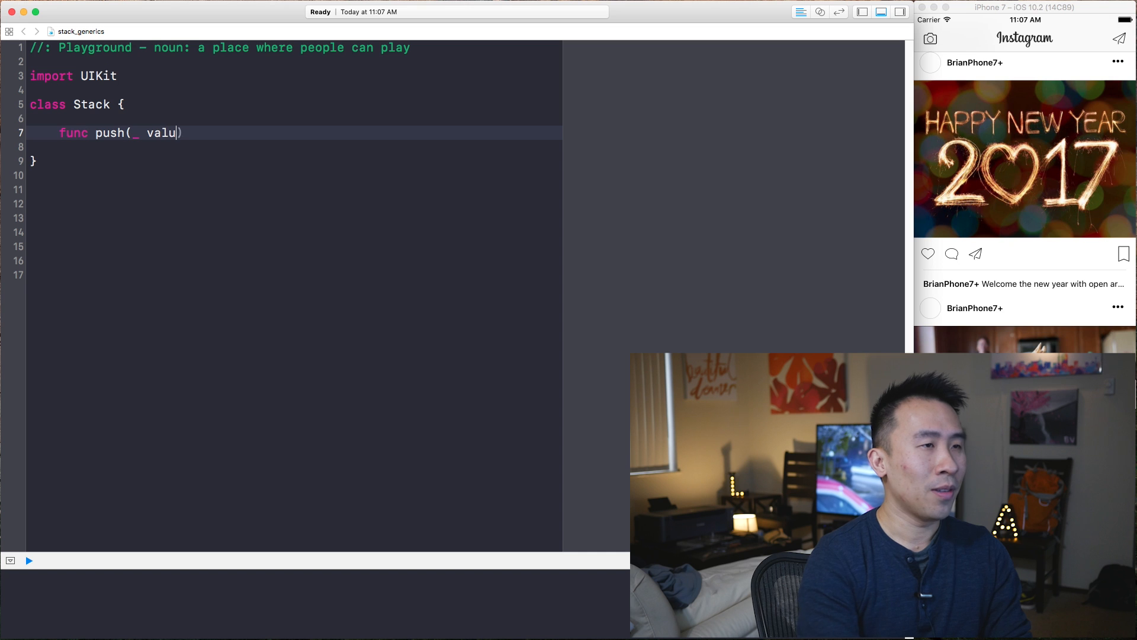
pyautogui.write('e: Int) {')
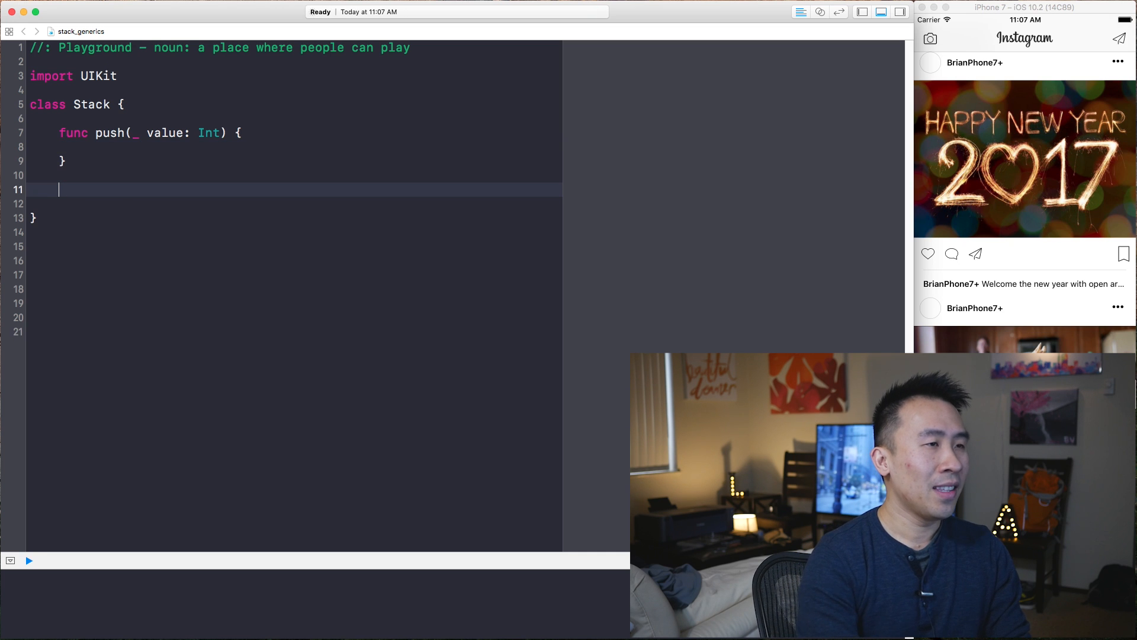
# Add func pop() -> Int? that returns nil for now
pyautogui.write('func pop() -> Int {')
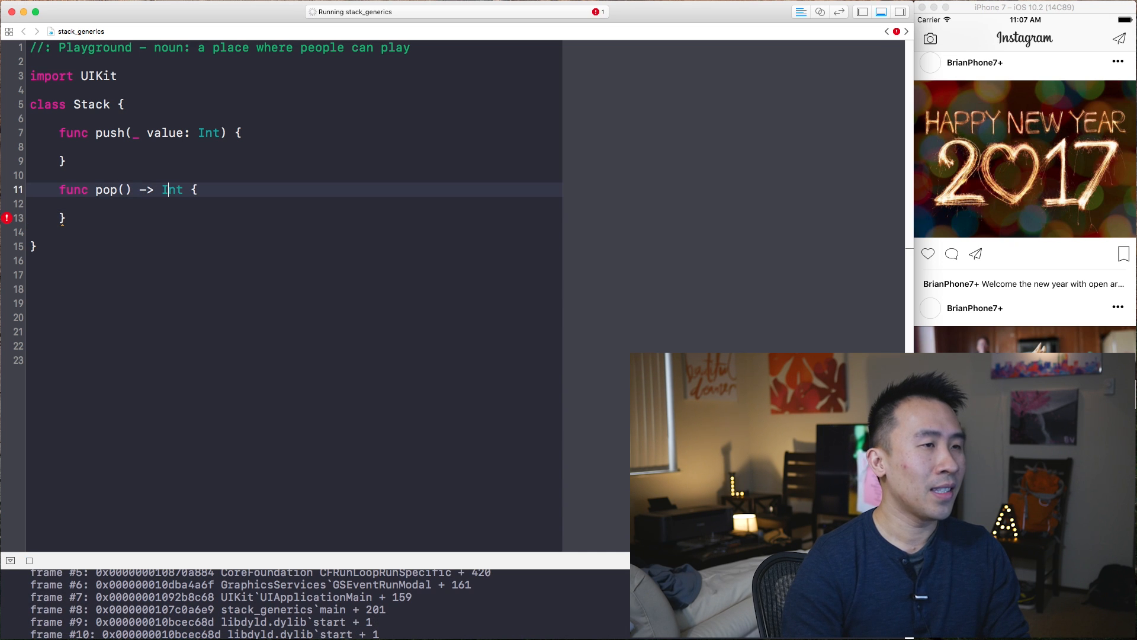
pyautogui.doubleClick(171, 189)
pyautogui.write('?')
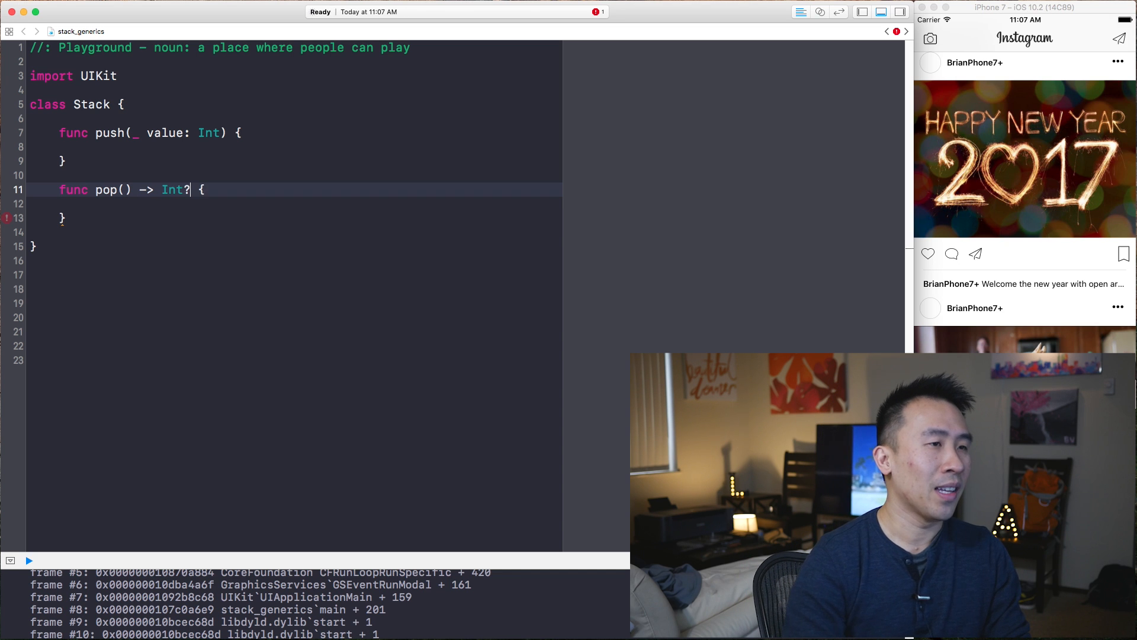
pyautogui.write('return nil')
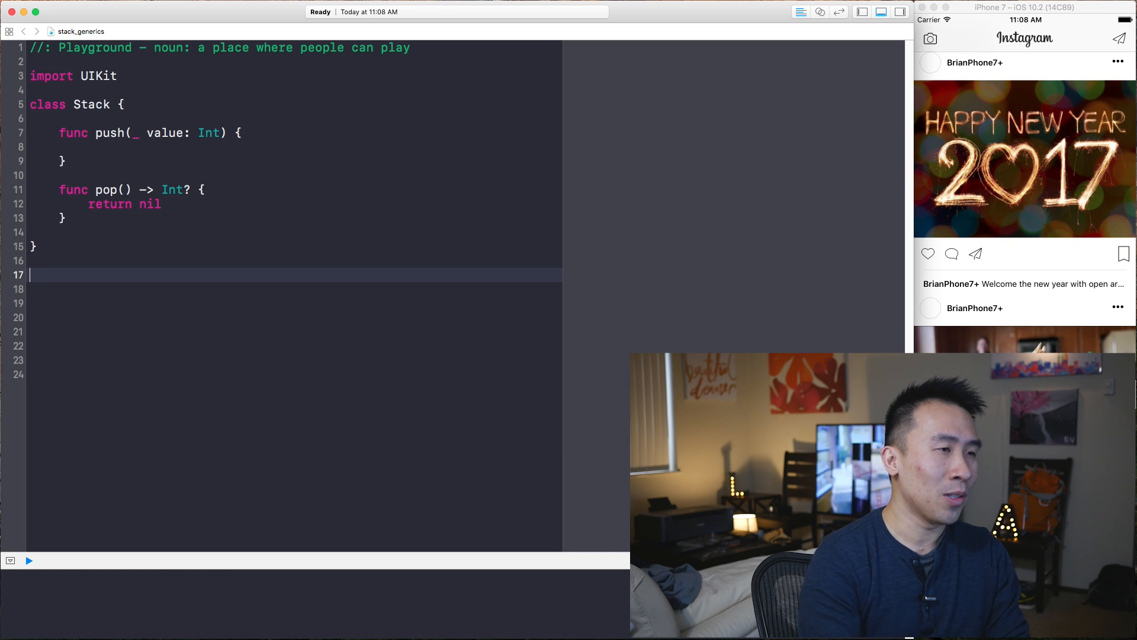
# Create let stack = Stack() and push the values 1, 2 and 3
pyautogui.write('let stack = Stack(')
pyautogui.click(293, 317)
pyautogui.write('stack.push(1')
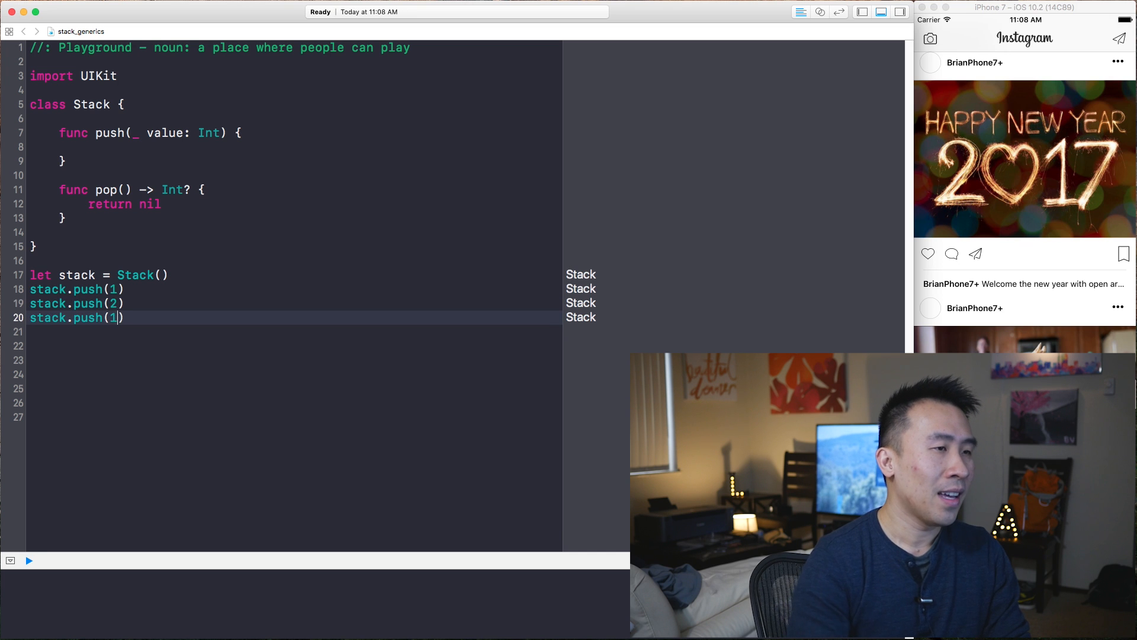
pyautogui.write('3')
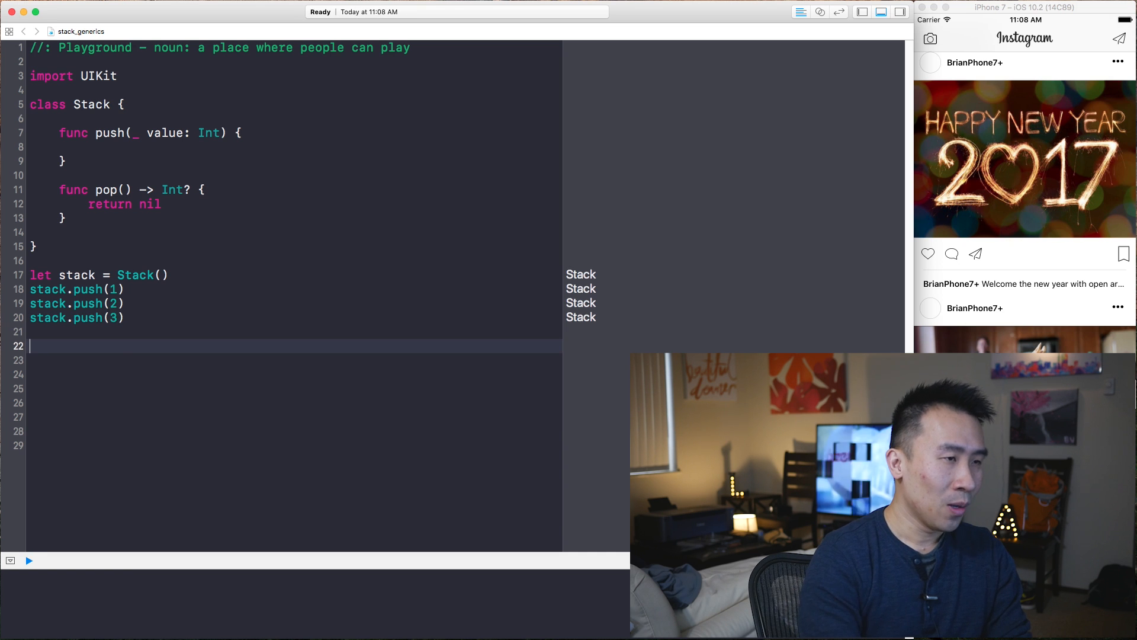
# Add let firstPop = stack.pop() with a comment noting it should return 3
pyautogui.write('let firstPop =')
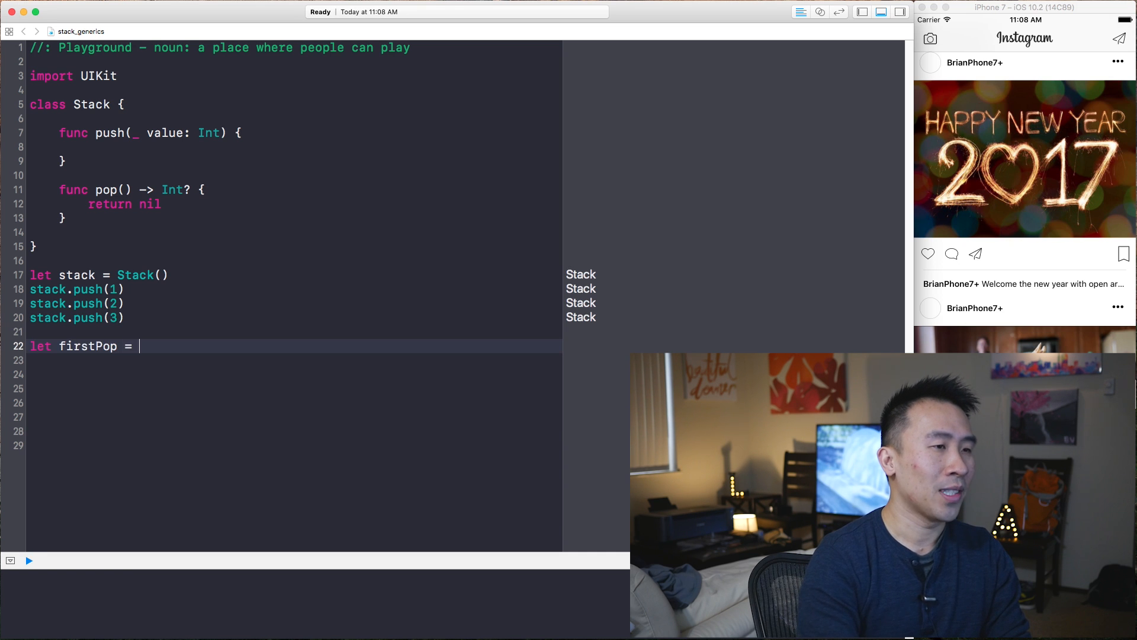
pyautogui.write('stack.pop() //')
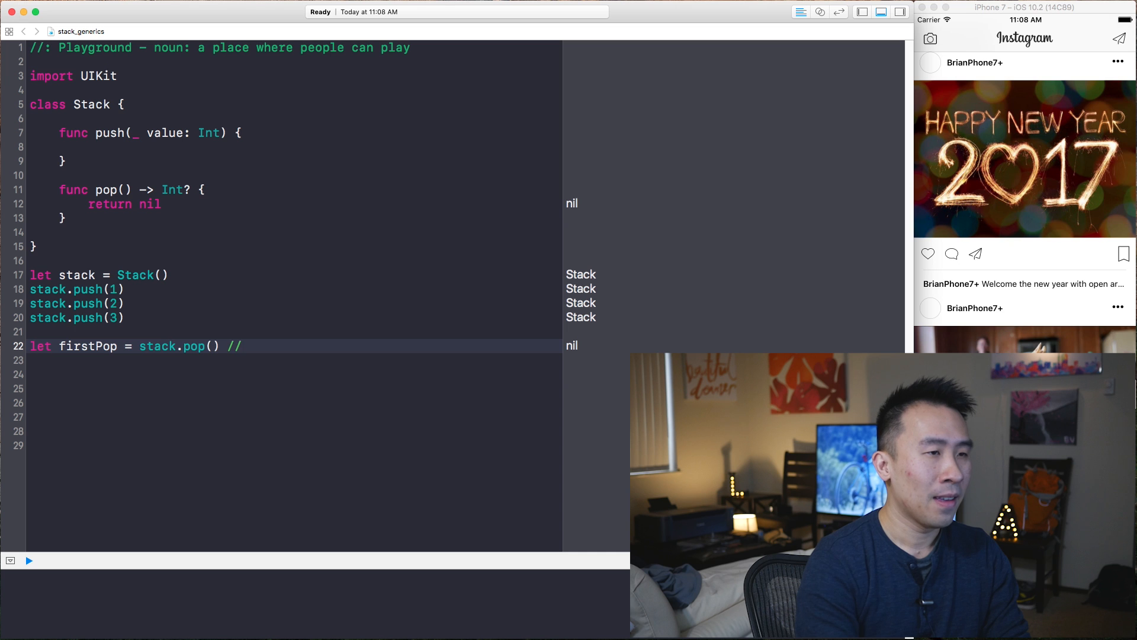
pyautogui.write('should return ?')
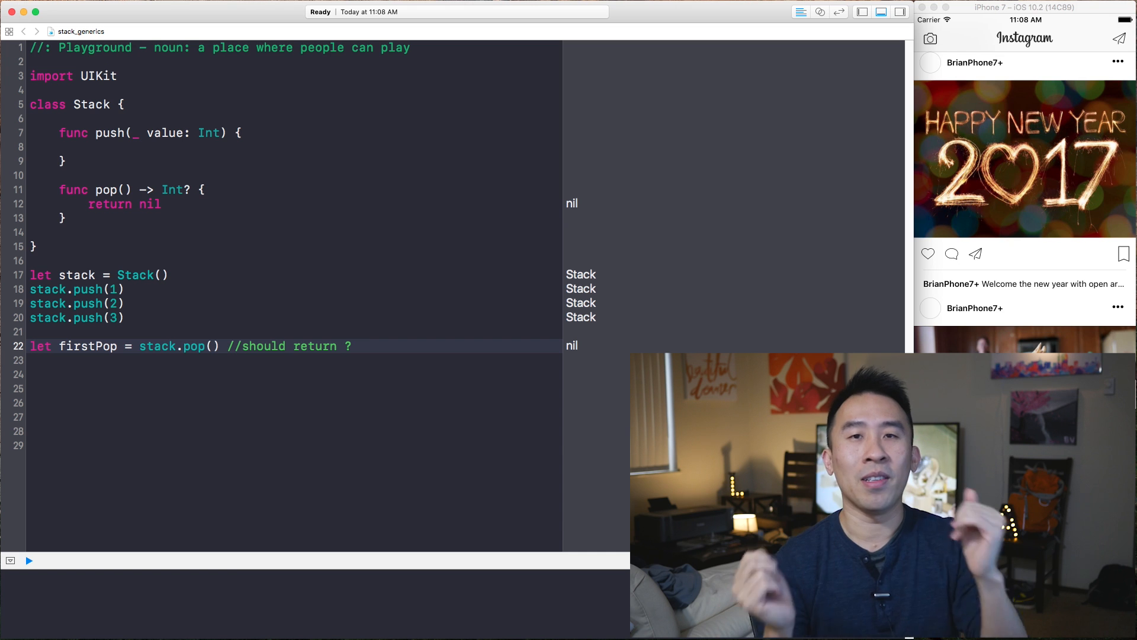
pyautogui.write('3')
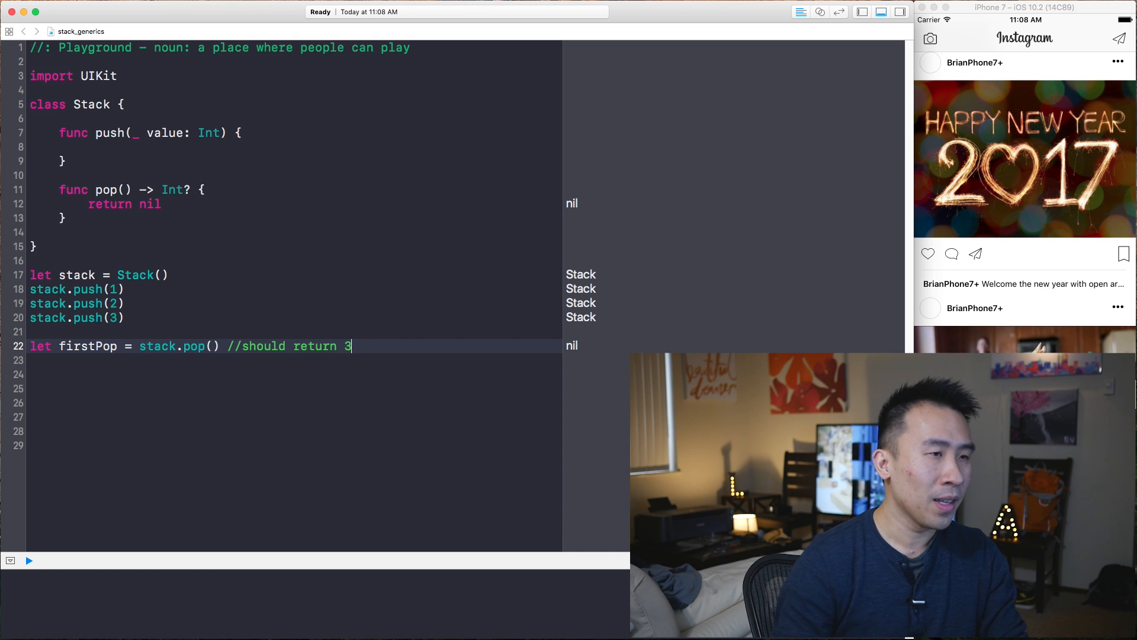
pyautogui.doubleClick(87, 346)
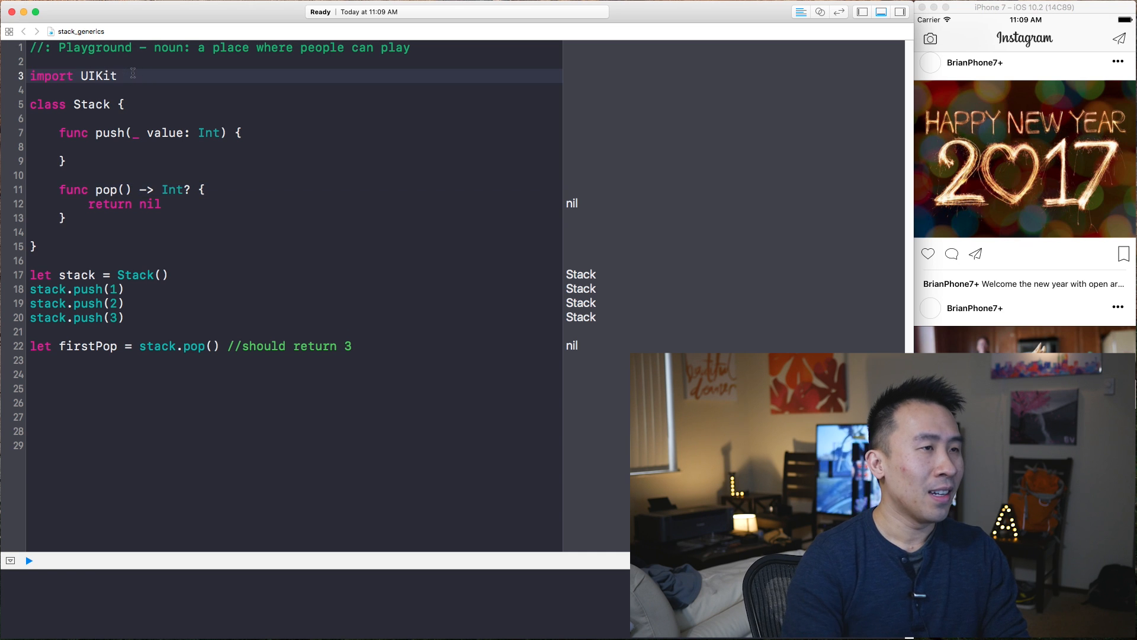
# Write class Node with let value: Int, var next: Node? and init(value:) assigning self.value
pyautogui.write('class Node {')
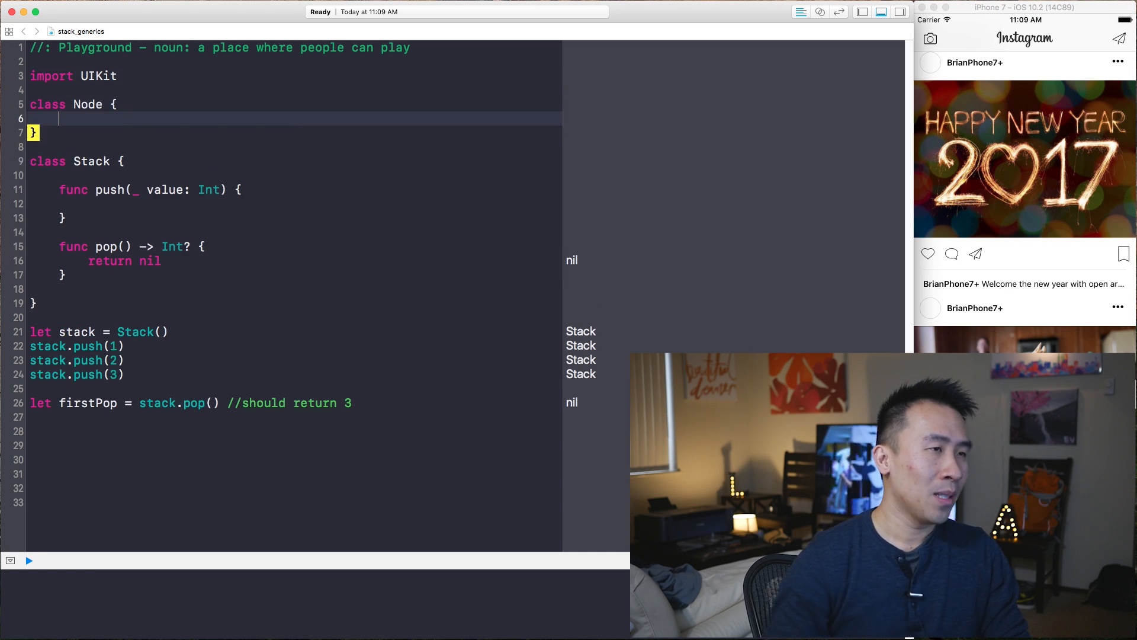
pyautogui.write('let value: Int')
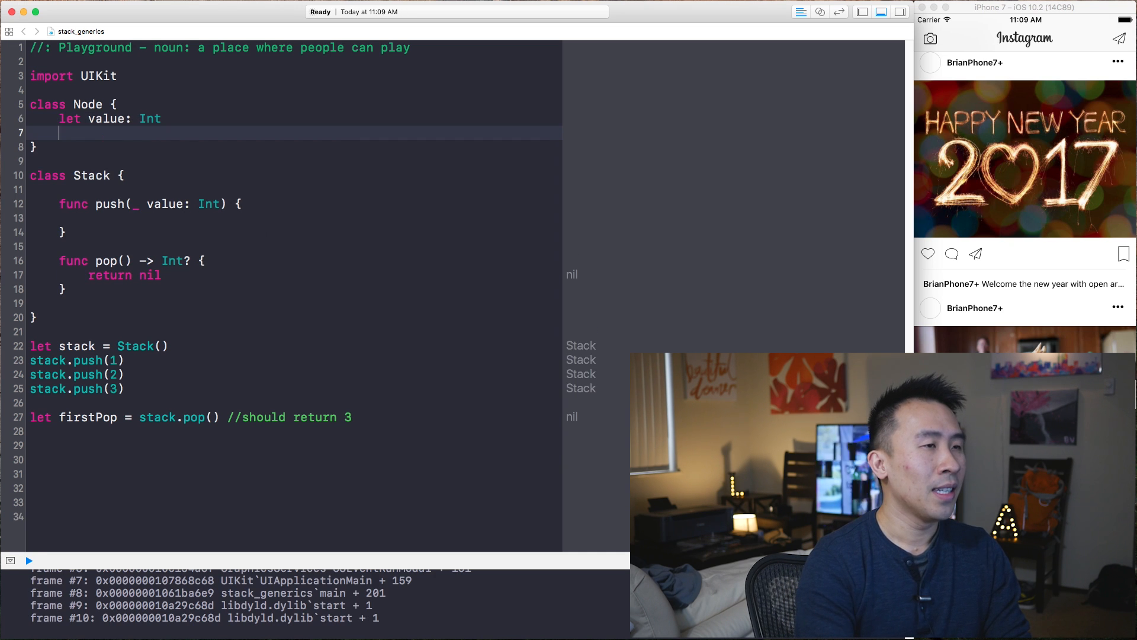
pyautogui.write('var next: Node?')
pyautogui.write('ini')
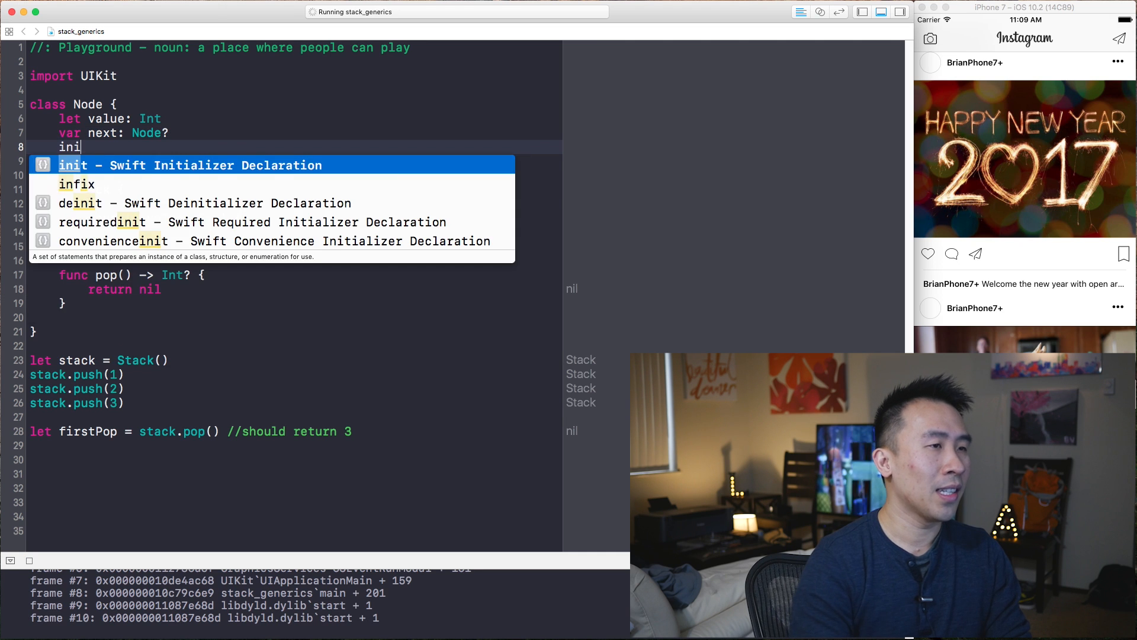
pyautogui.write('(value: In) {')
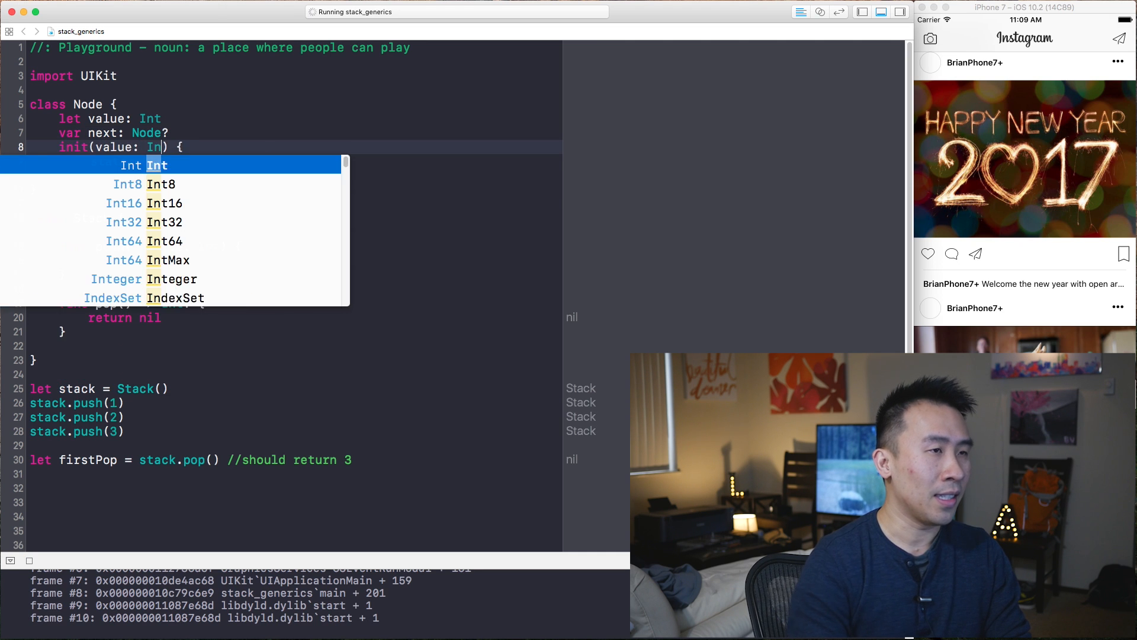
pyautogui.write('self.value = value')
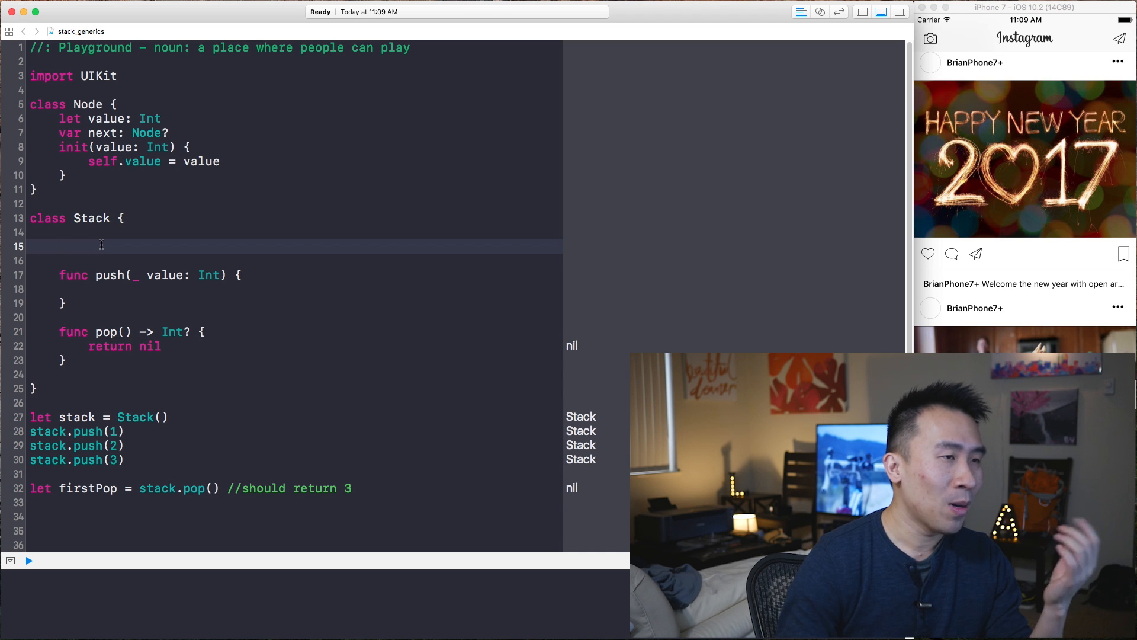
# Give Stack a var top: Node? property
pyautogui.doubleClick(92, 218)
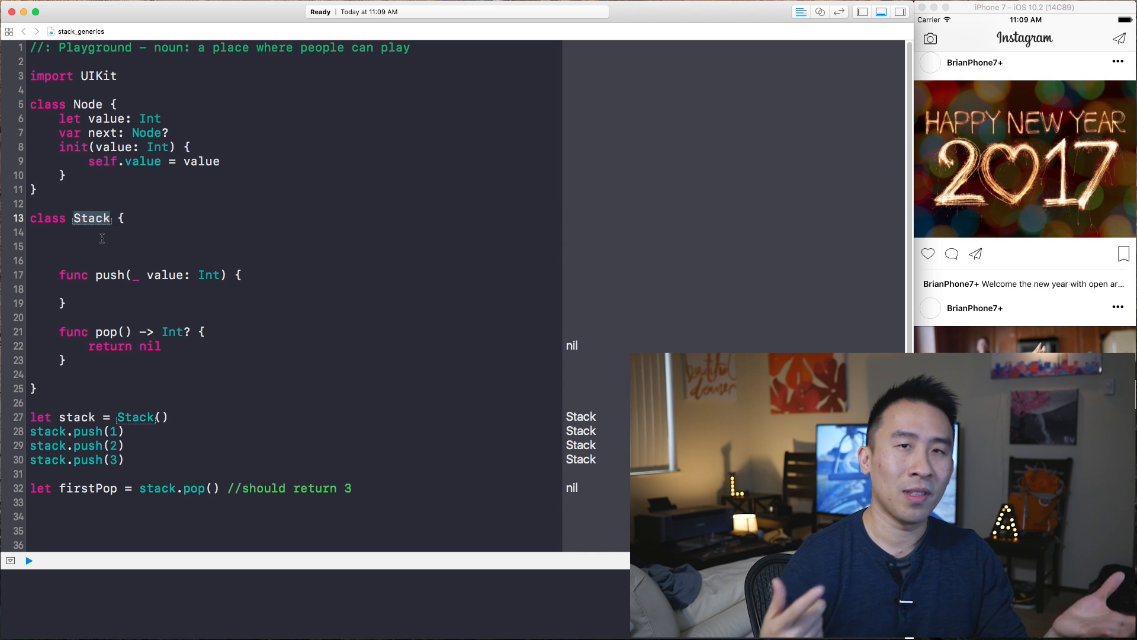
pyautogui.click(102, 247)
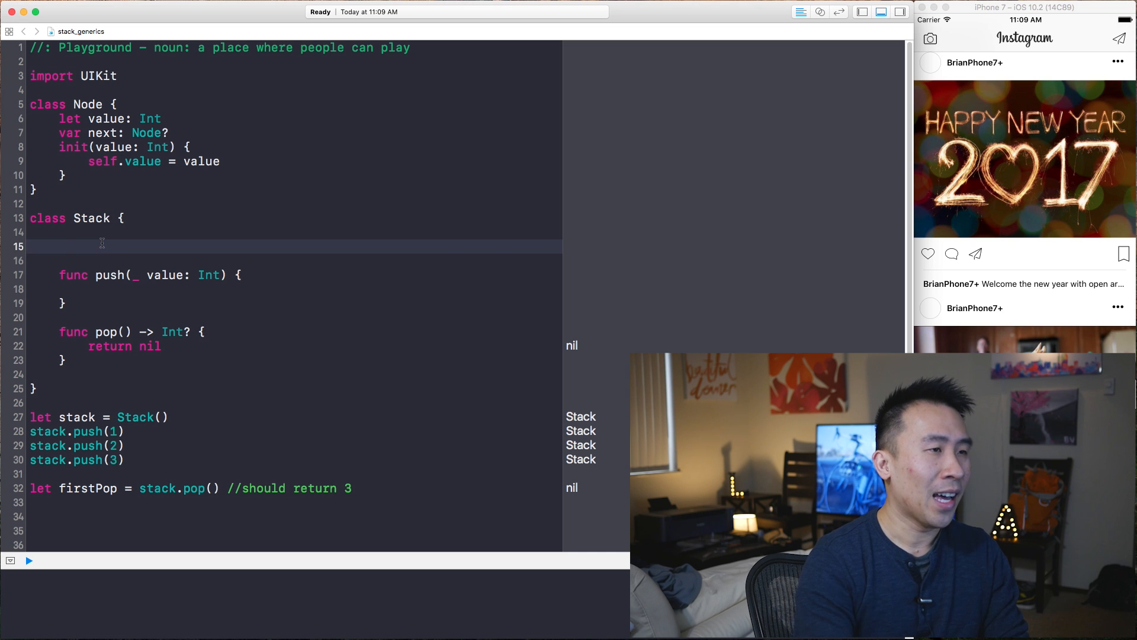
pyautogui.write('var')
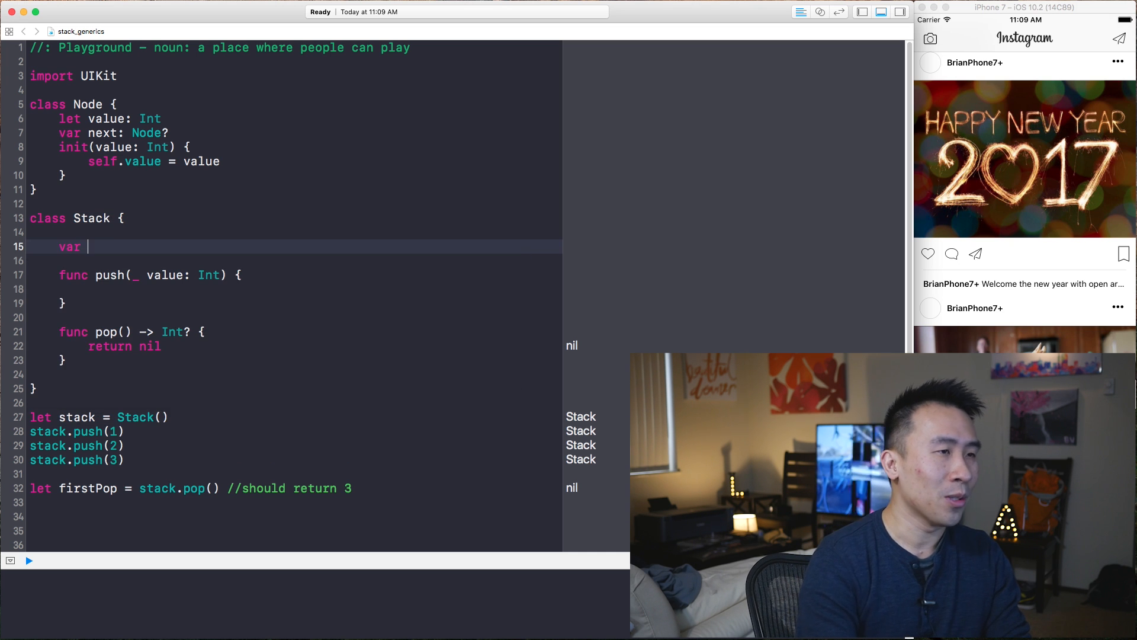
pyautogui.write('top: N')
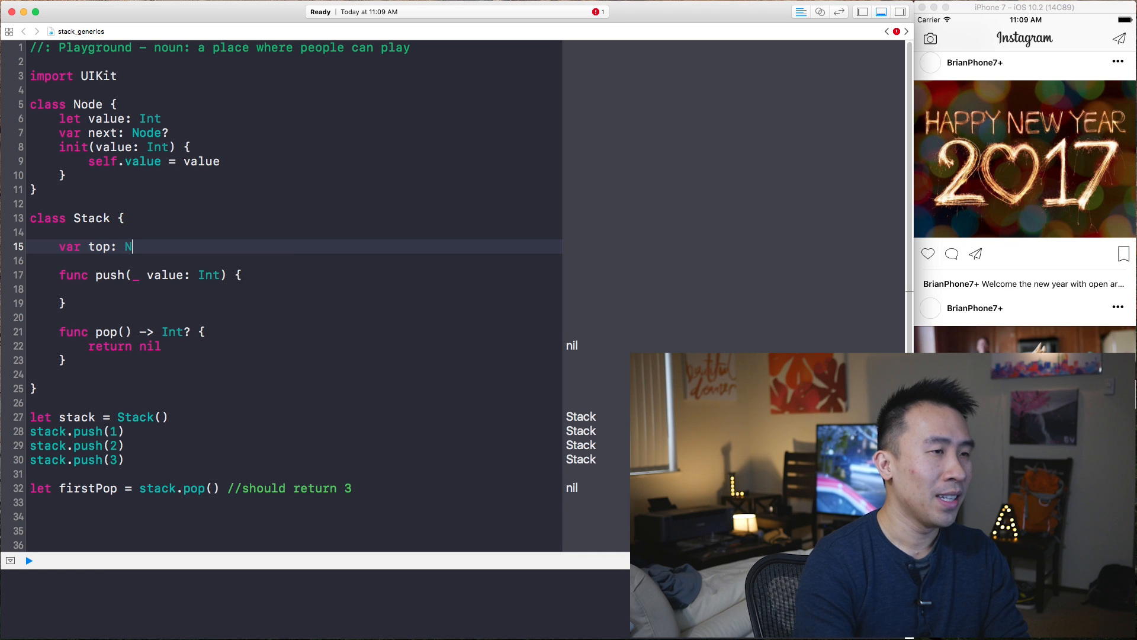
pyautogui.write('ode?')
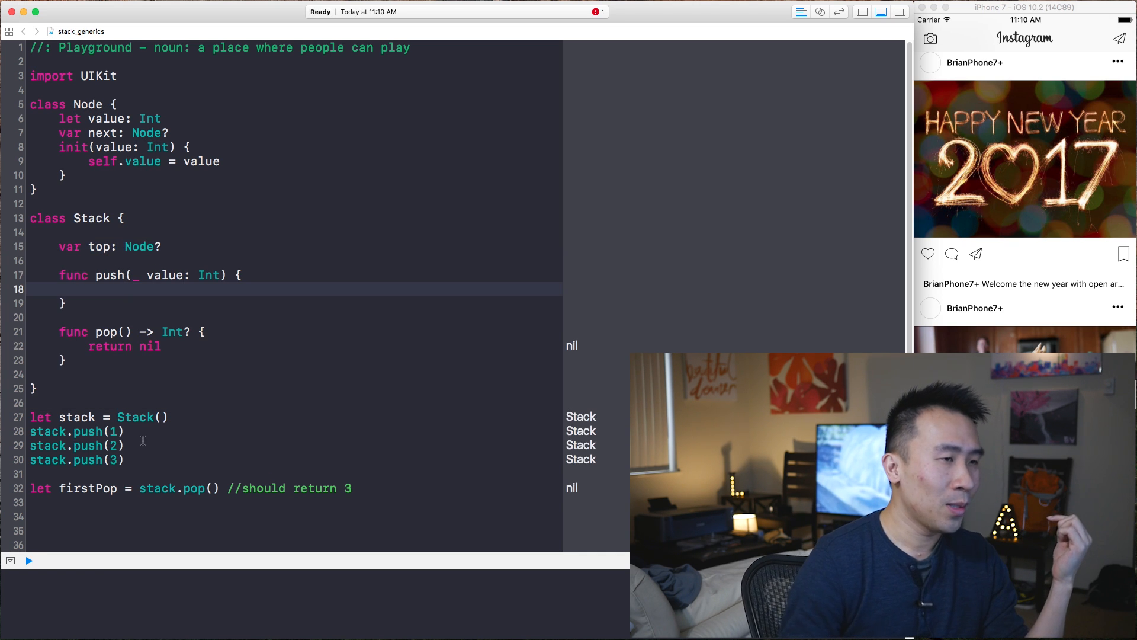
# Make push assign top = Node(value: value) and pop return top?.value, so firstPop shows 3
pyautogui.doubleClick(76, 431)
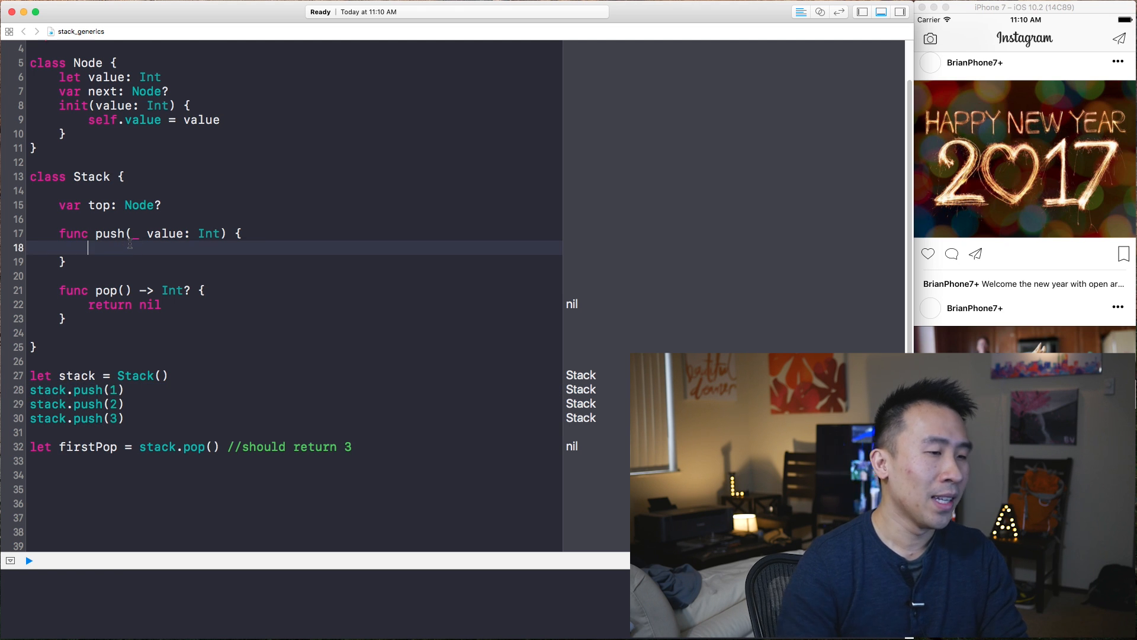
pyautogui.write('top =')
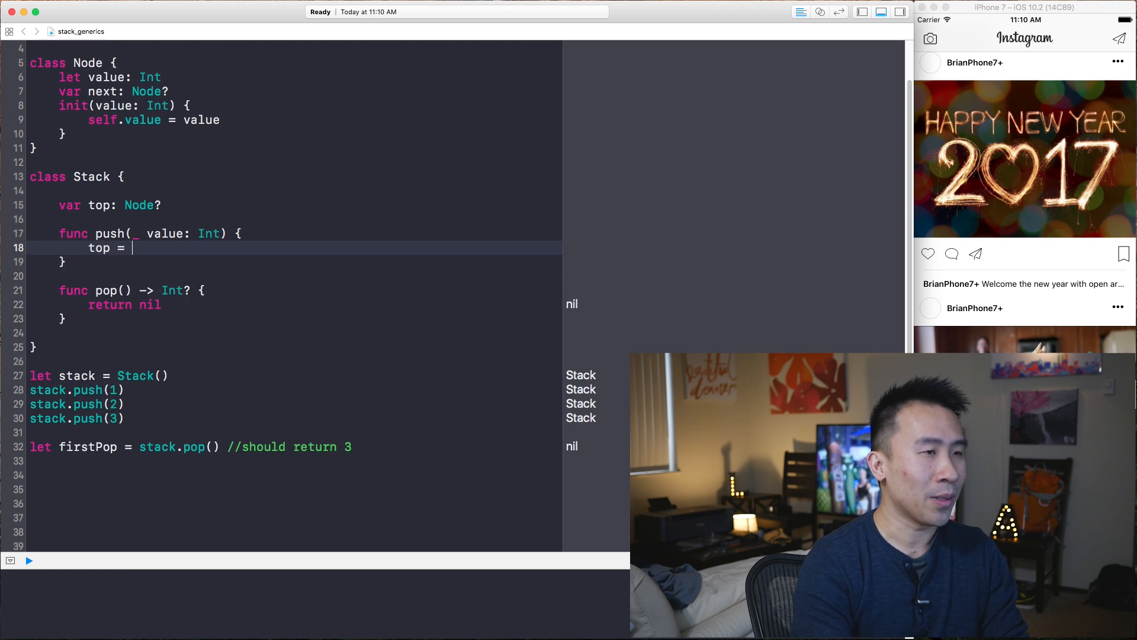
pyautogui.write('Node')
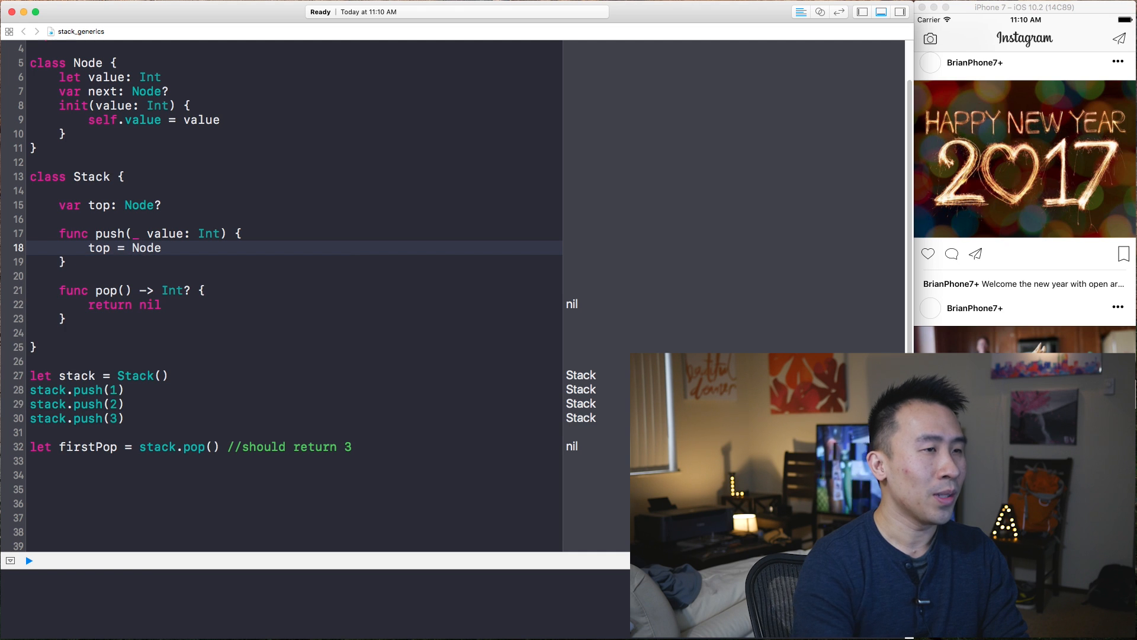
pyautogui.write('(value: valu')
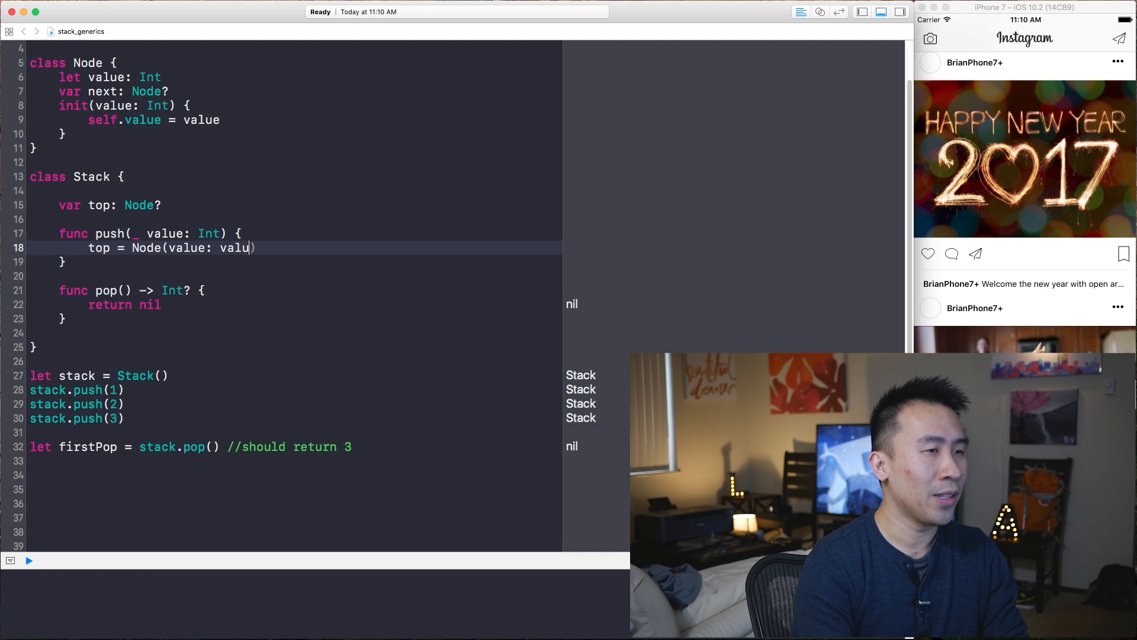
pyautogui.write('e)')
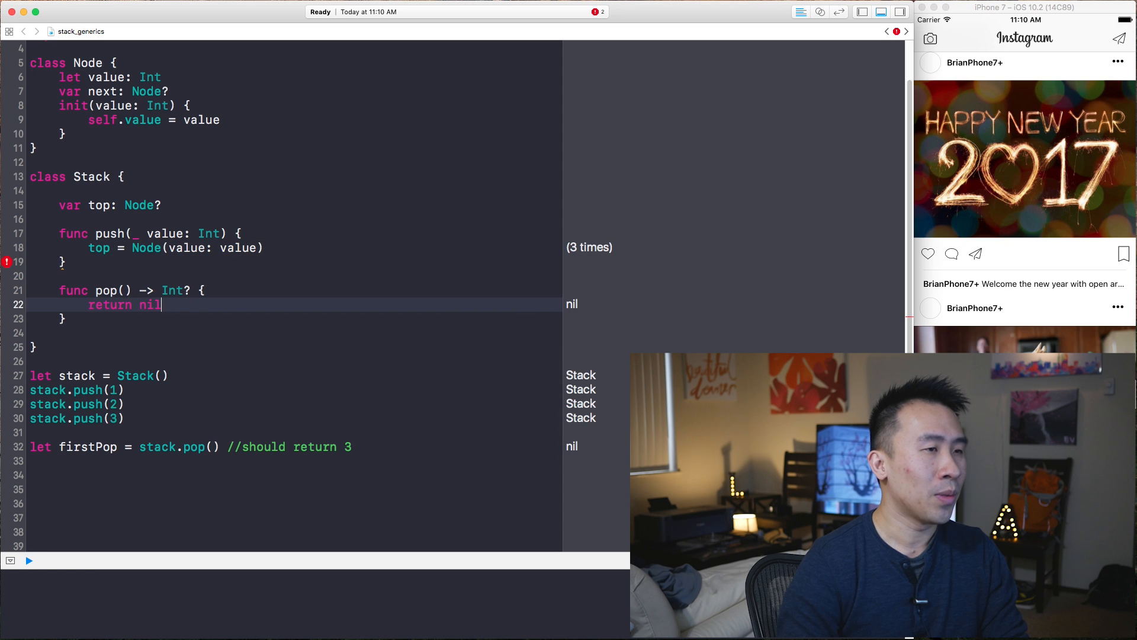
pyautogui.write('top.value')
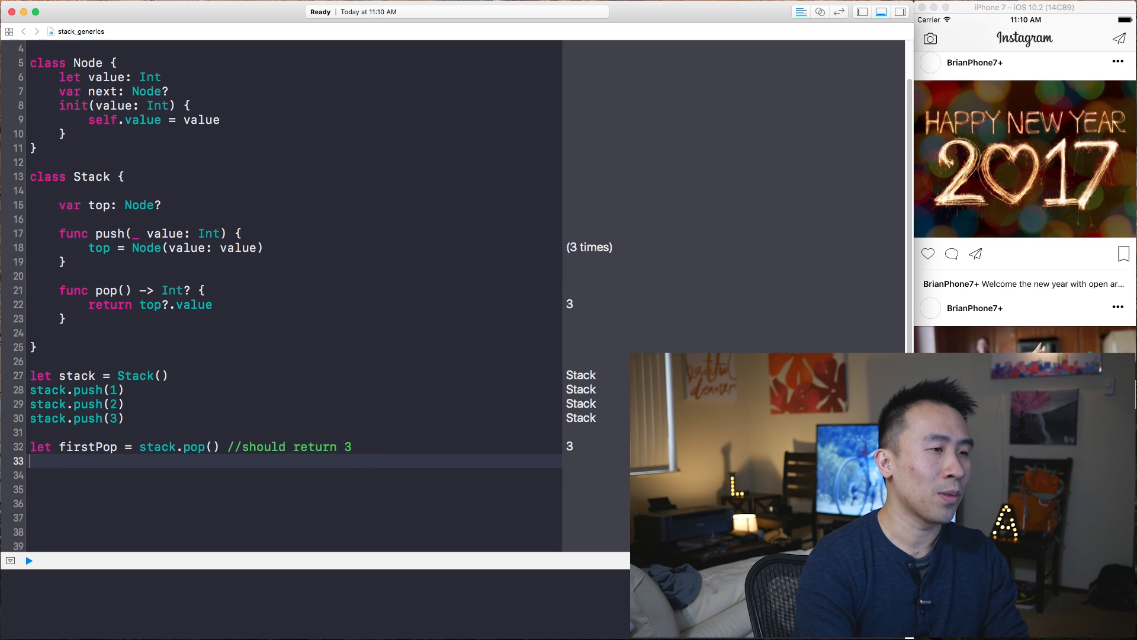
# Add let secondPop = stack.pop(), which also yields 3
pyautogui.write('let secondOp')
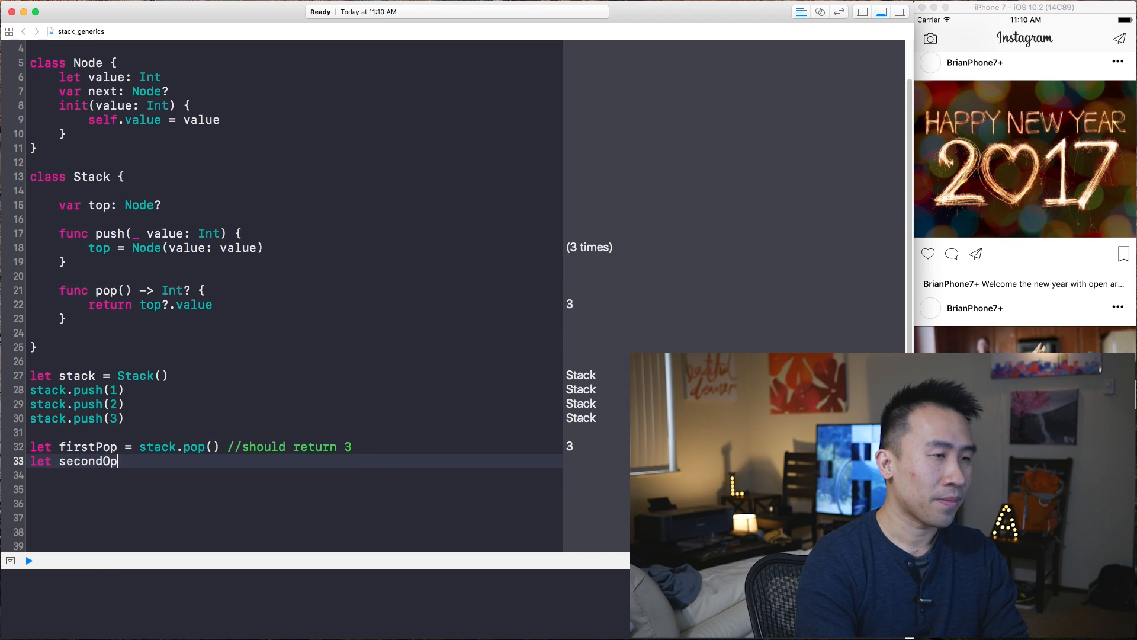
pyautogui.write('= stack')
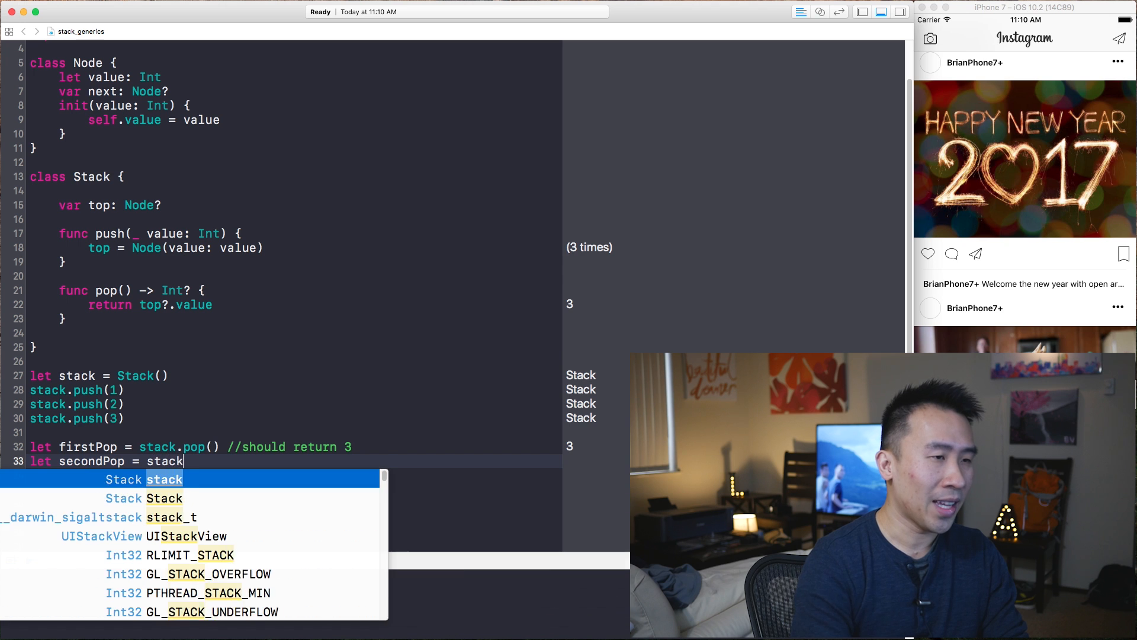
pyautogui.write('.pop()')
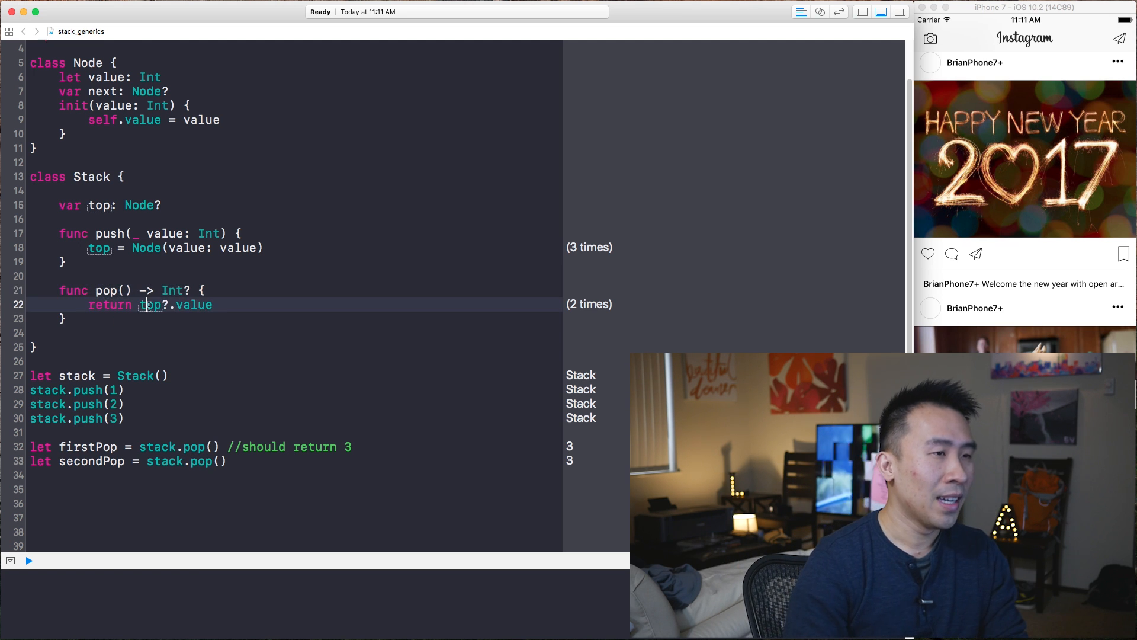
# Rewrite pop as let currentTop = top, top = top?.next, return currentTop?.value; secondPop becomes nil
pyautogui.write('var')
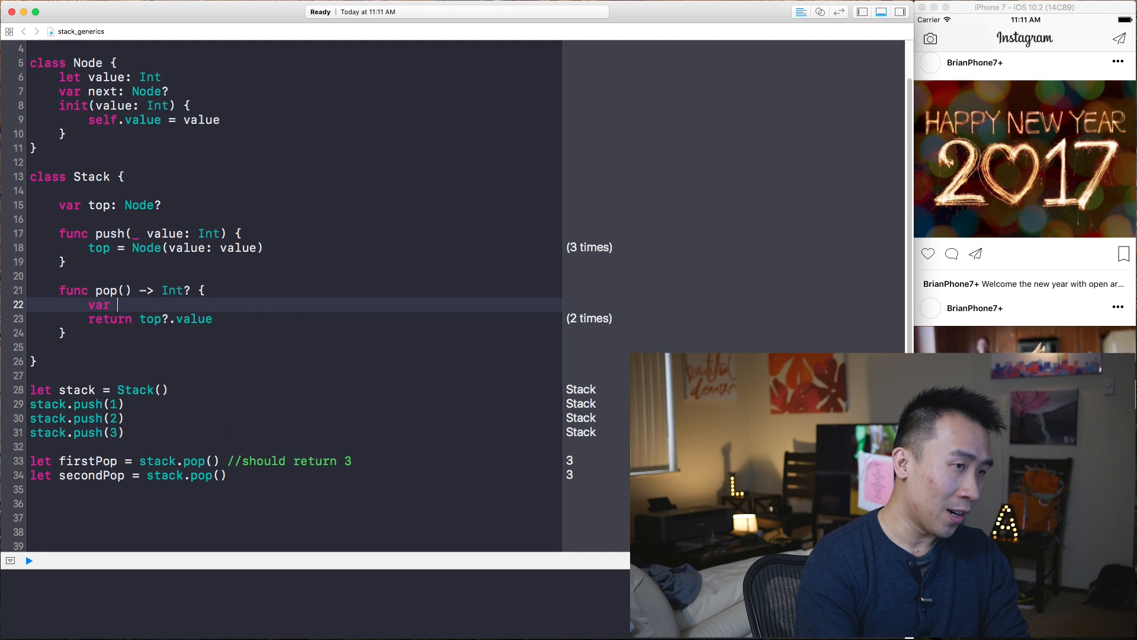
pyautogui.write('current')
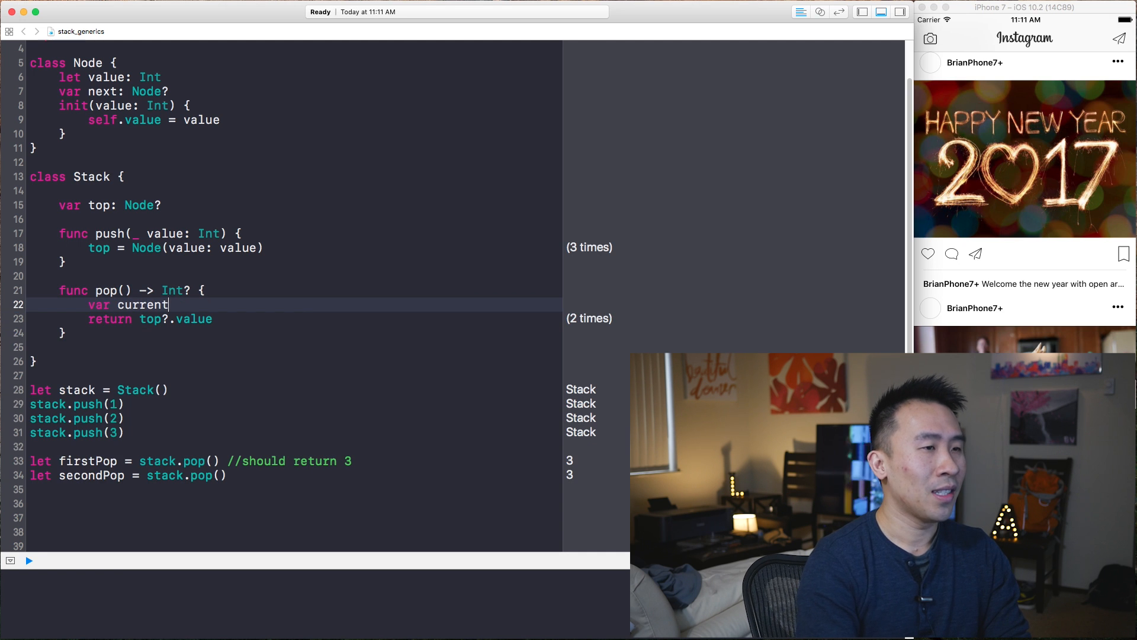
pyautogui.write('Top = top')
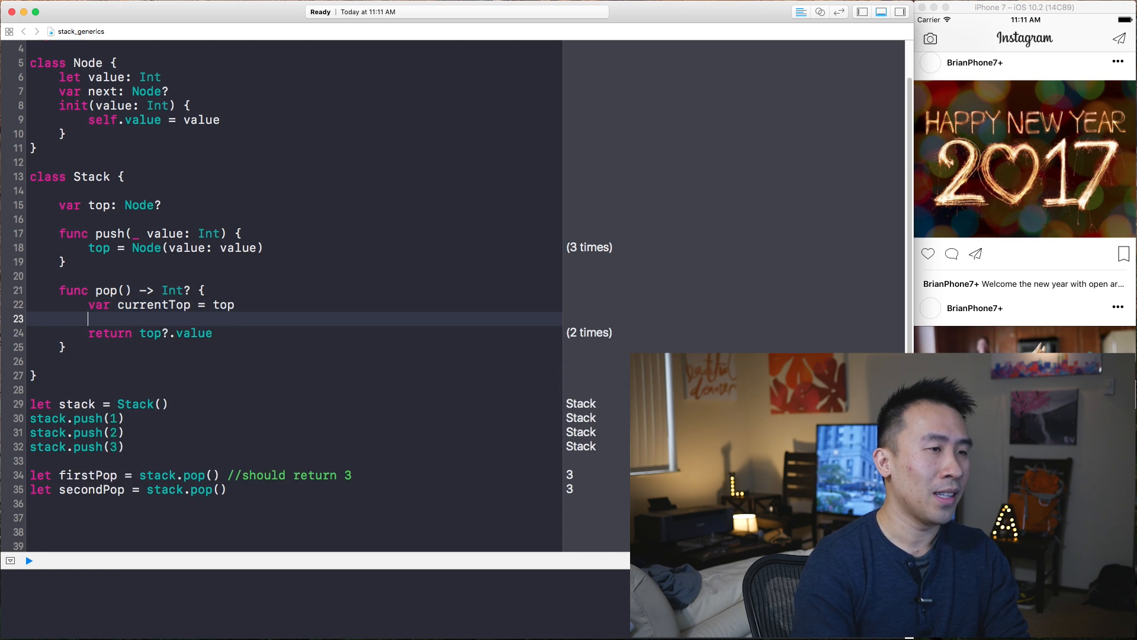
pyautogui.write('top = top?.next')
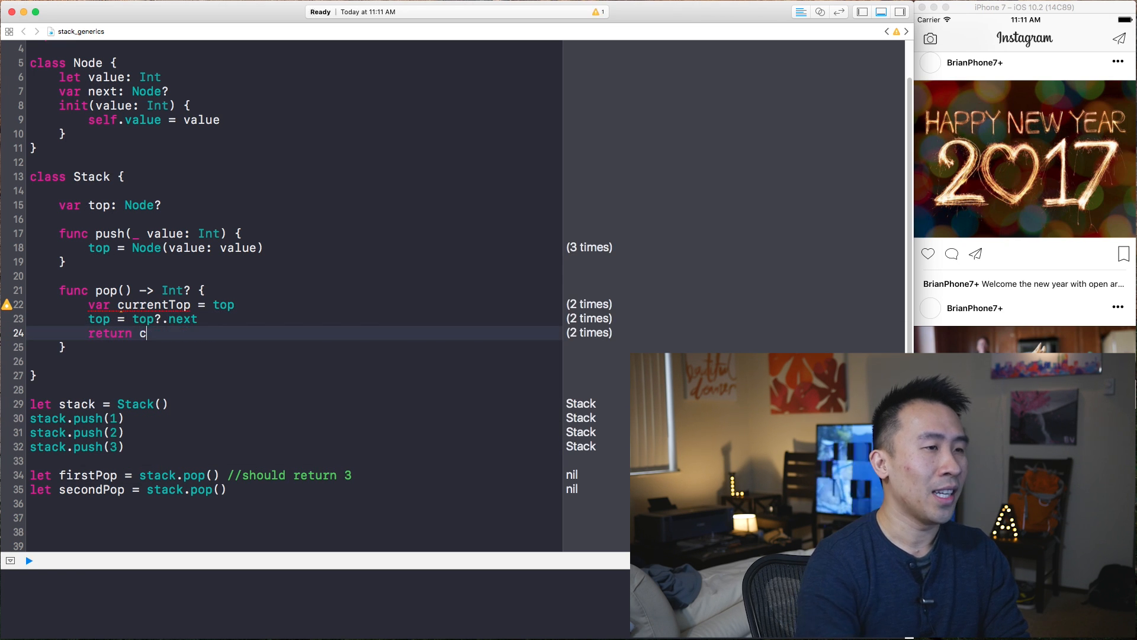
pyautogui.write('urrentTop')
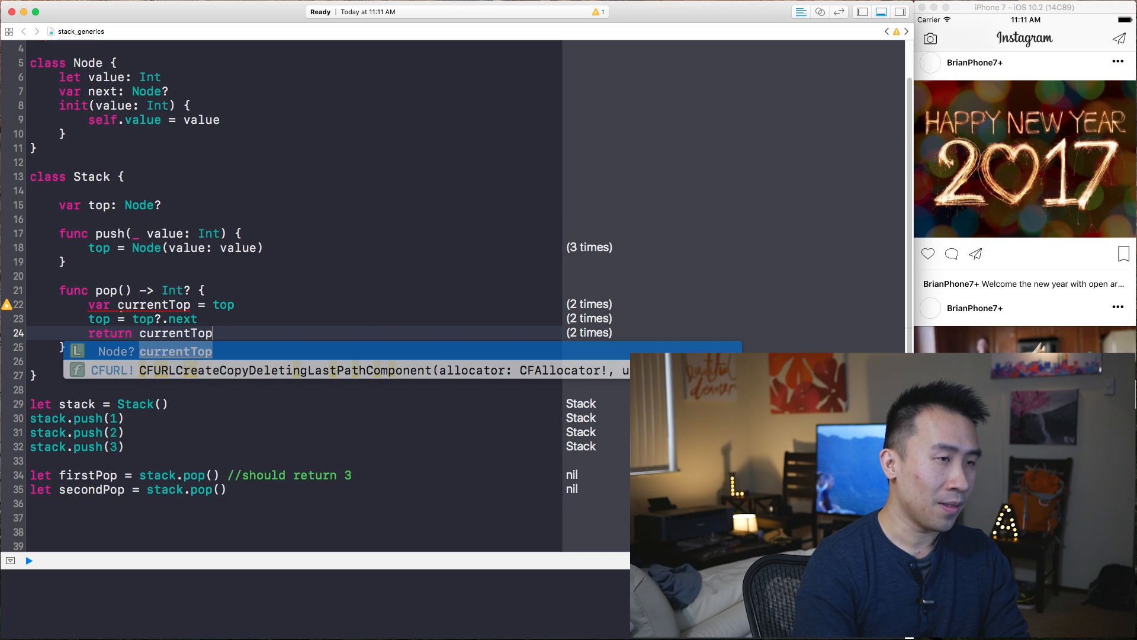
pyautogui.write('?.value')
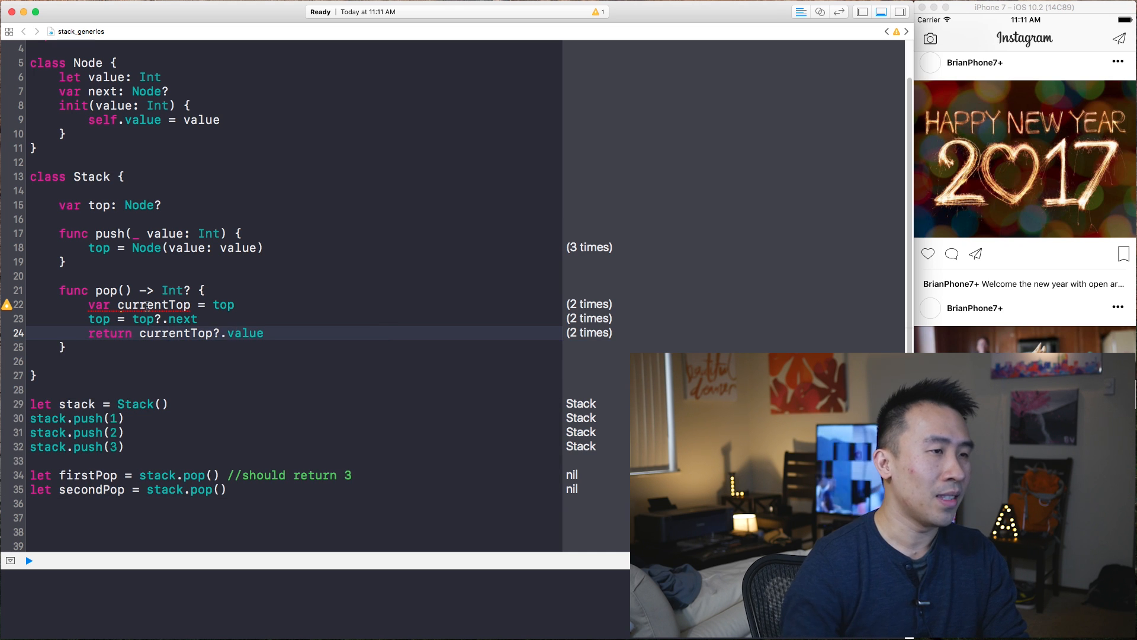
pyautogui.doubleClick(99, 304)
pyautogui.write('let')
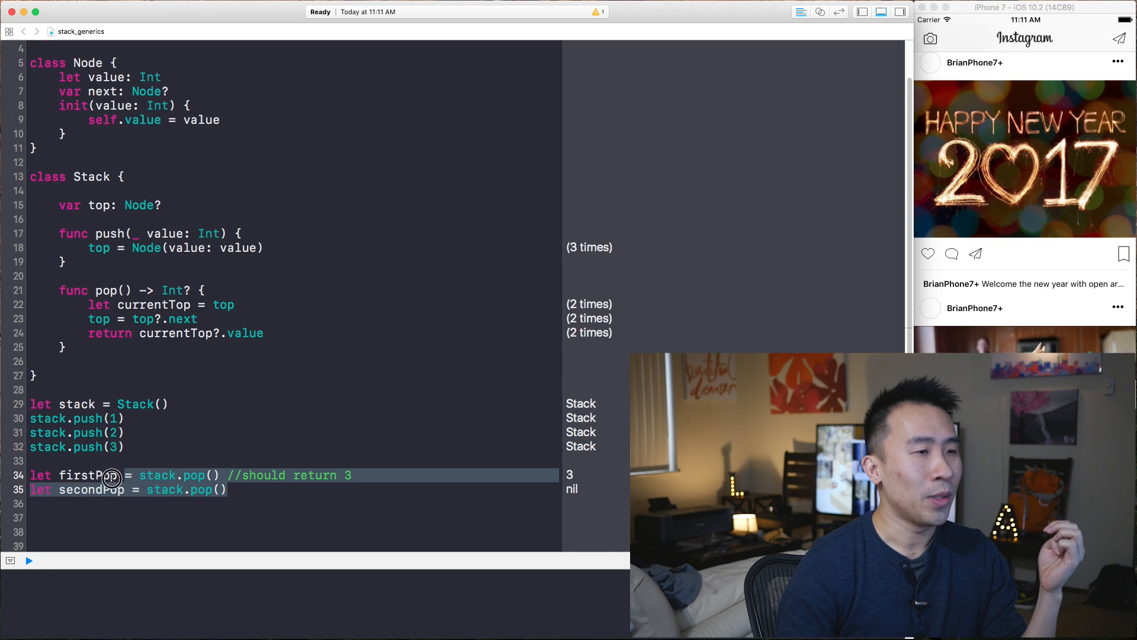
# Open an empty line at the start of the push body before the Node assignment
pyautogui.scroll(-3)
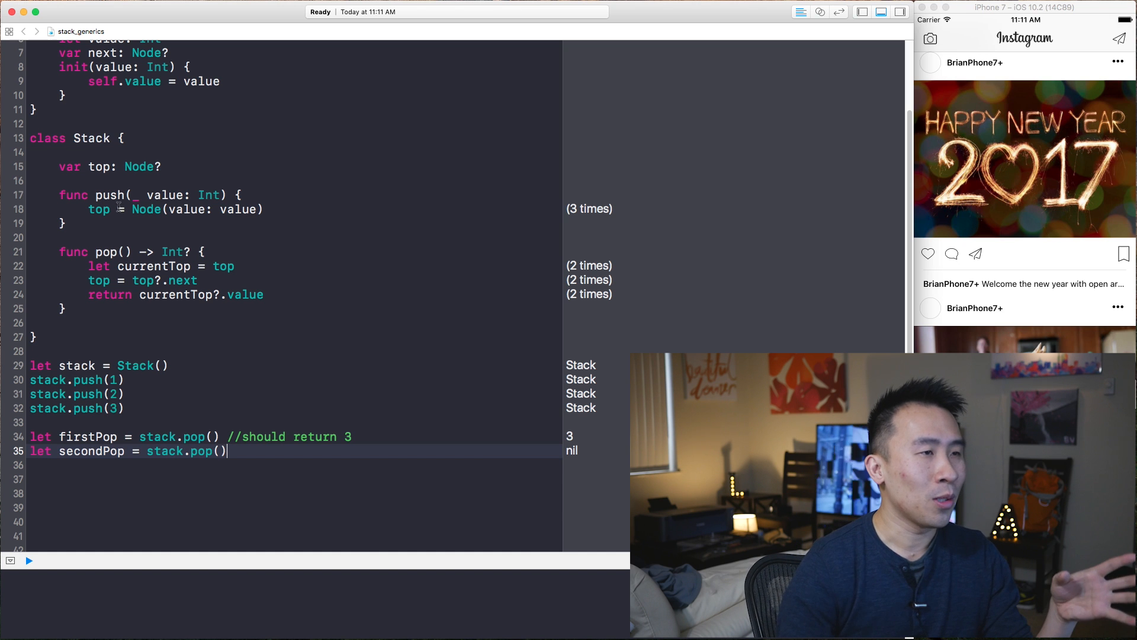
pyautogui.doubleClick(108, 194)
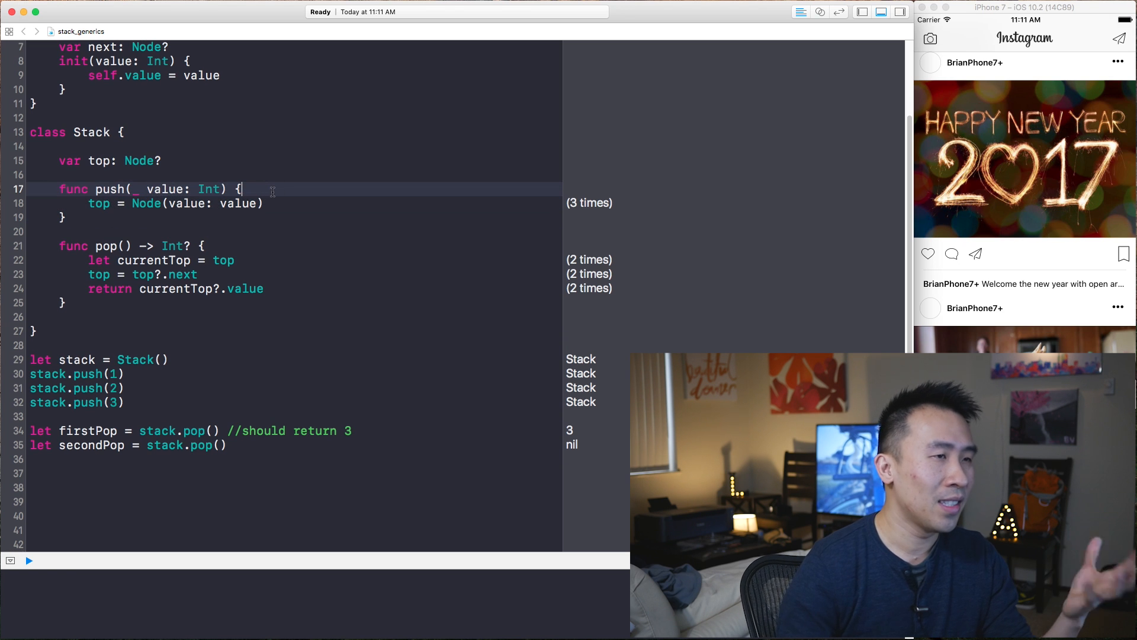
pyautogui.doubleClick(250, 289)
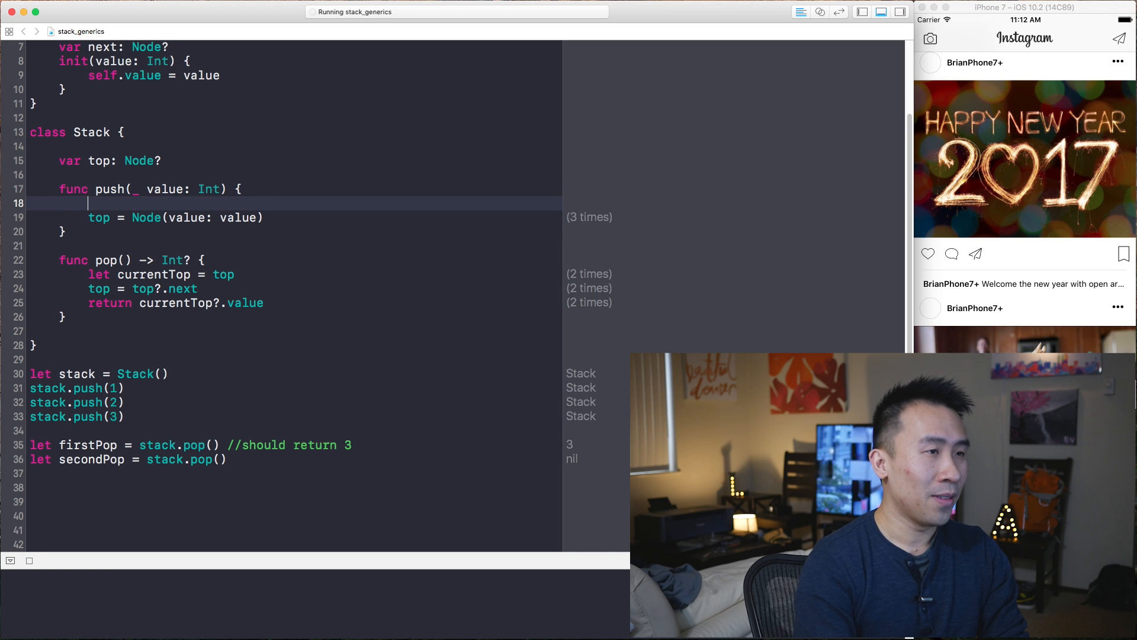
# In push save oldTop = top, create the new Node and set top?.next = oldTop; secondPop now shows 2
pyautogui.write('var old')
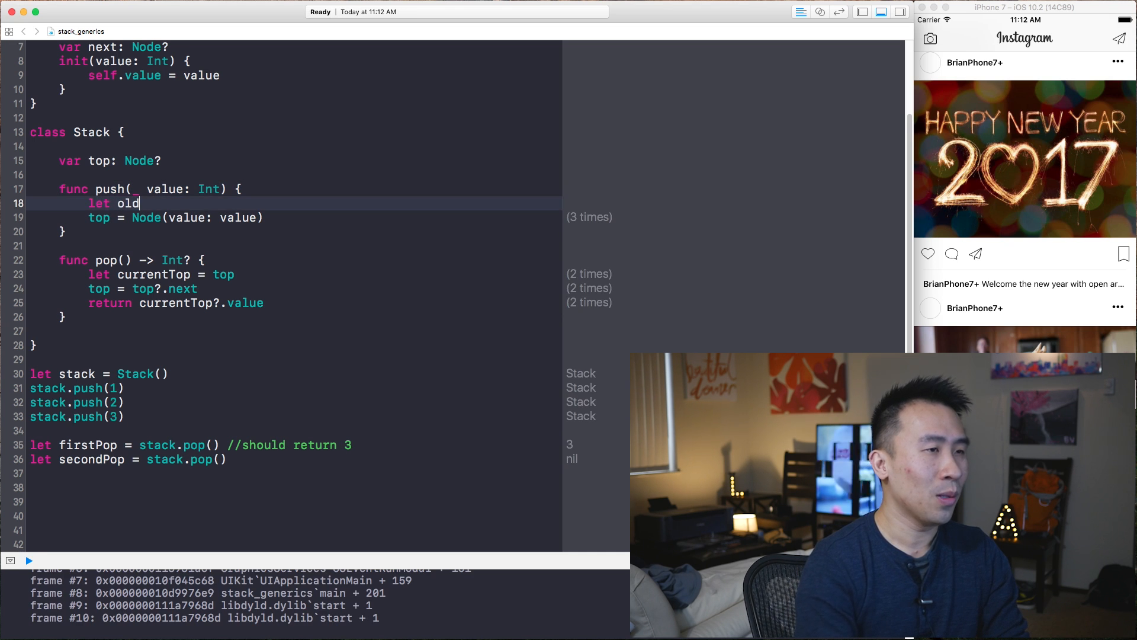
pyautogui.write('Top = top')
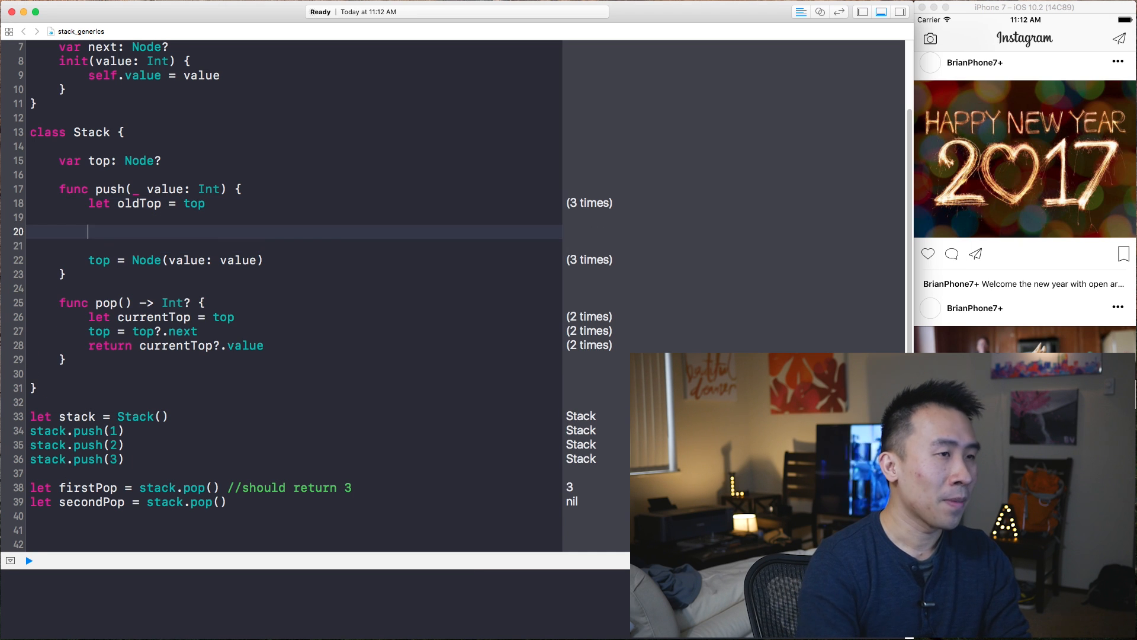
pyautogui.write('top.n')
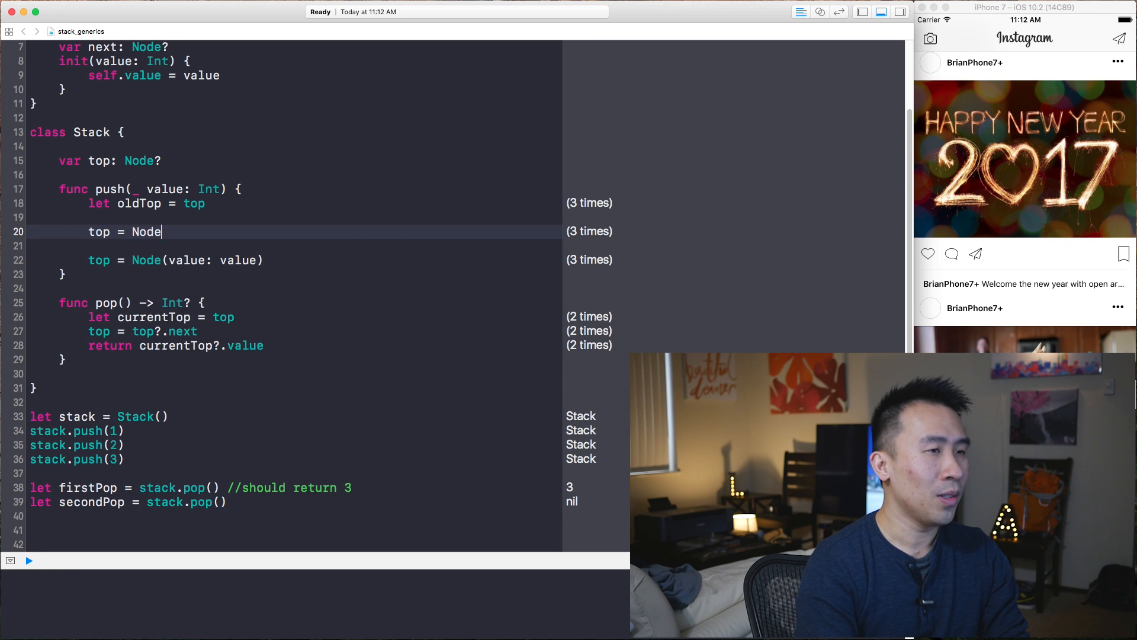
pyautogui.write('(value: value)')
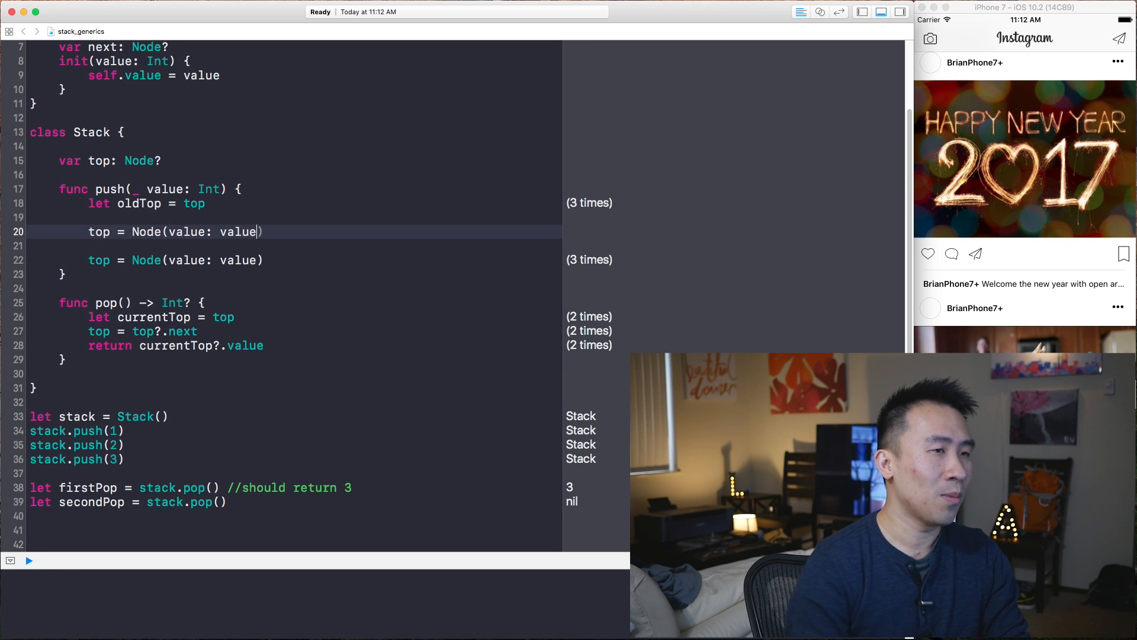
pyautogui.click(29, 561)
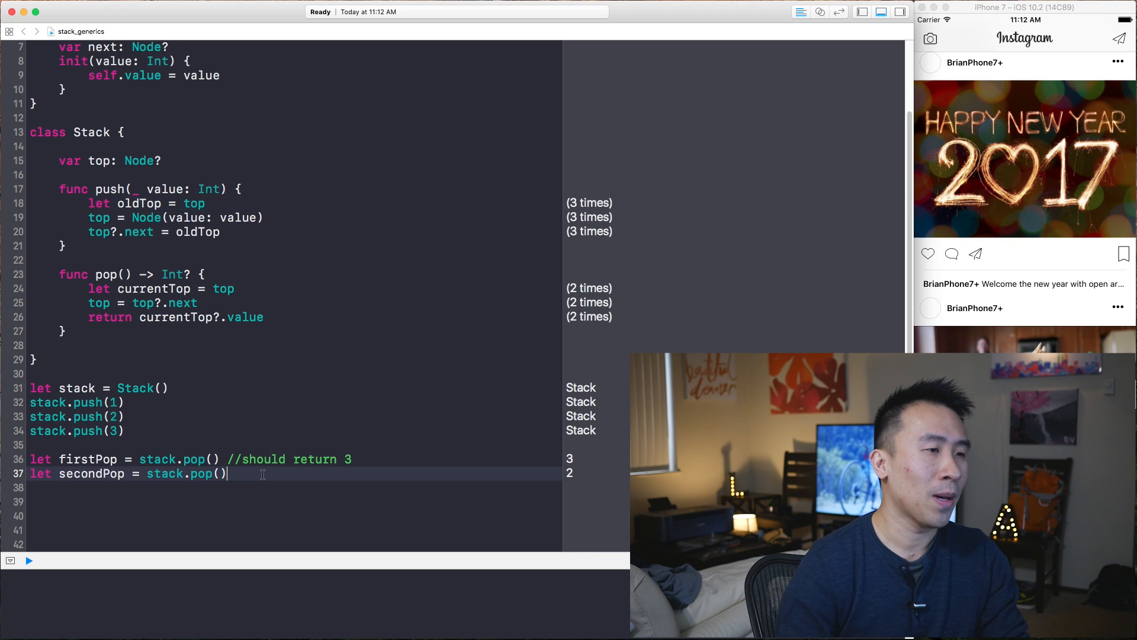
# Add let thirdPop and let finalPop popping the stack, yielding 1 and nil
pyautogui.write('let')
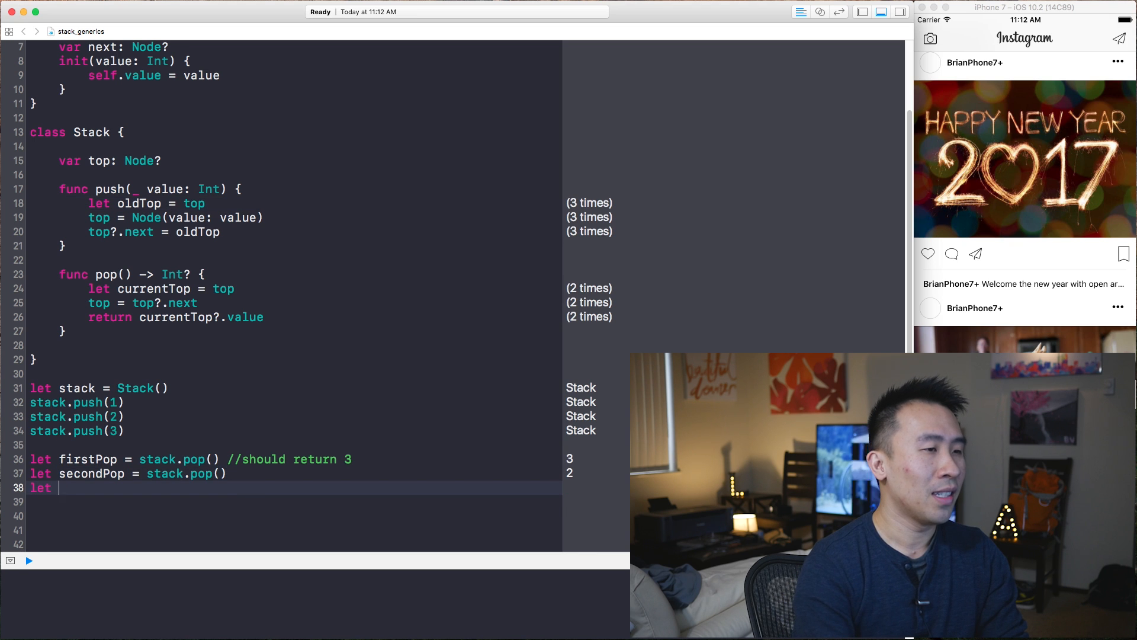
pyautogui.write('thirdPop = stack.pop(')
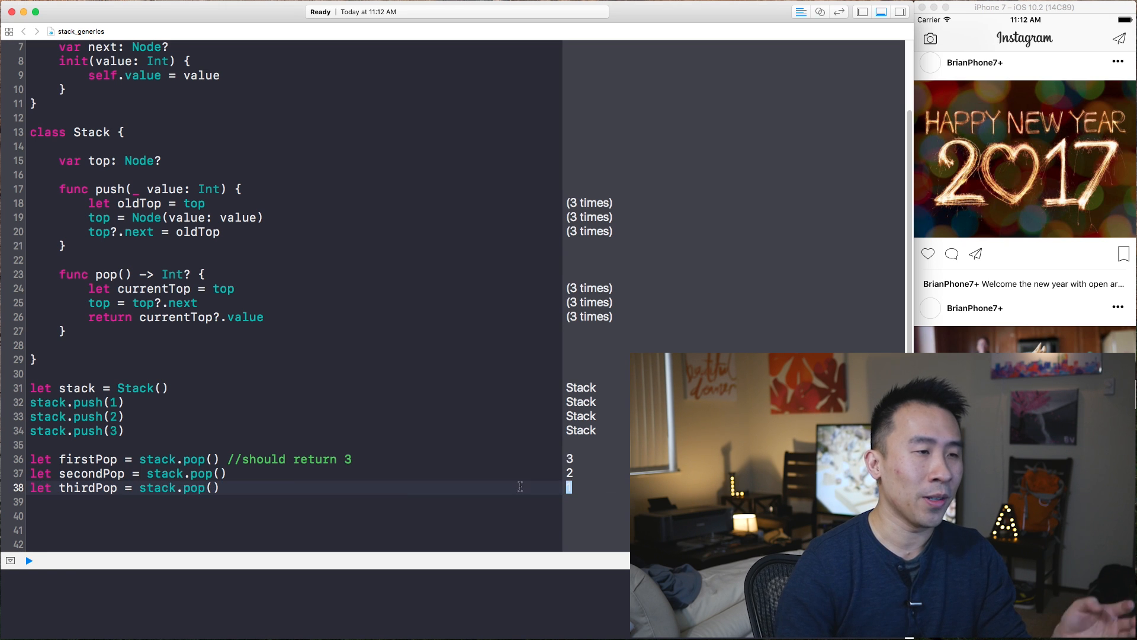
pyautogui.write('let finalPop = stack.pop')
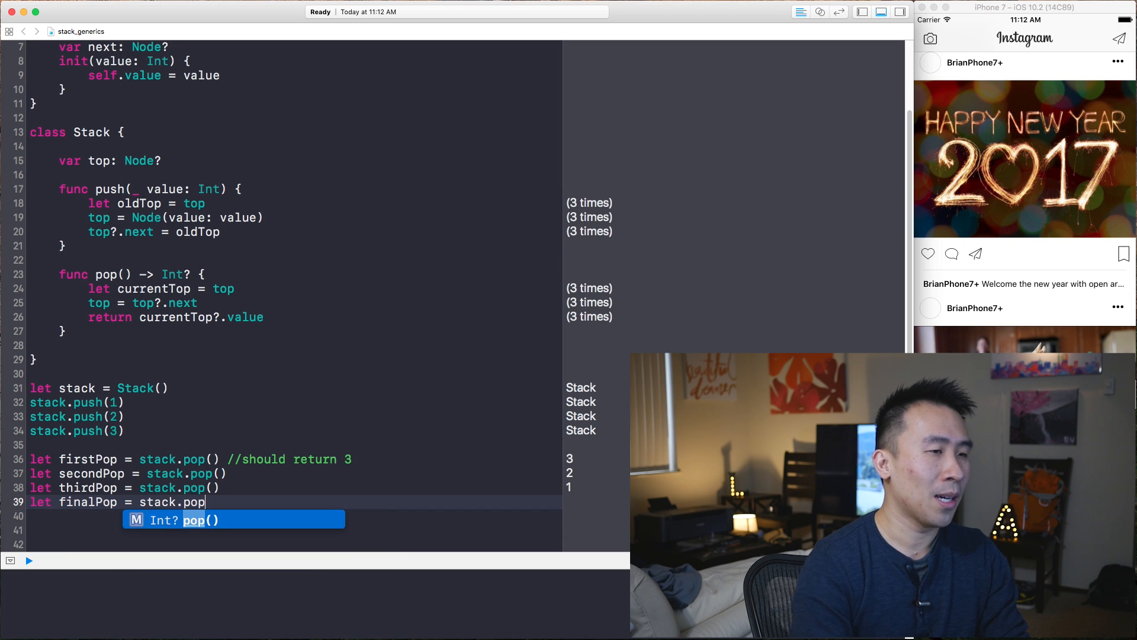
pyautogui.press('Return')
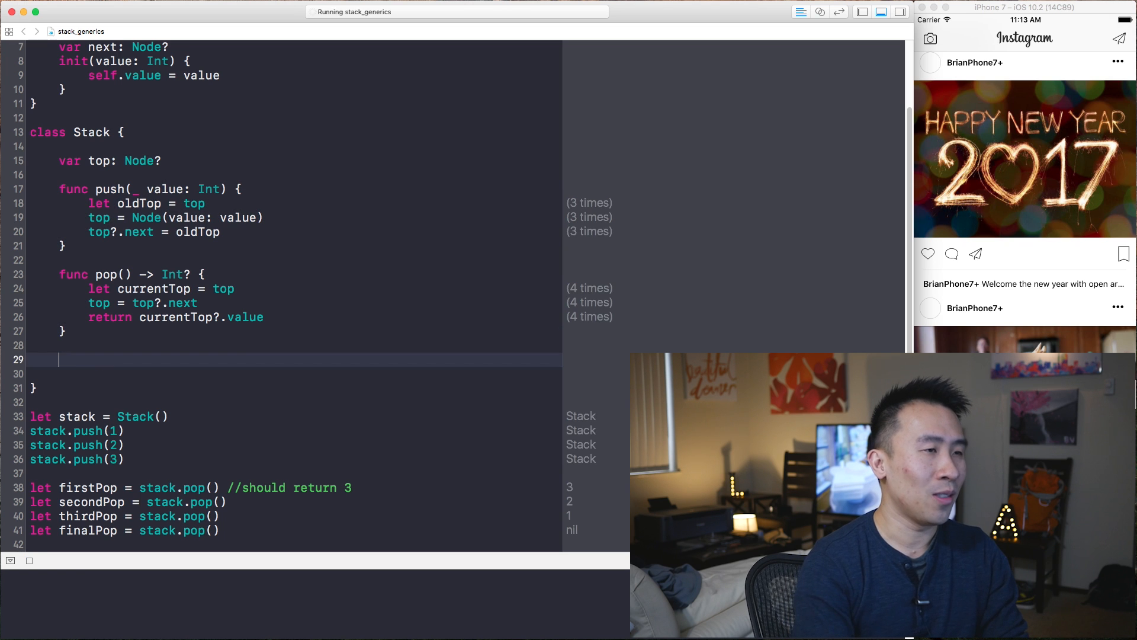
# Add func peek() -> Int? returning top?.value without removing it
pyautogui.write('func')
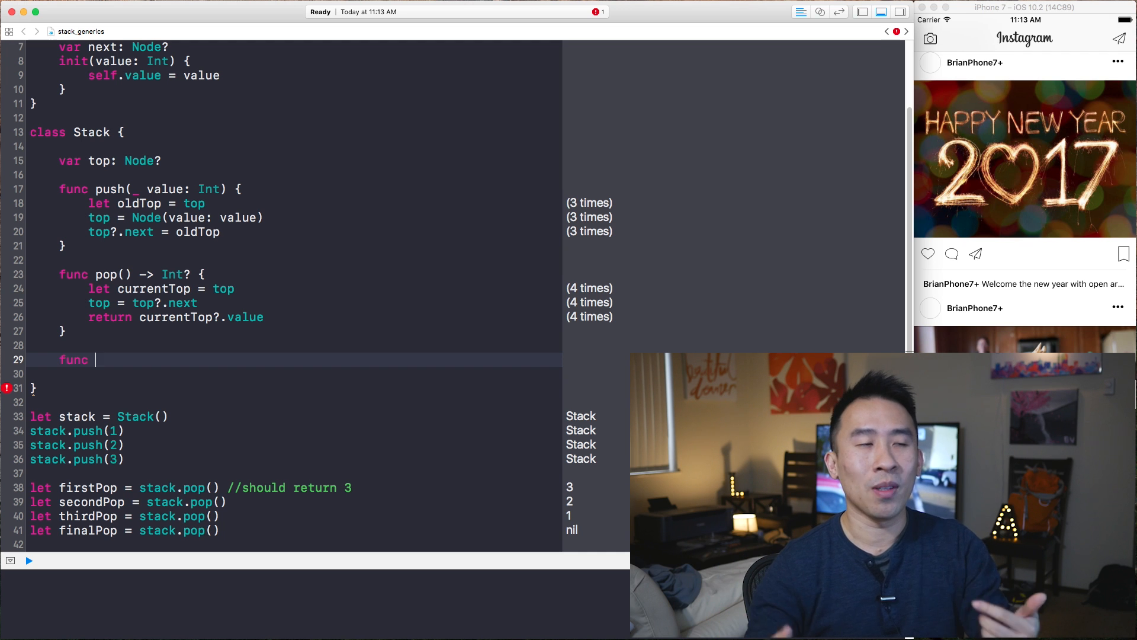
pyautogui.write('peek()')
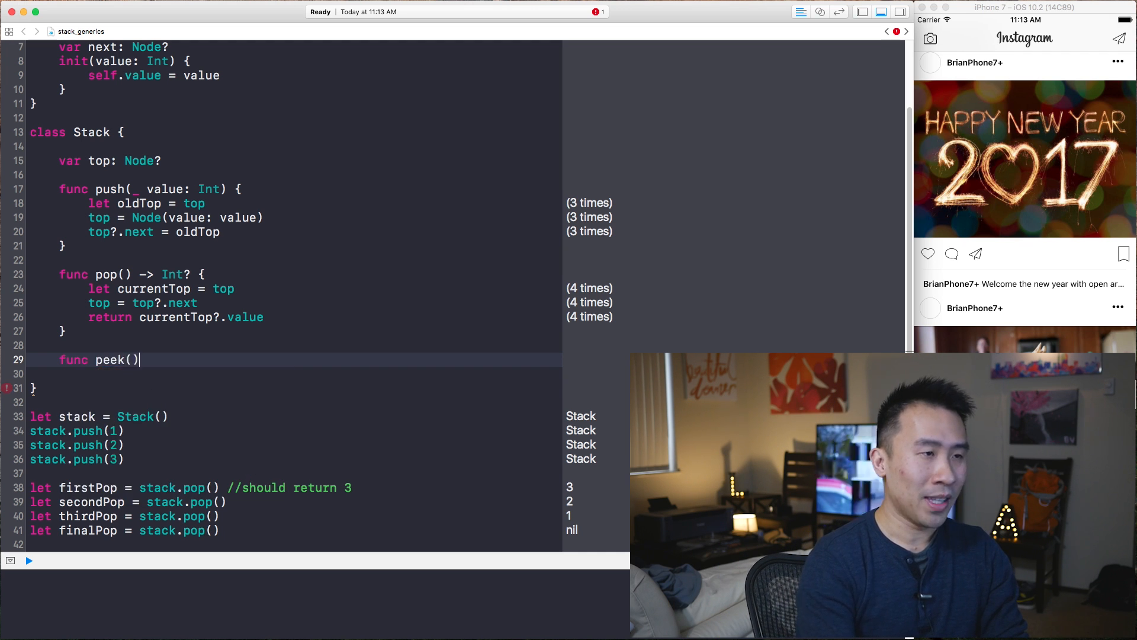
pyautogui.write('-> Int? {')
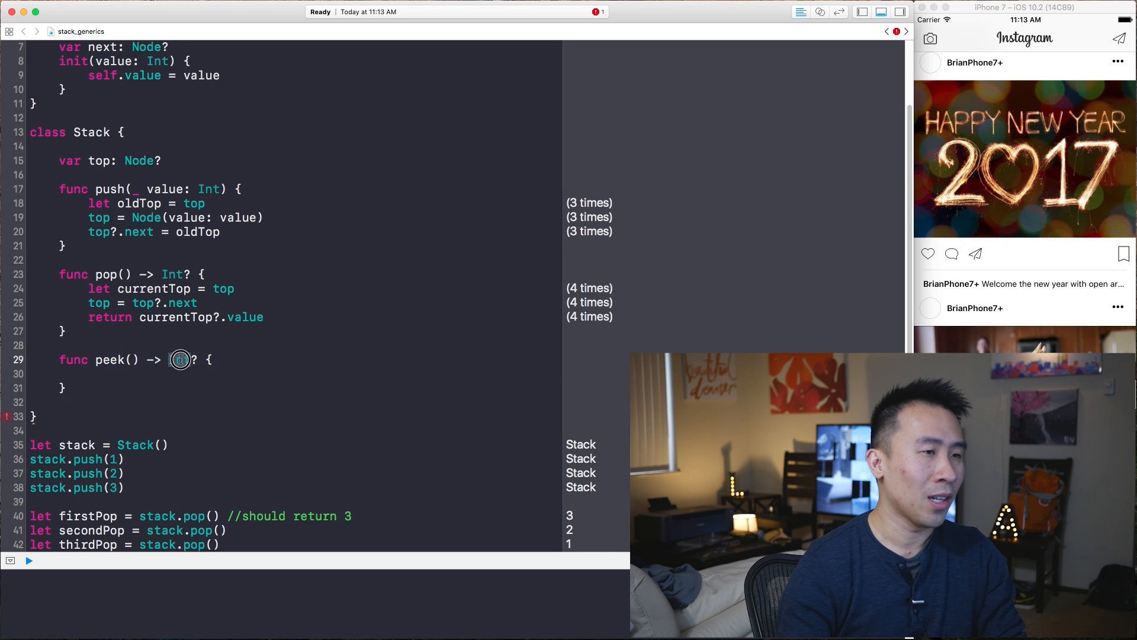
pyautogui.write('ret')
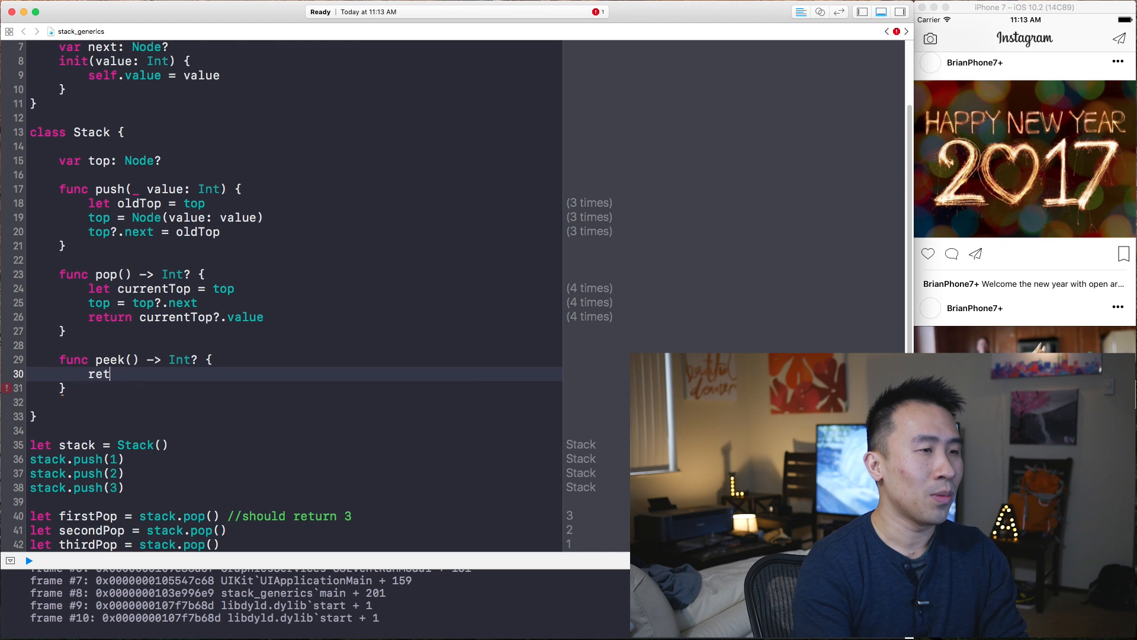
pyautogui.write('urn top.value')
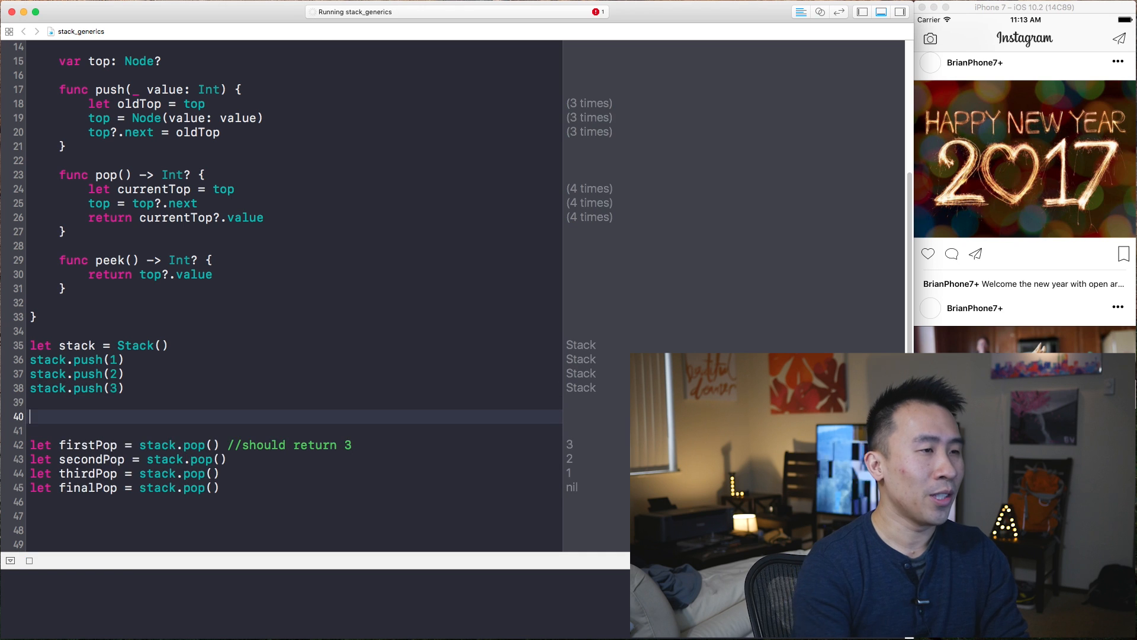
# Add stack.peek() calls around firstPop so the results show 3 then 2, and review the playground
pyautogui.write('stack.pop()')
pyautogui.write('stack.peek()')
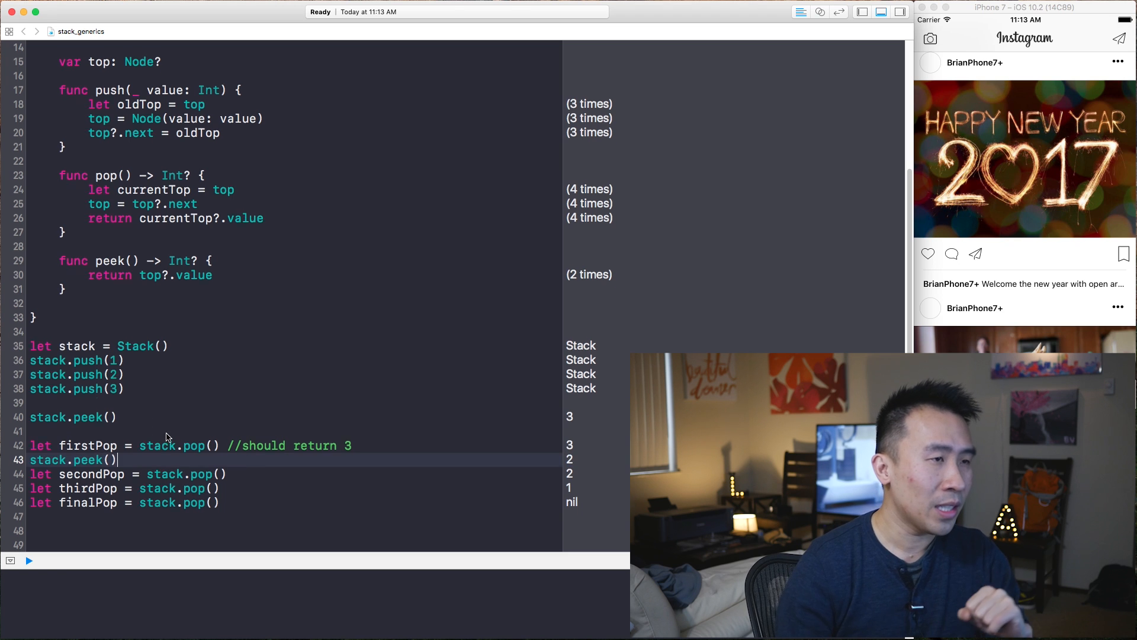
pyautogui.scroll(3)
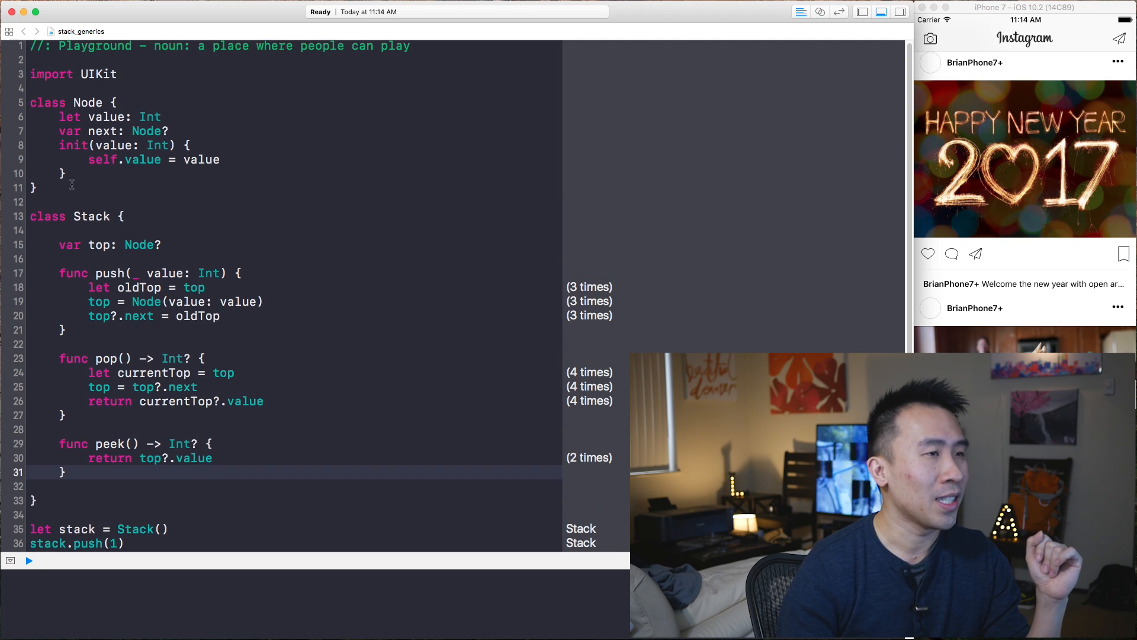
pyautogui.scroll(-3)
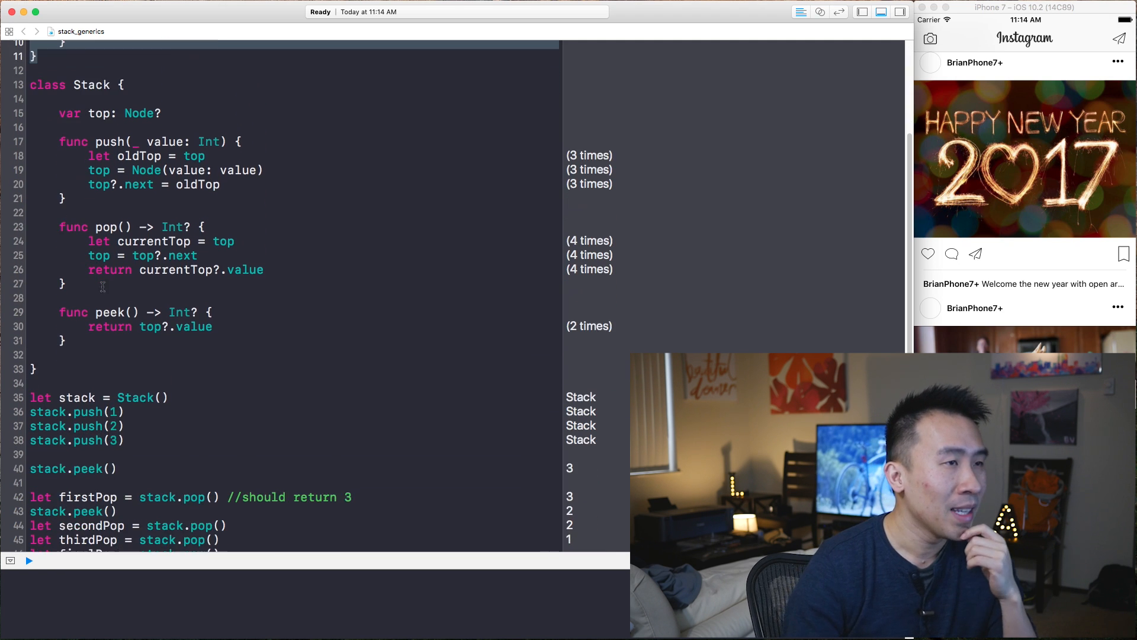
pyautogui.scroll(-3)
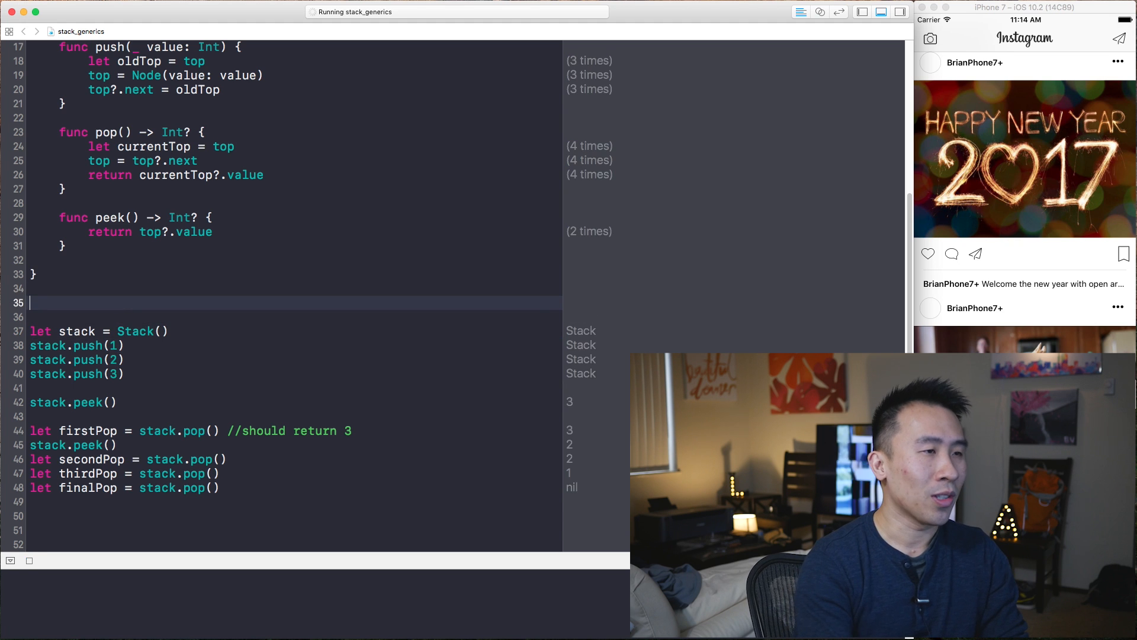
# Define struct User with name: String and username: String properties
pyautogui.write('s')
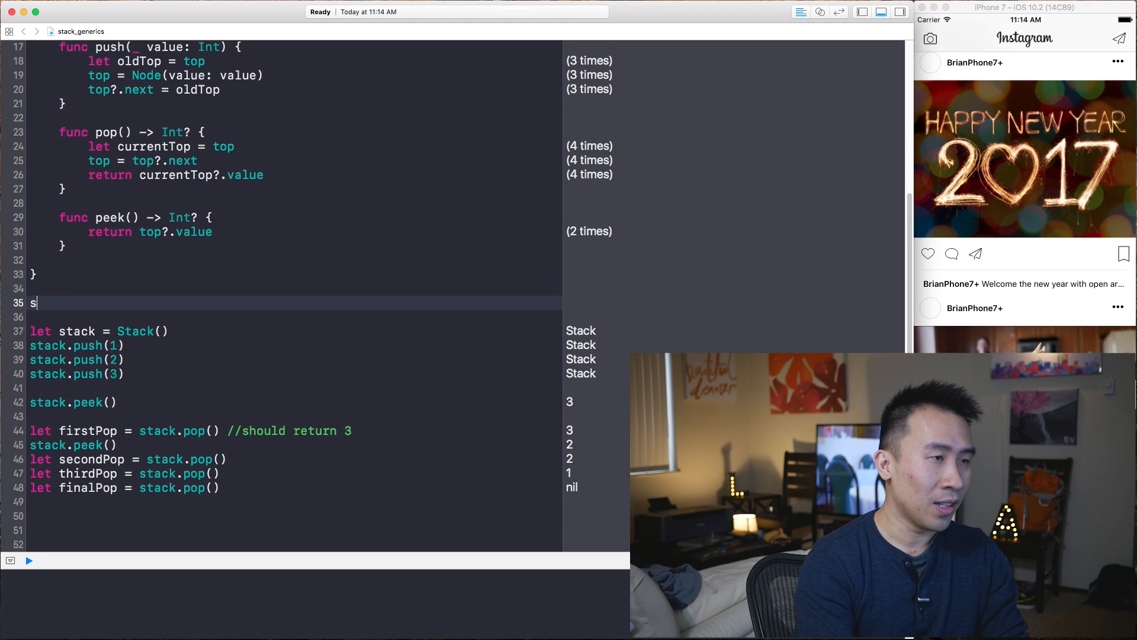
pyautogui.write('truct')
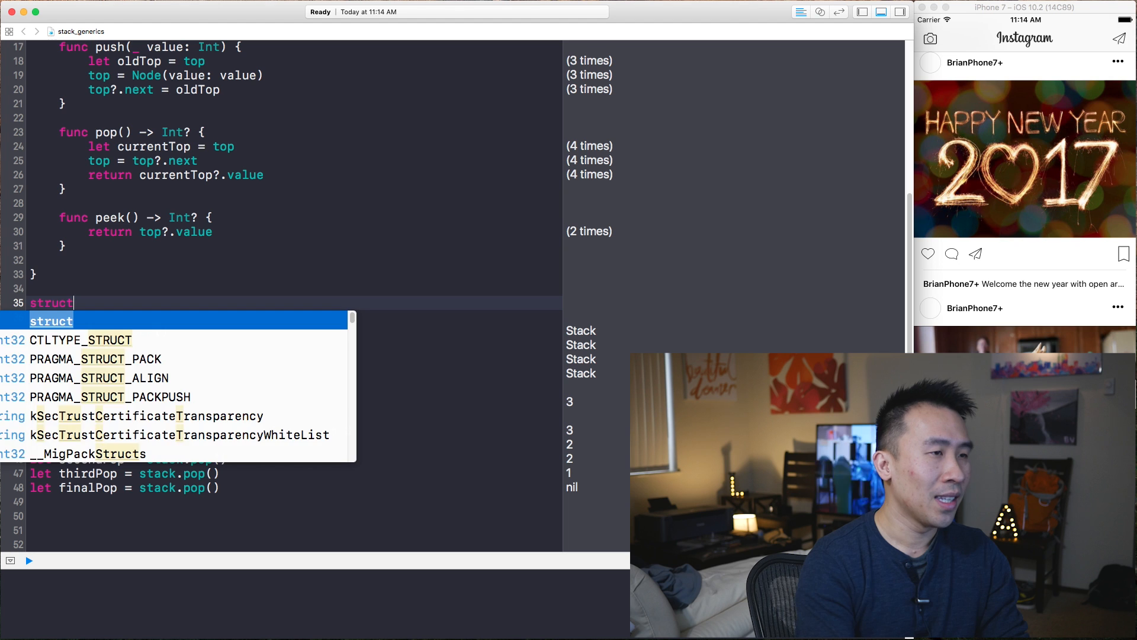
pyautogui.write('User {')
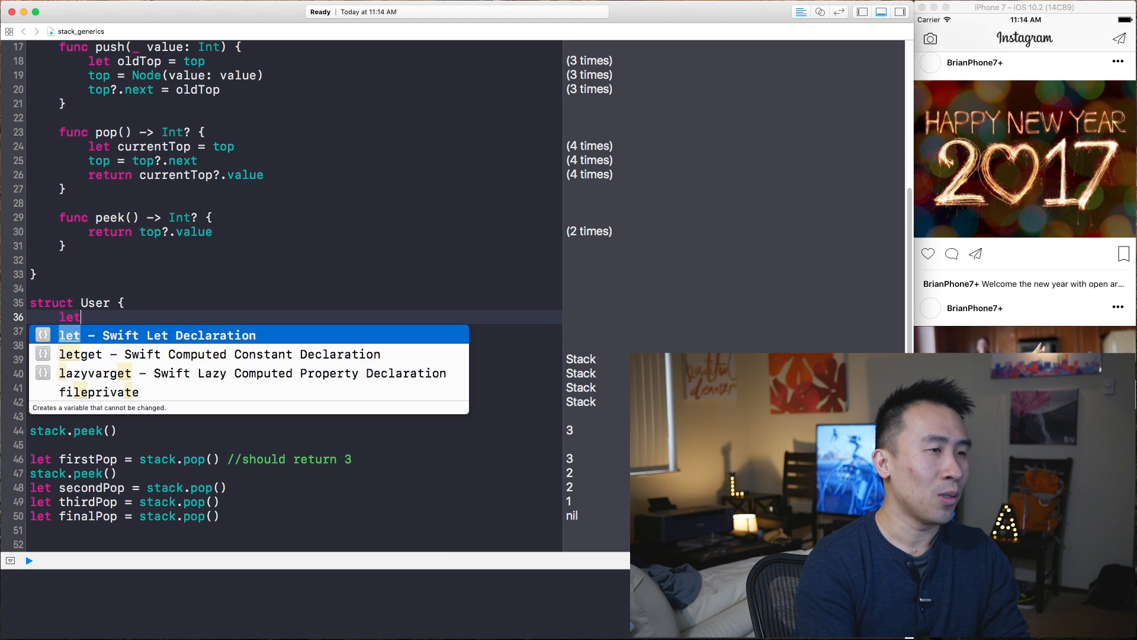
pyautogui.write('name:')
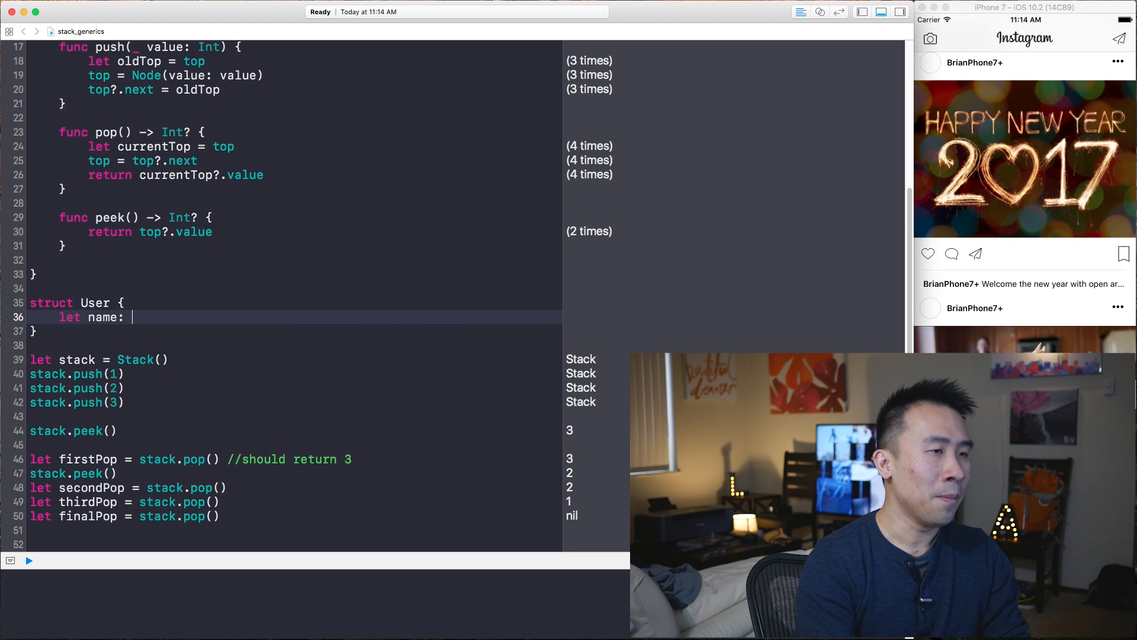
pyautogui.write('String')
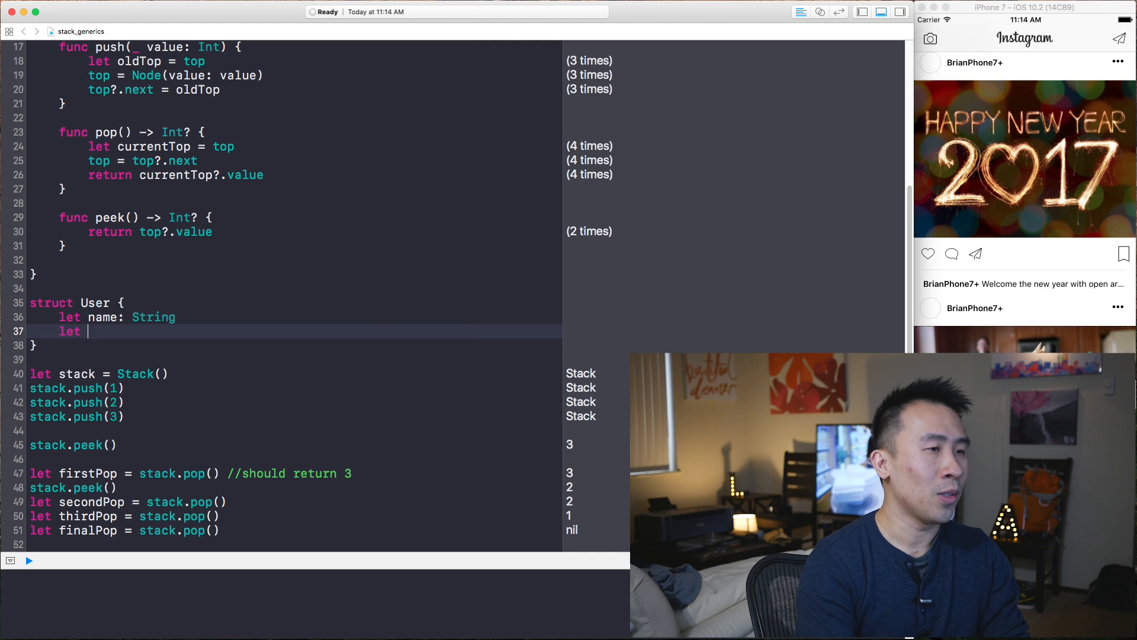
pyautogui.write('username: String')
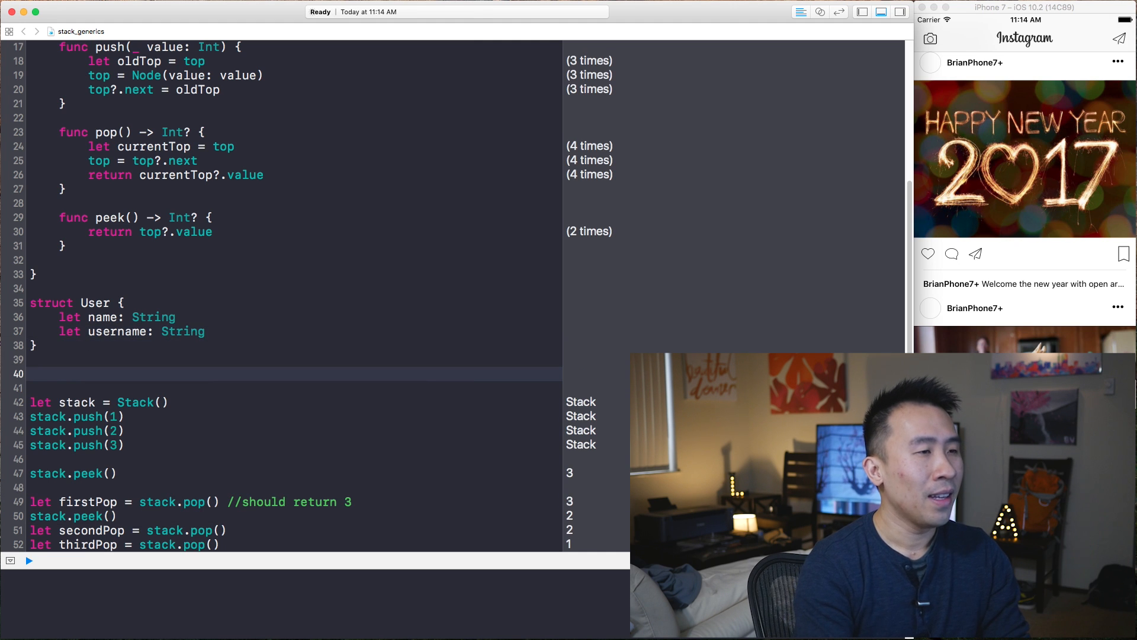
# Create let me = User(...) with username rianvoong and begin a second let you = instance
pyautogui.write('let me = User(name: "Brian", username: "@b')
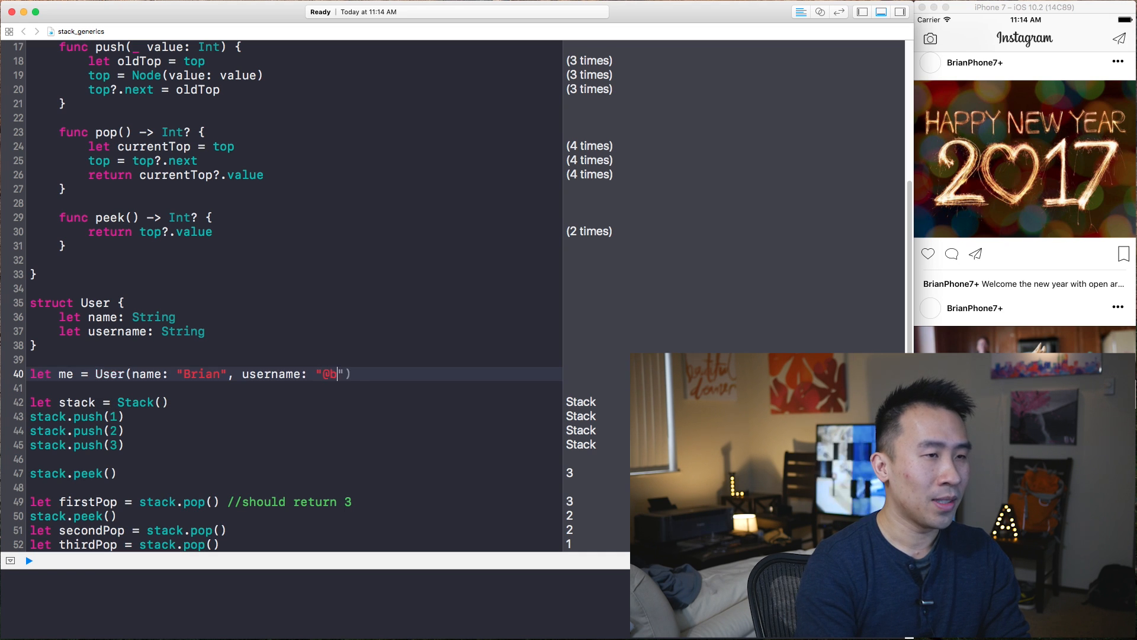
pyautogui.write('rianvoong')
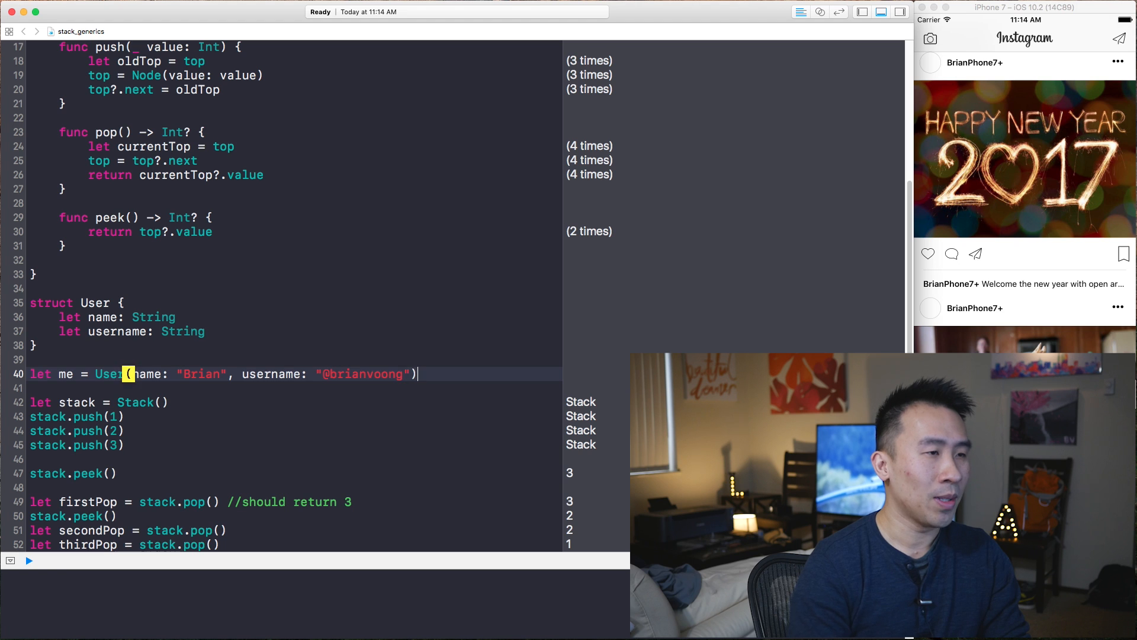
pyautogui.write('let you = User(name: "You", username: "@you')
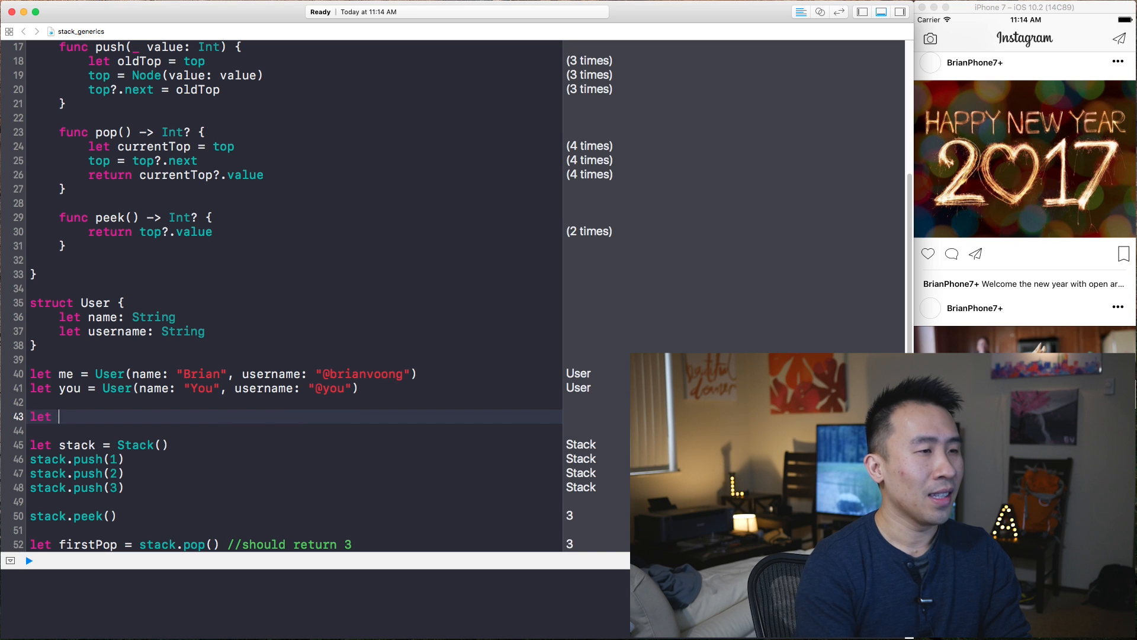
# Declare let usersStack = Stack() and push me and you onto it, producing Int type errors
pyautogui.write('usersSta')
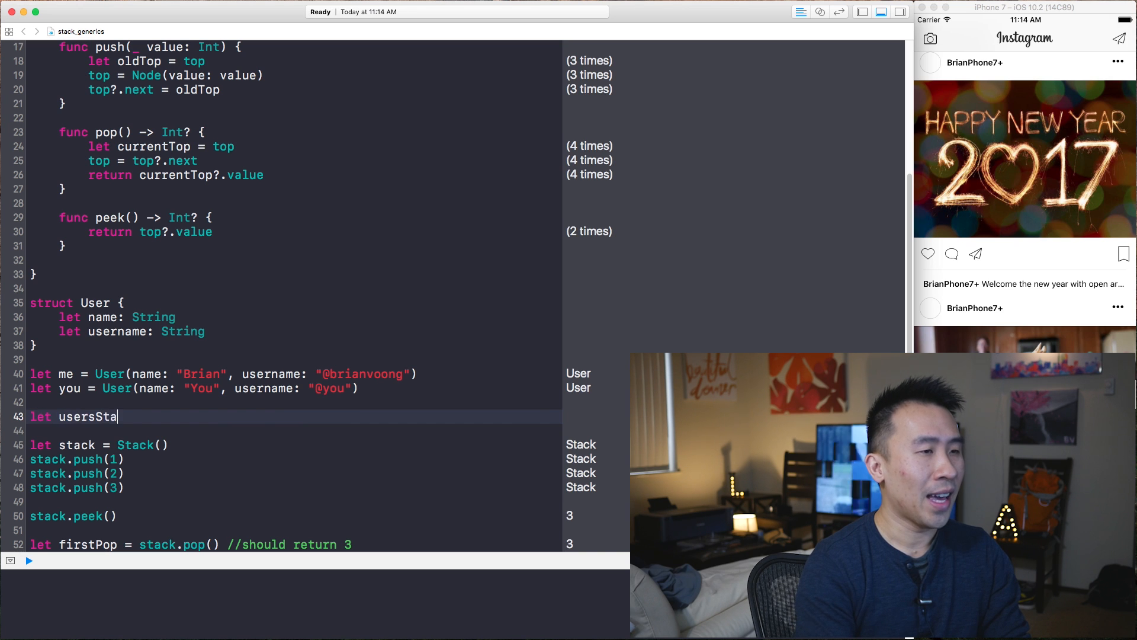
pyautogui.write('ck = Stack()')
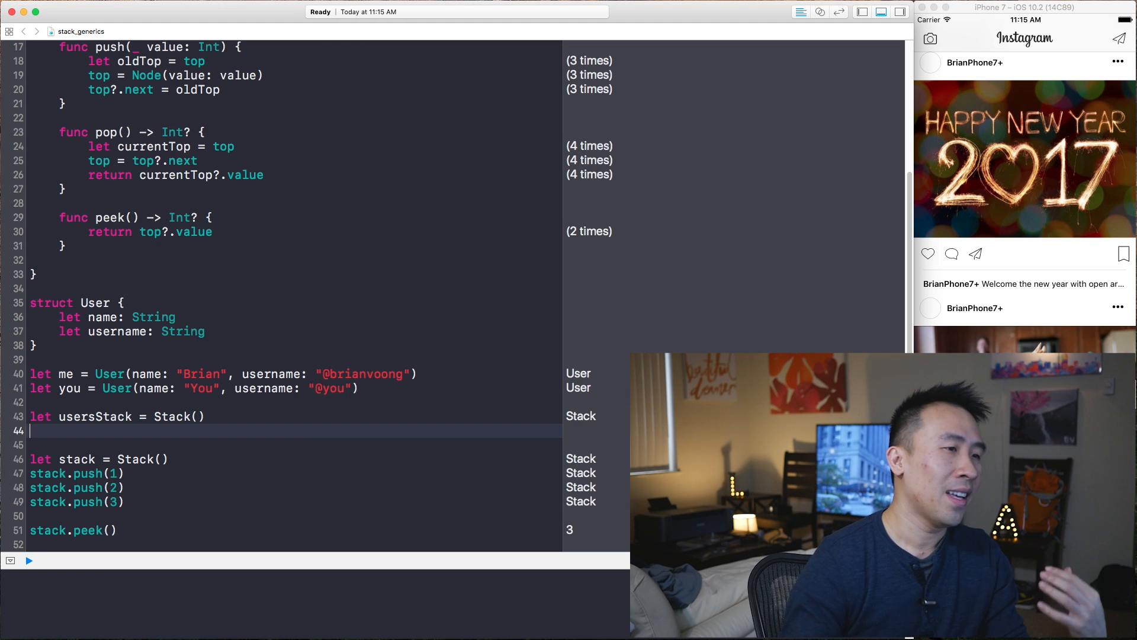
pyautogui.write('usersStack.push(me')
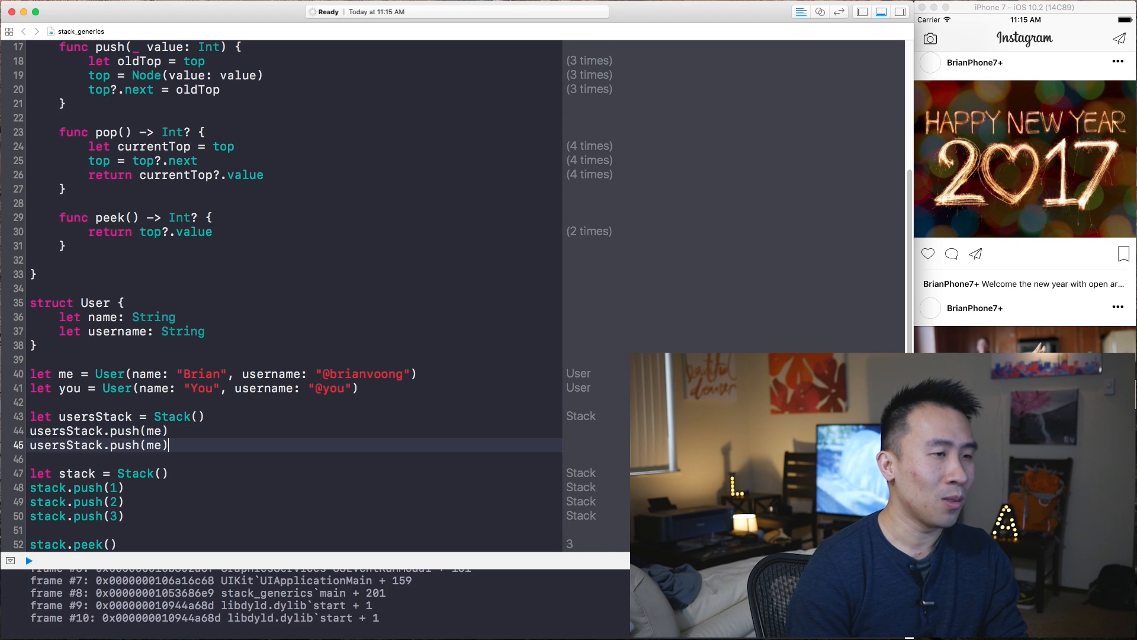
pyautogui.write('you')
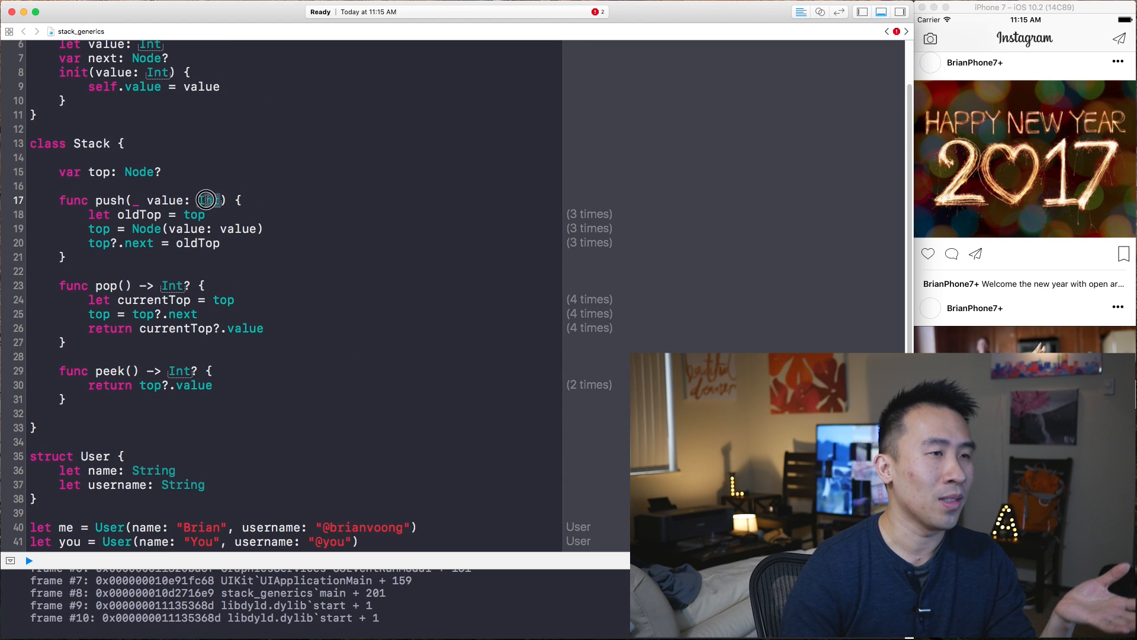
# Comment out the Int stack lines and change push, pop and peek signatures to use User
pyautogui.scroll(-3)
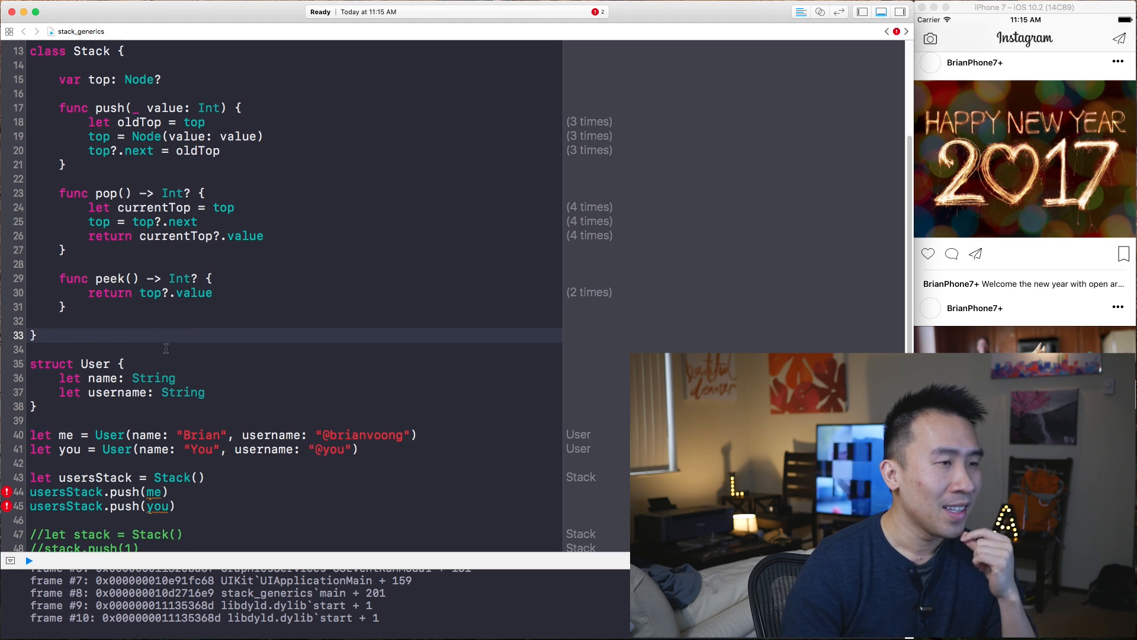
pyautogui.click(96, 363)
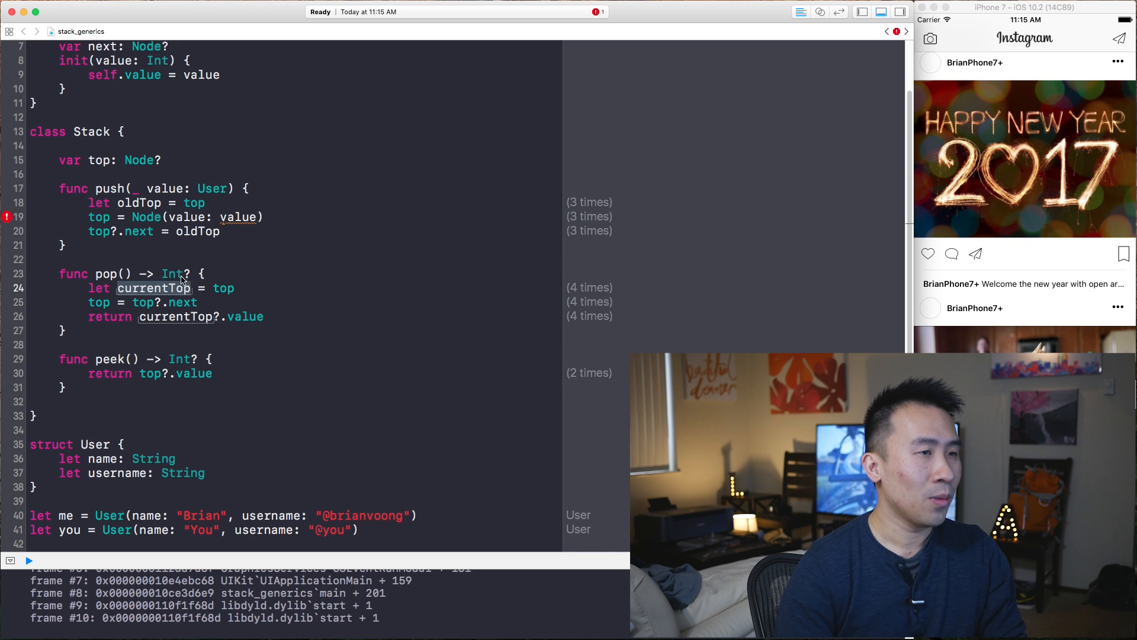
pyautogui.write('User')
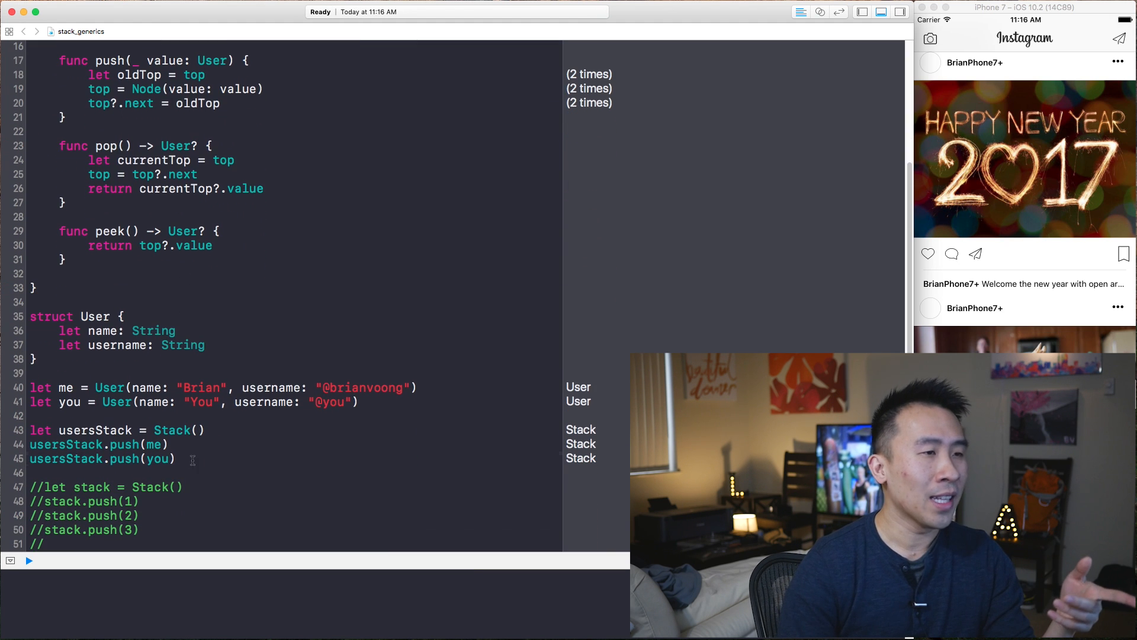
# Add let firstUserPop = usersStack.pop() and print(firstUserPop?.name ?? "") so the console shows You
pyautogui.click(167, 444)
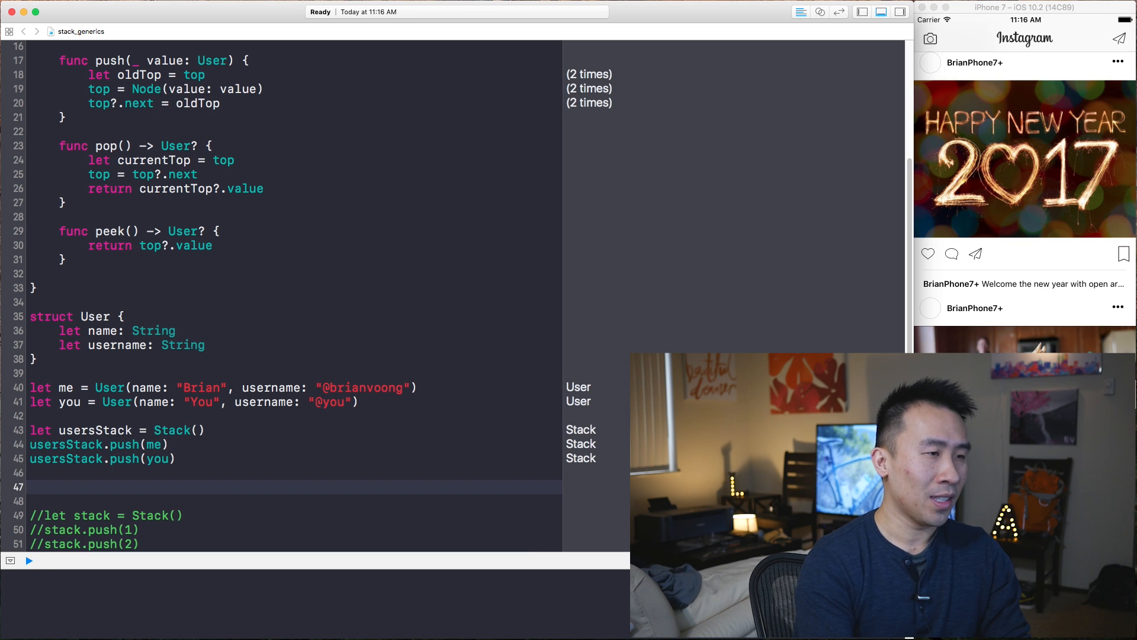
pyautogui.write('let firstUser =')
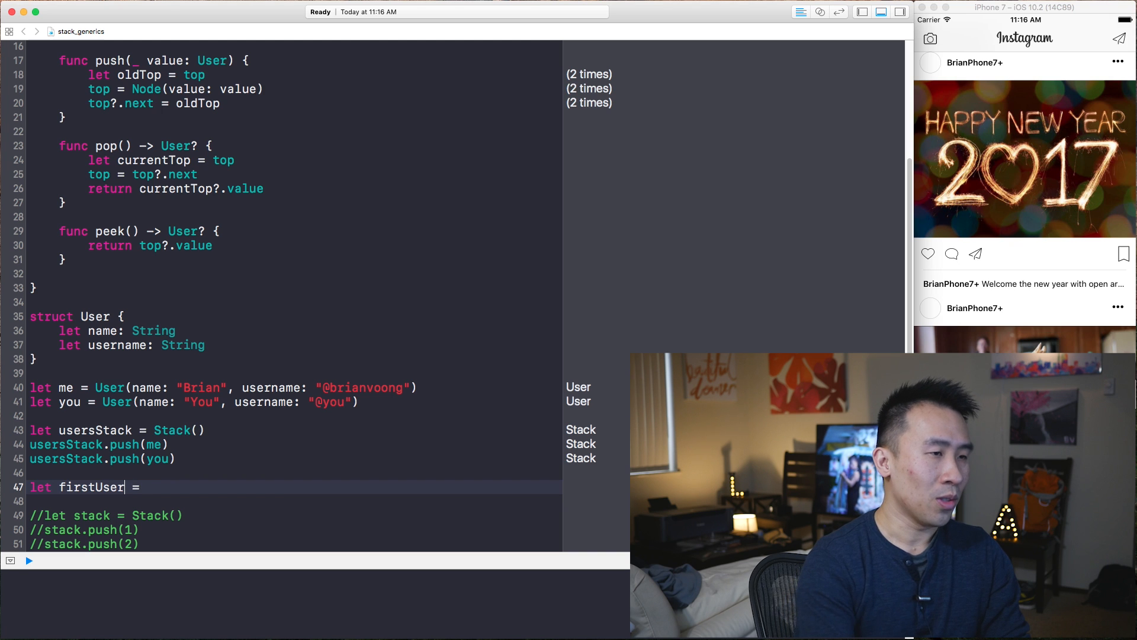
pyautogui.write('Pop')
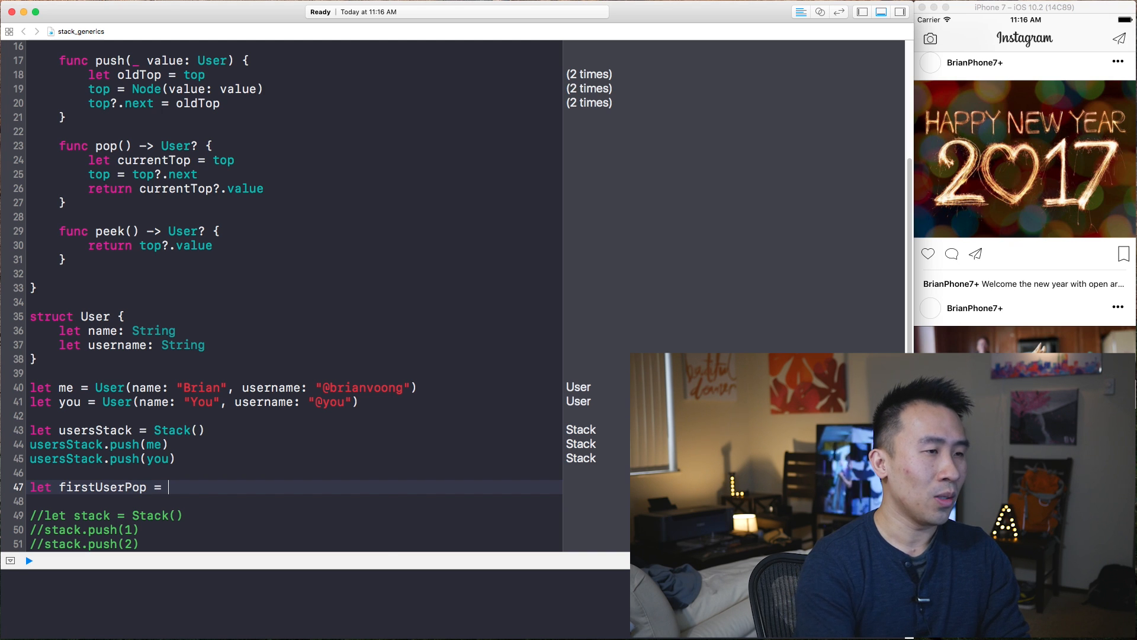
pyautogui.write('usersStack.')
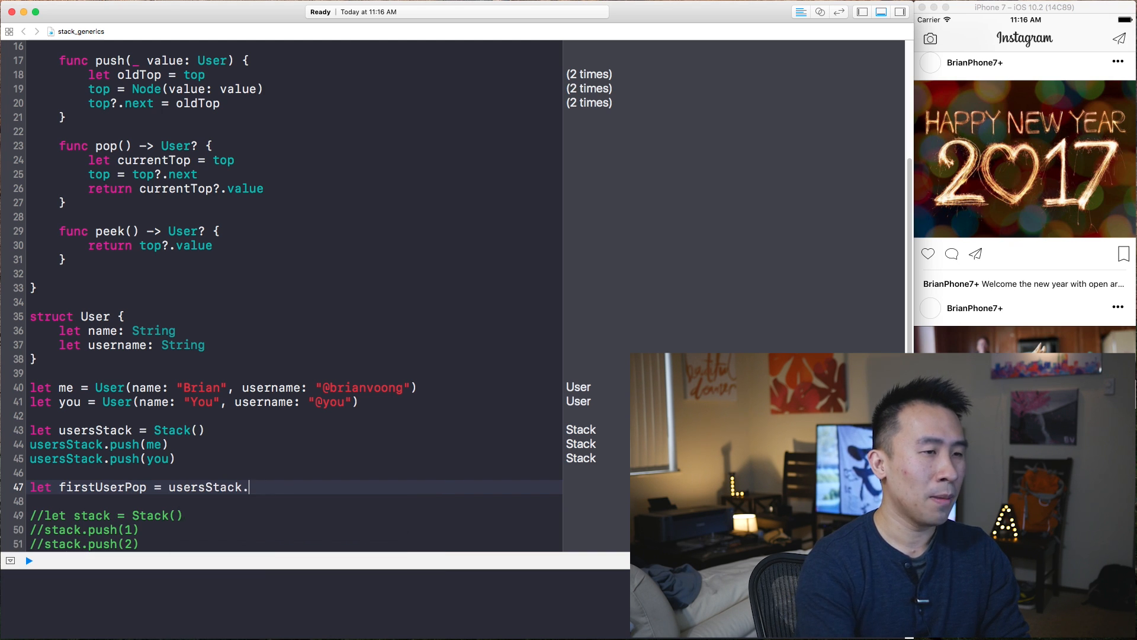
pyautogui.write('pop()')
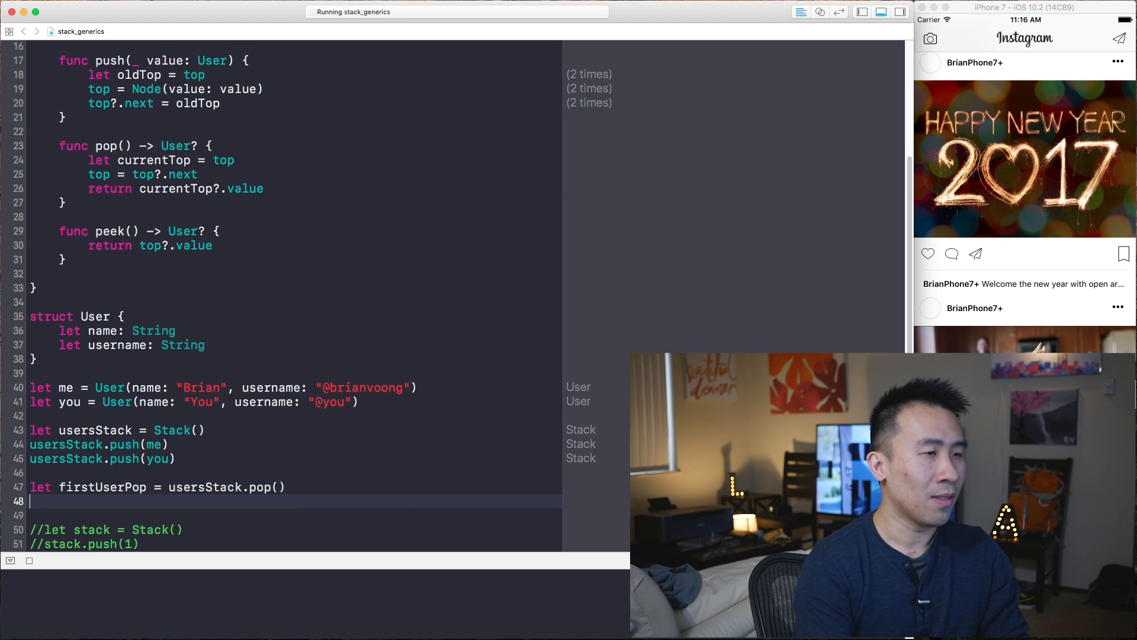
pyautogui.write('print(firstUserPop?.name!')
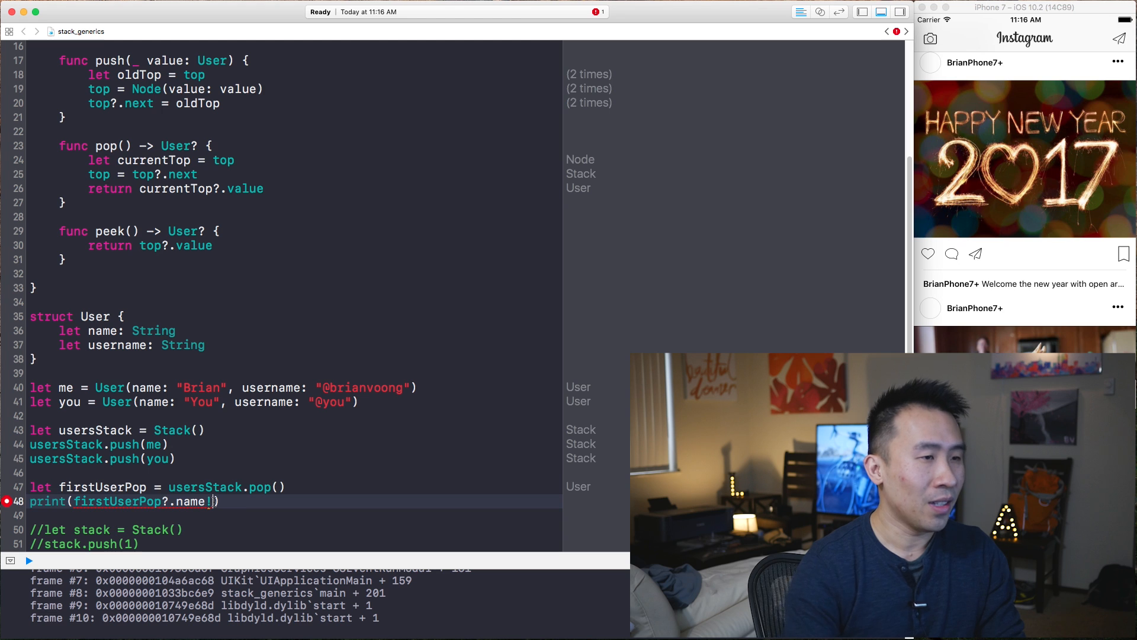
pyautogui.write('?? ""')
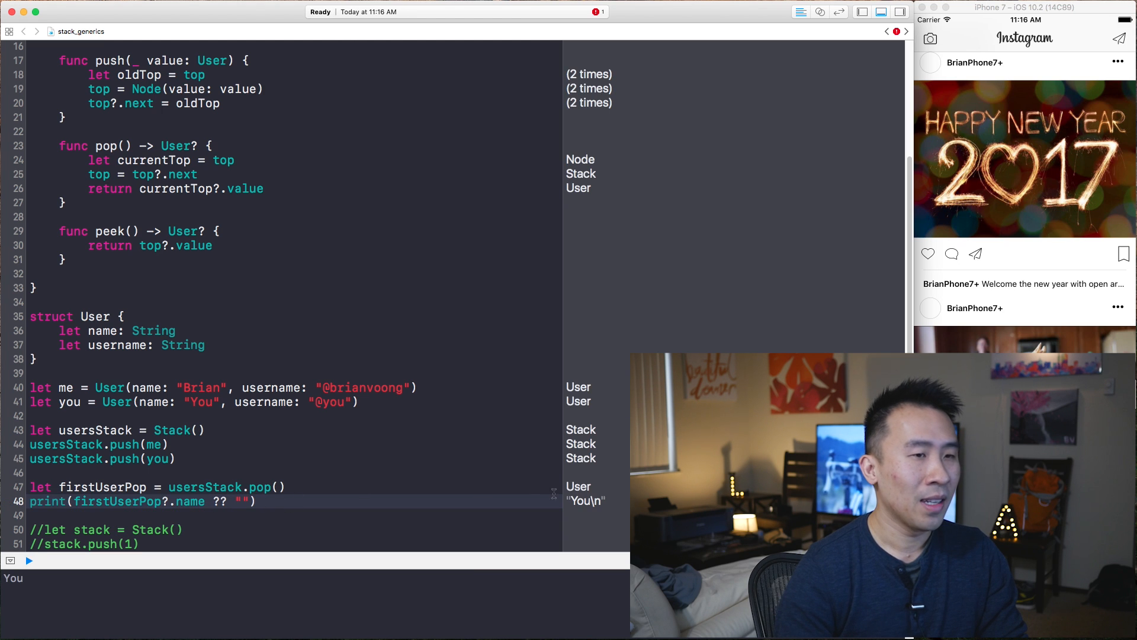
pyautogui.scroll(-3)
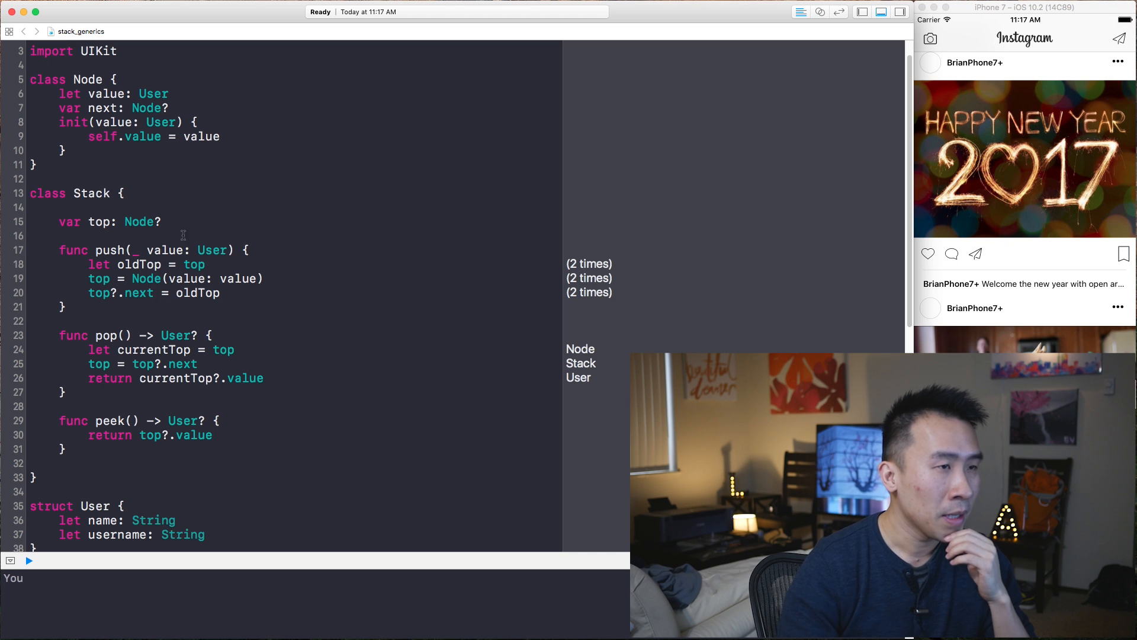
# Replace User with T in push's parameter and add <T> after class Stack
pyautogui.scroll(-3)
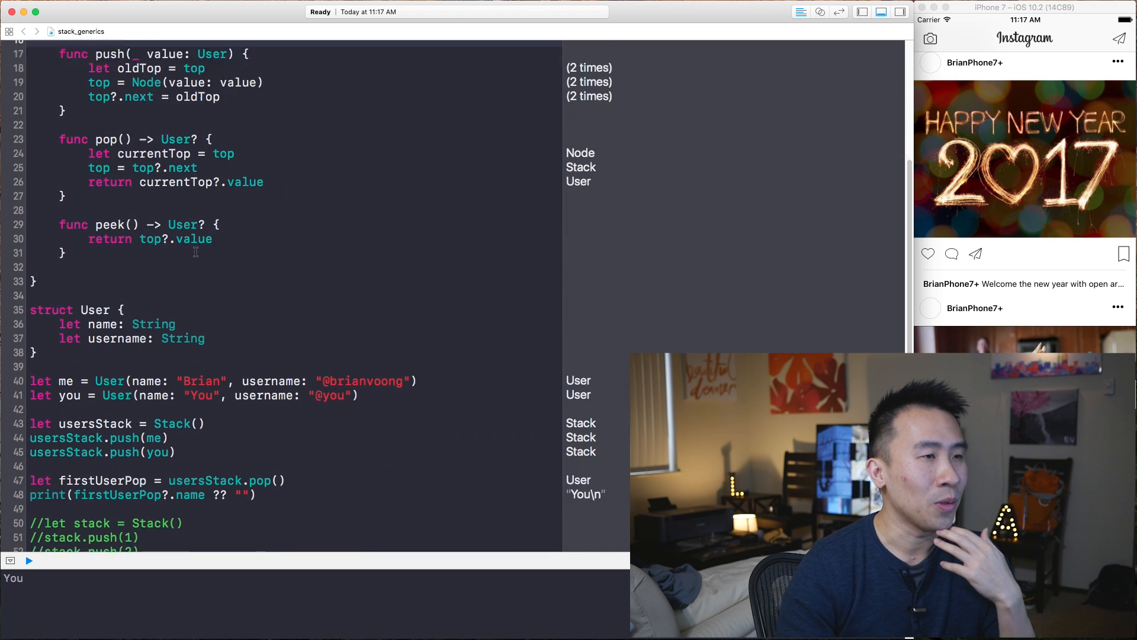
pyautogui.scroll(-3)
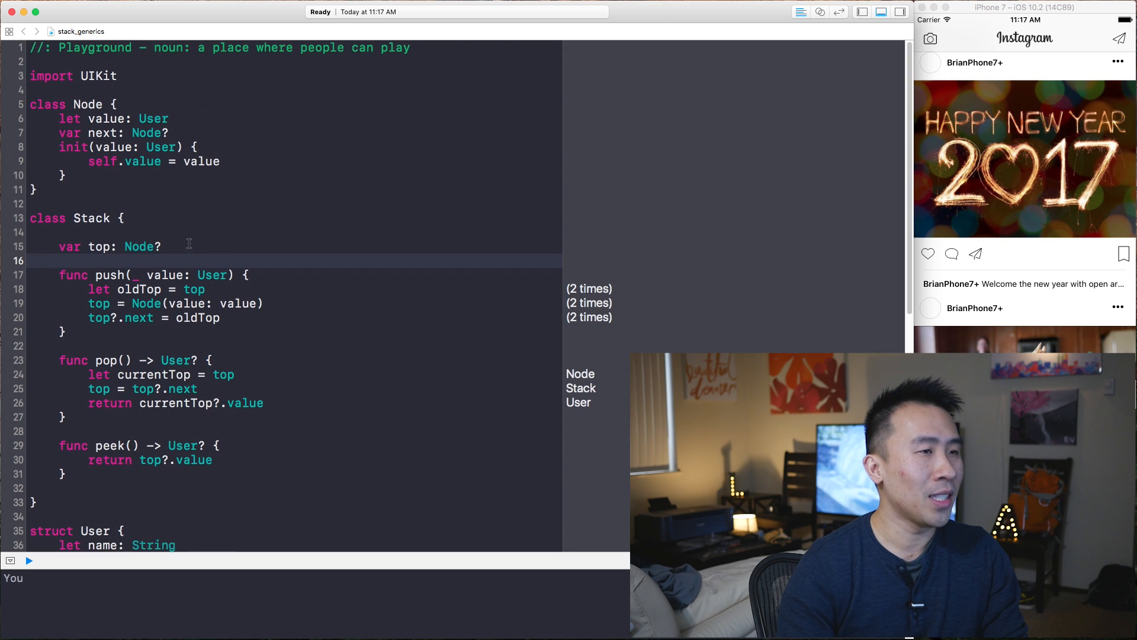
pyautogui.doubleClick(212, 275)
pyautogui.write('T')
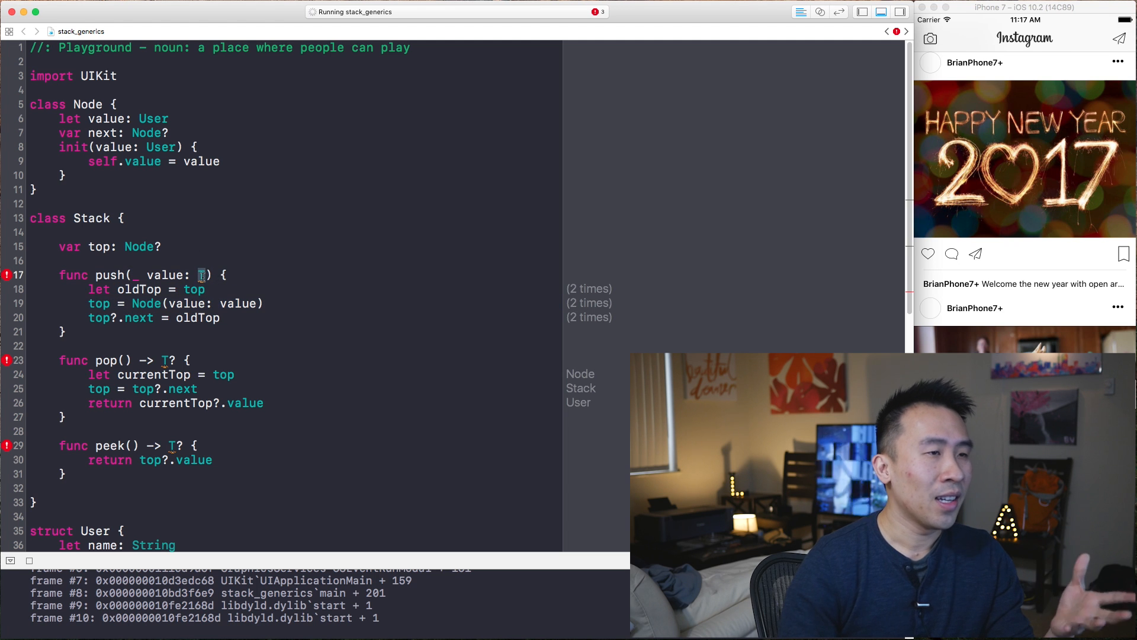
pyautogui.click(116, 218)
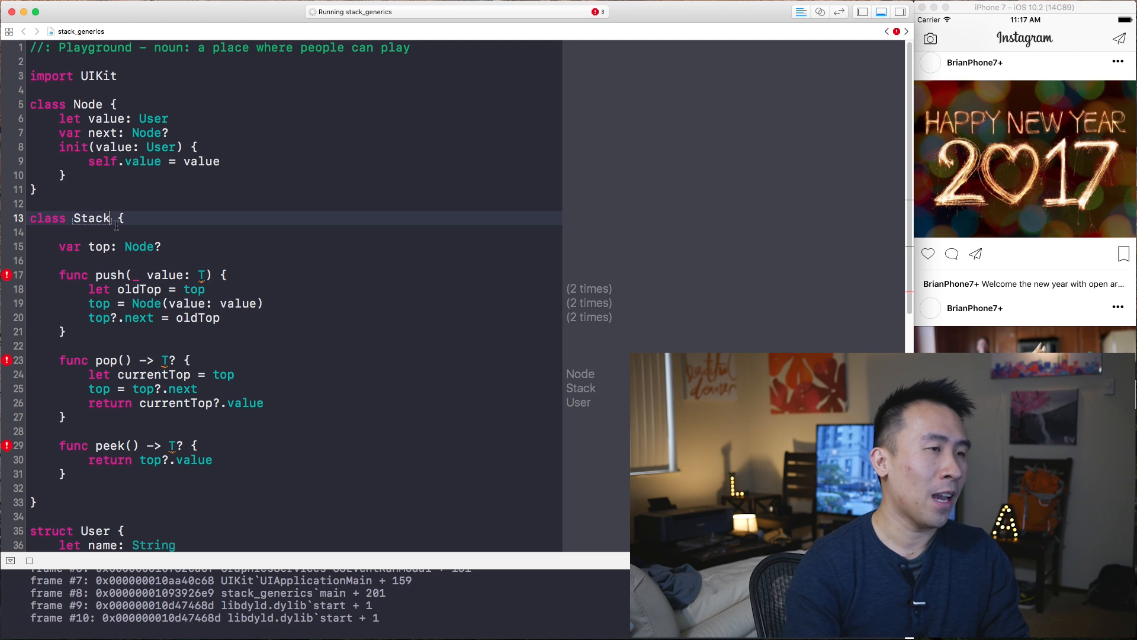
pyautogui.write('<T>')
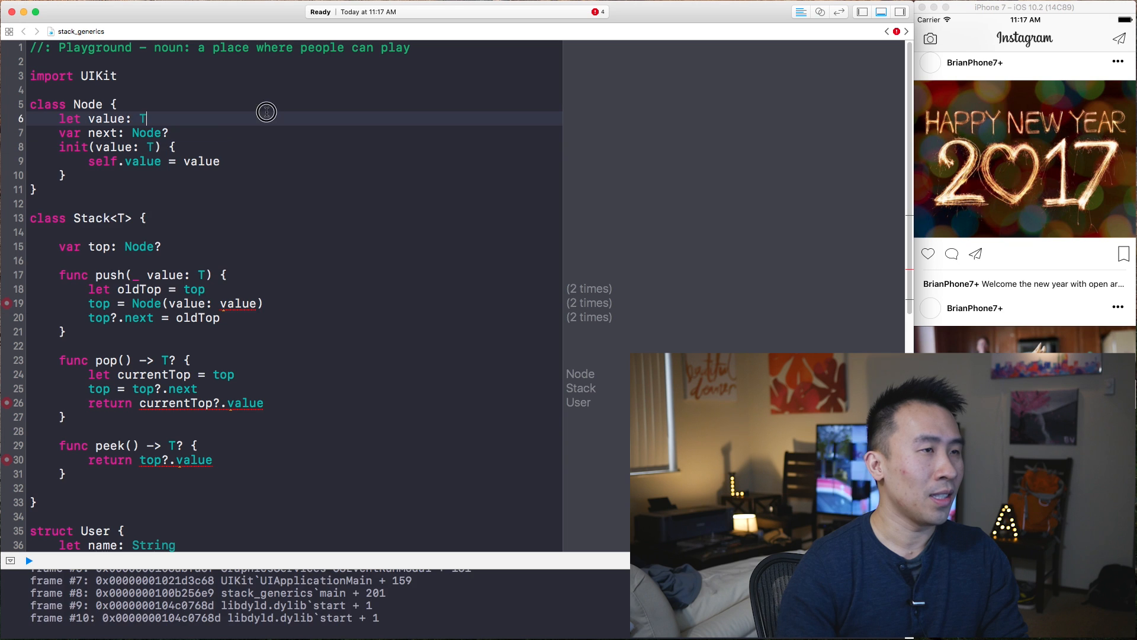
# Add <T> to class Node and change top and other members to Node<T>? types
pyautogui.write('<T>')
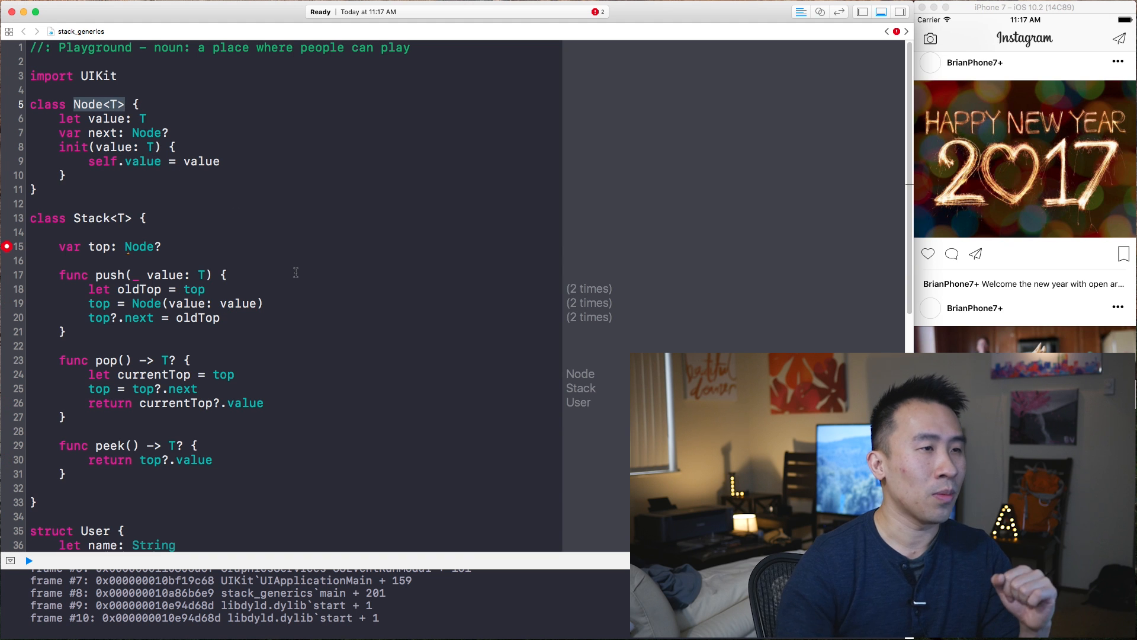
pyautogui.scroll(-3)
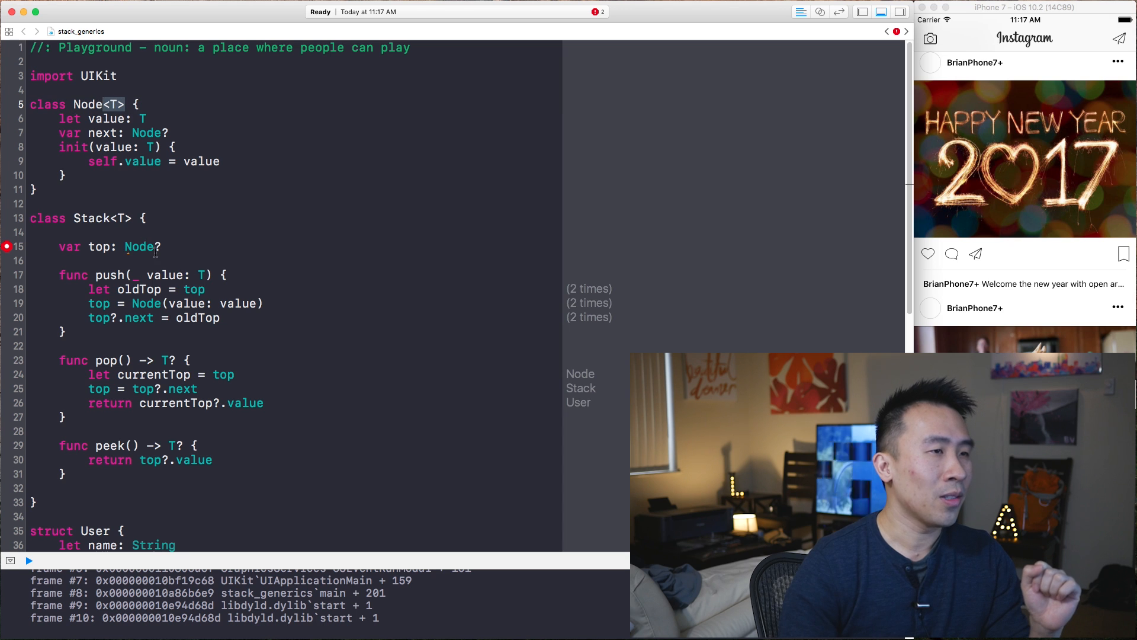
pyautogui.write('<T>')
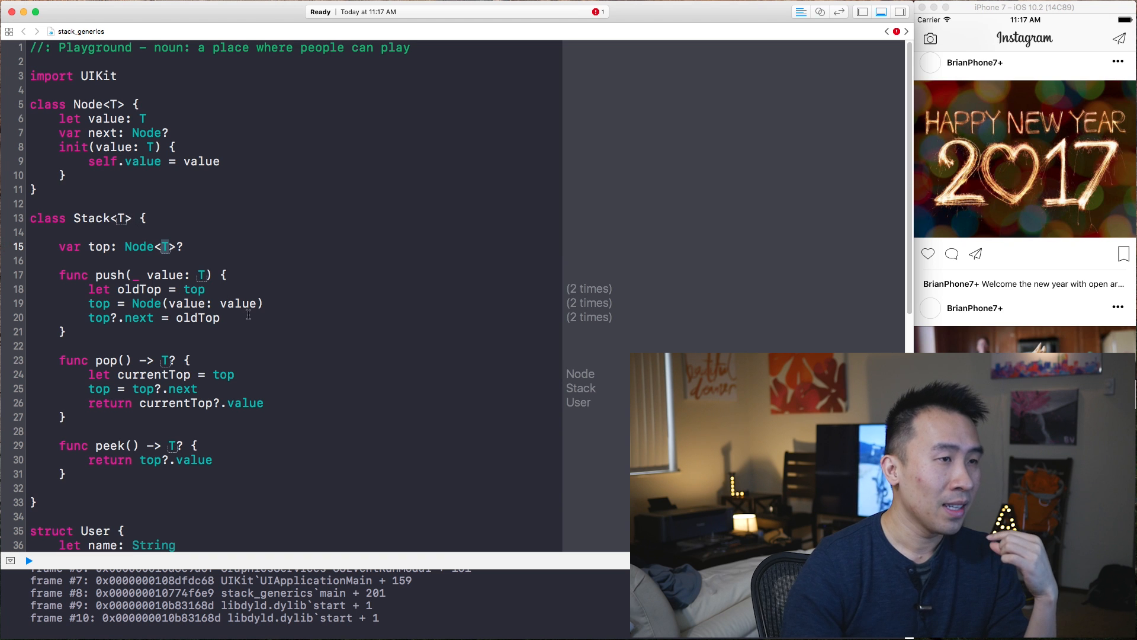
pyautogui.scroll(-3)
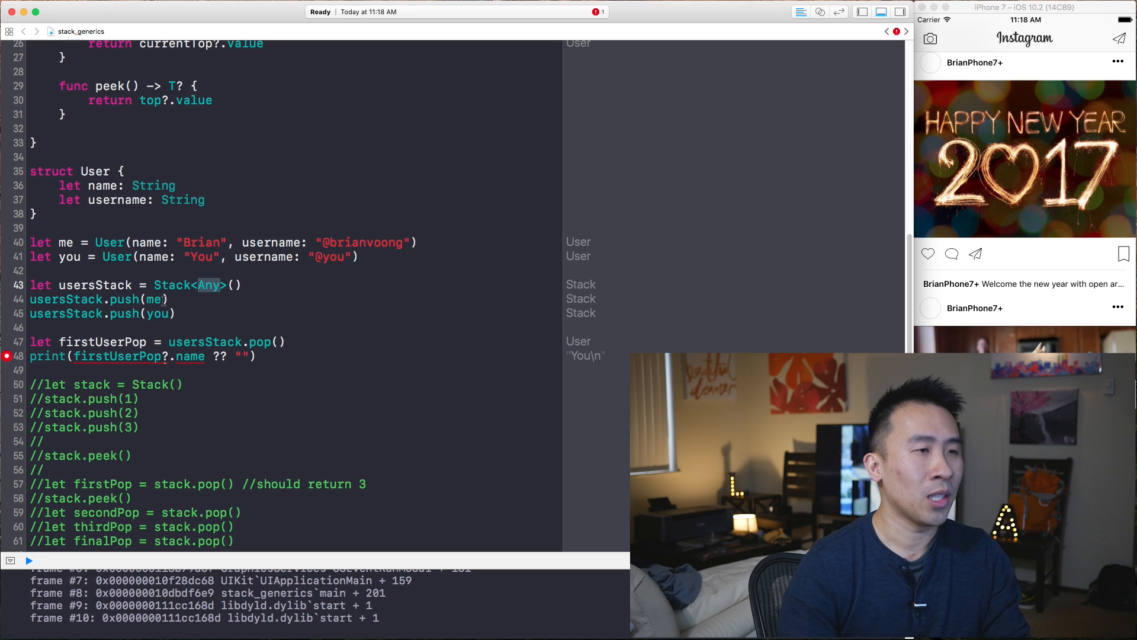
# Declare usersStack as Stack<User>() and uncomment the integer stack push, peek and pop lines
pyautogui.write('User')
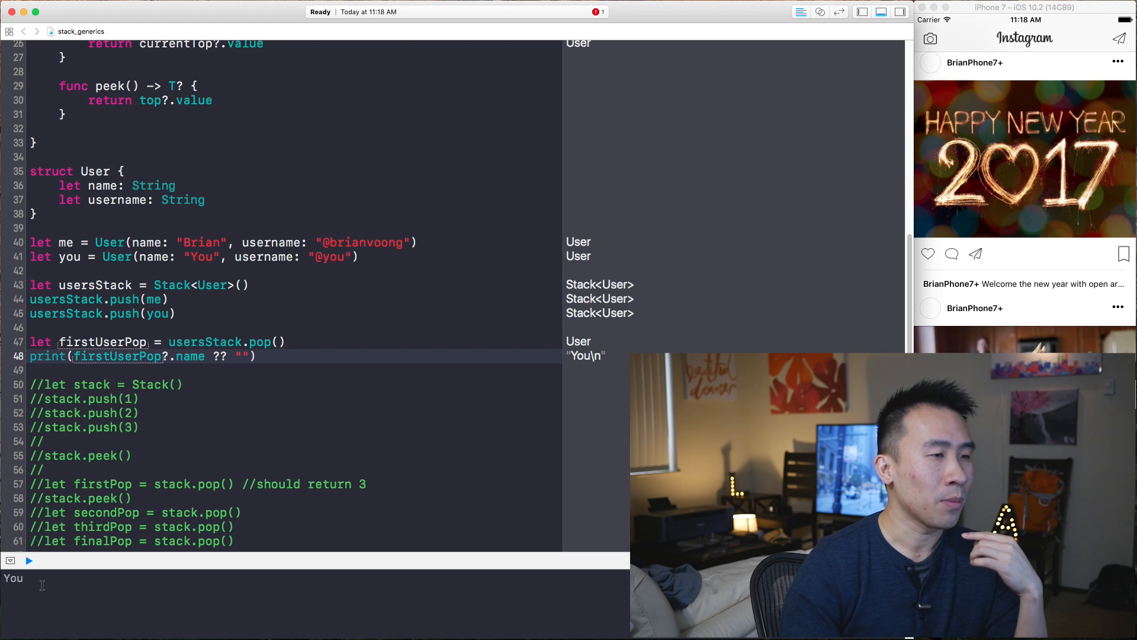
pyautogui.click(258, 357)
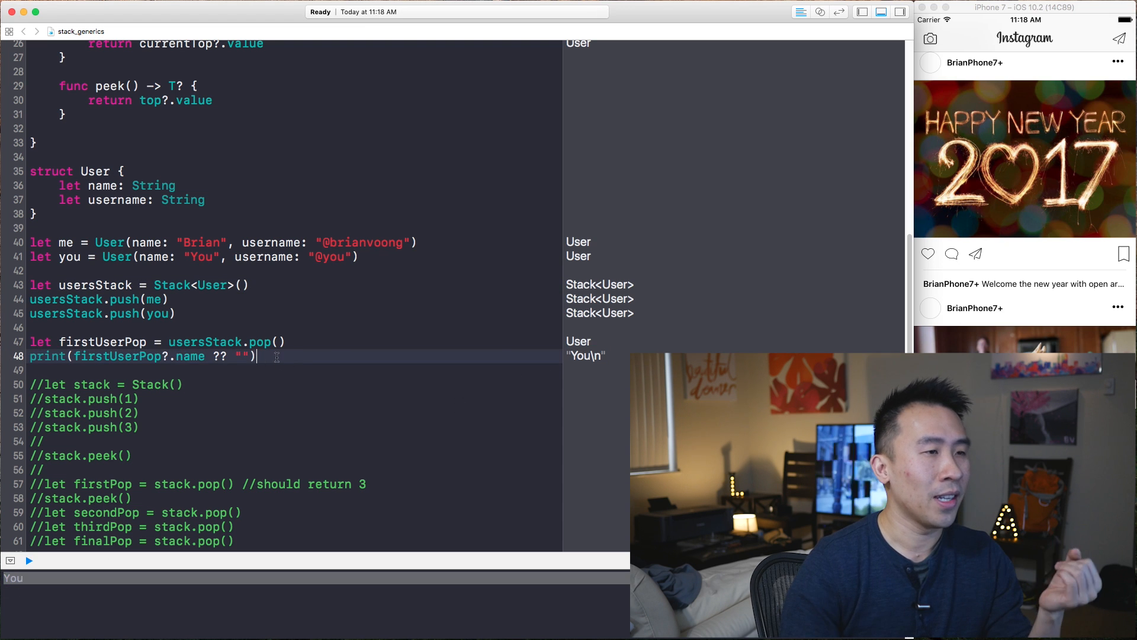
pyautogui.moveTo(44, 384); pyautogui.dragTo(137, 426)
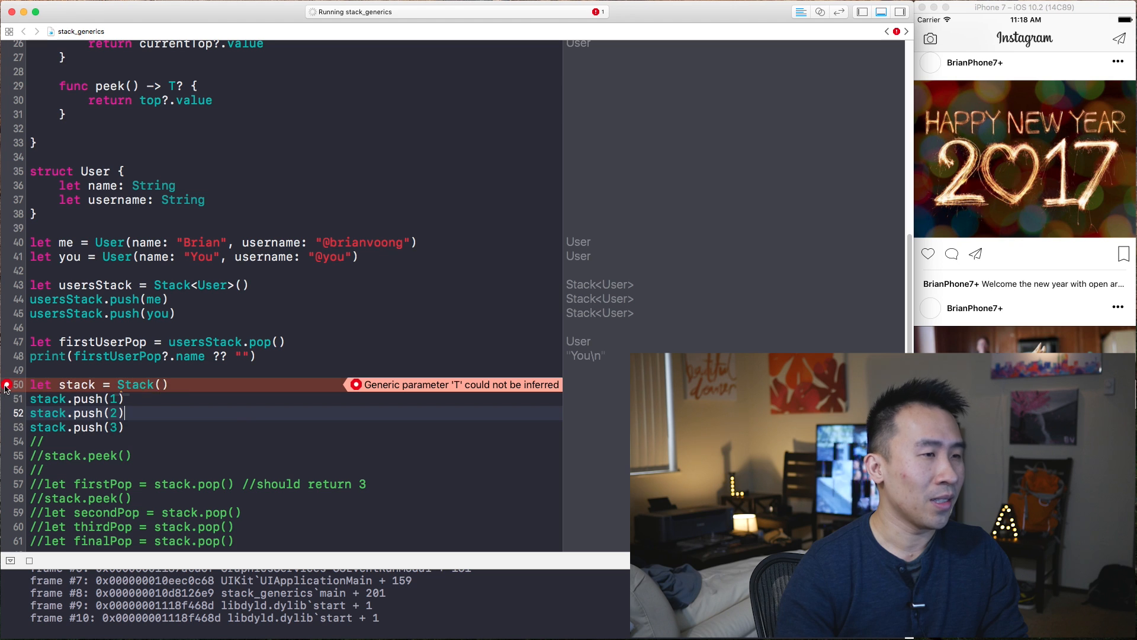
pyautogui.write('<Any>')
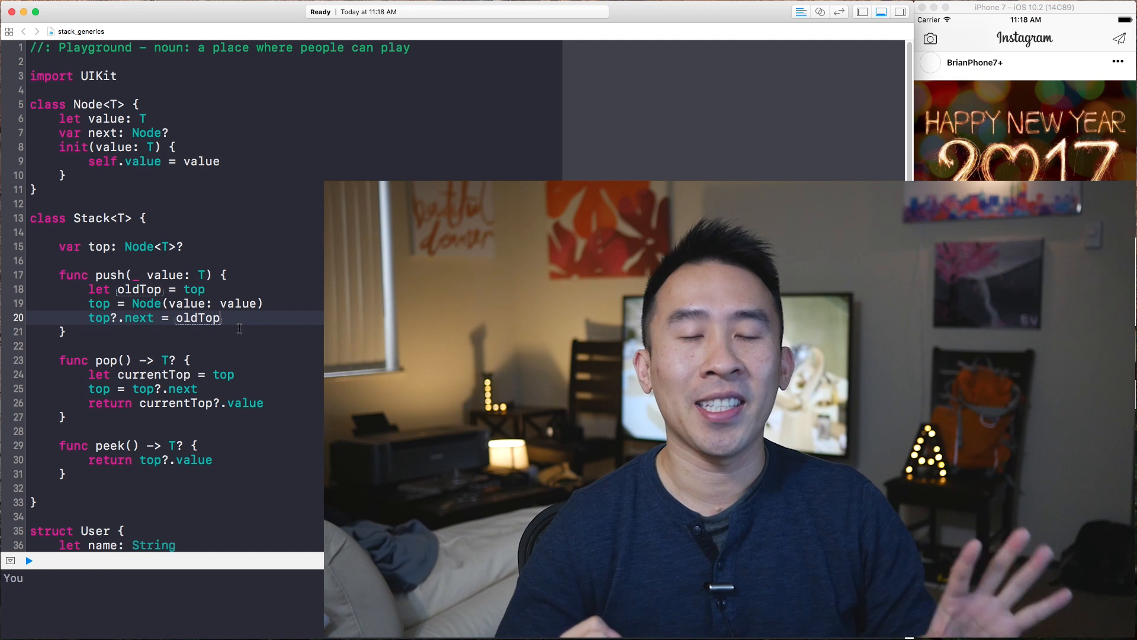
pyautogui.scroll(-3)
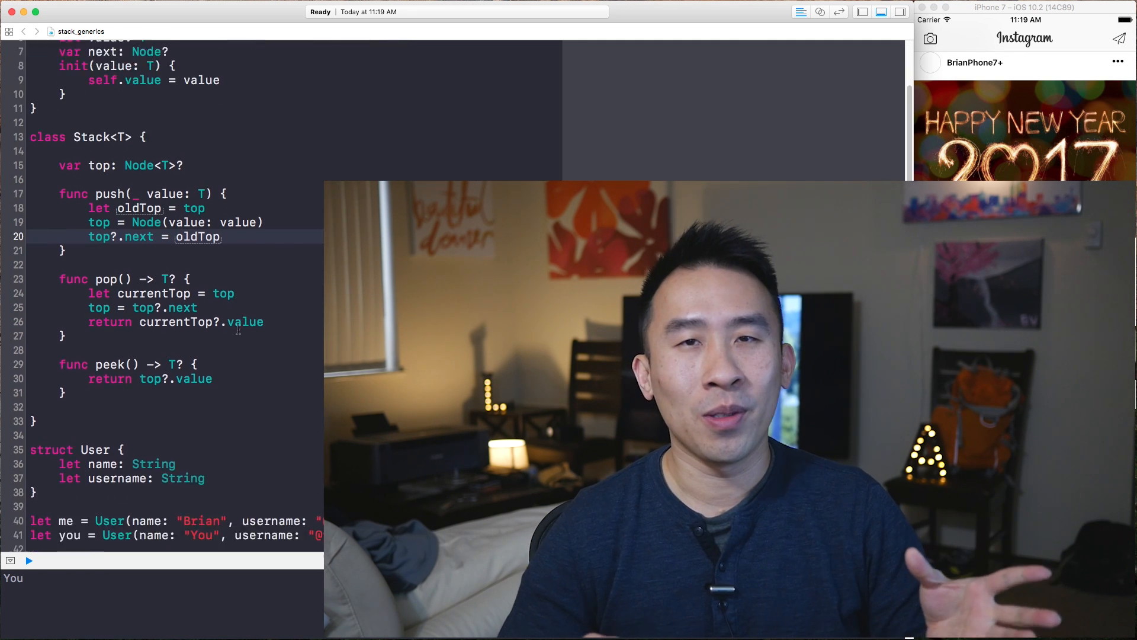
pyautogui.scroll(-3)
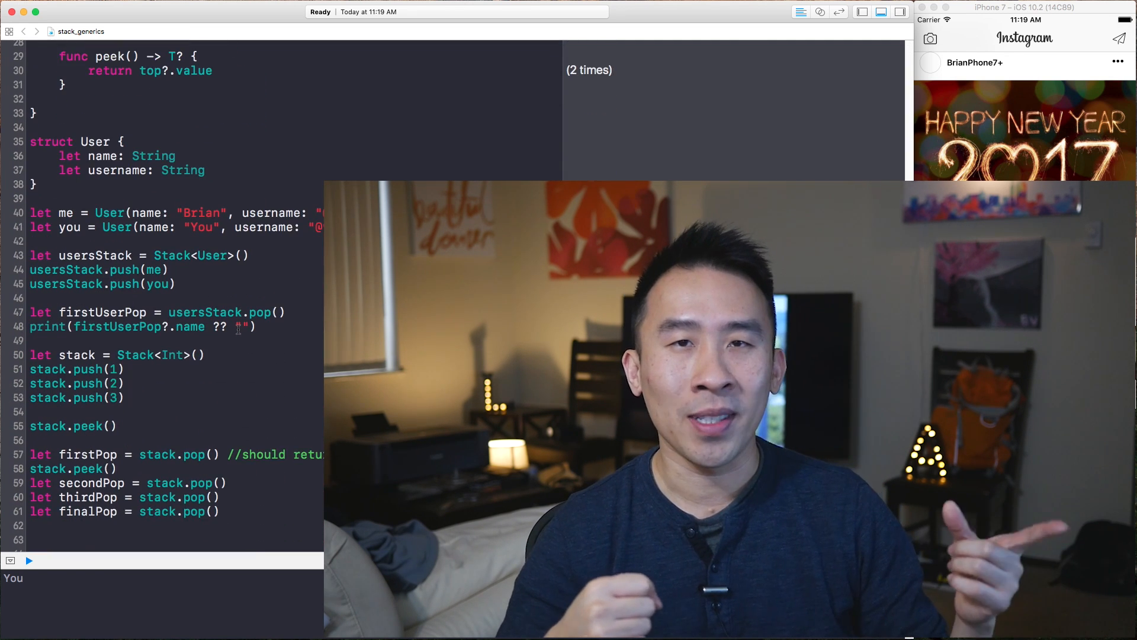